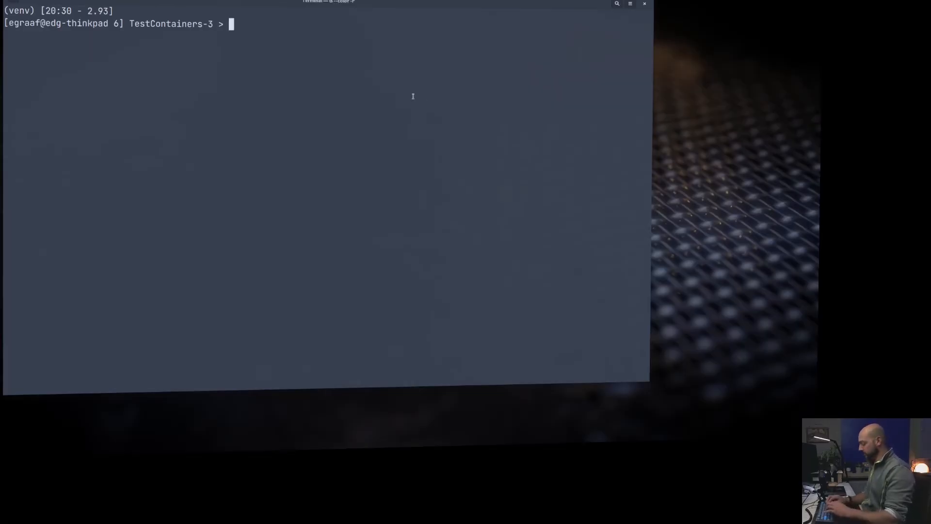
Step: Type pip install testcontainers in the venv-activated terminal
{"action": "type", "text": "pip"}
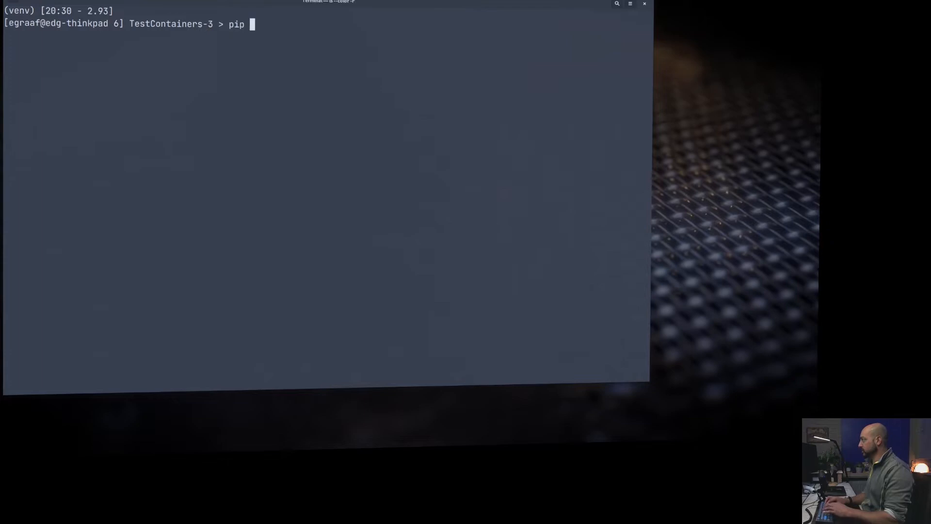
{"action": "type", "text": "install"}
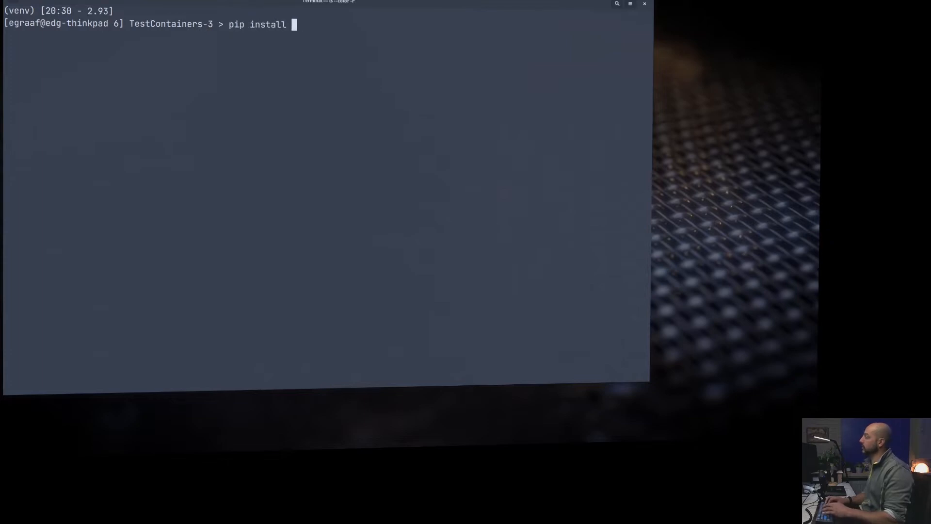
{"action": "type", "text": "testcontainer"}
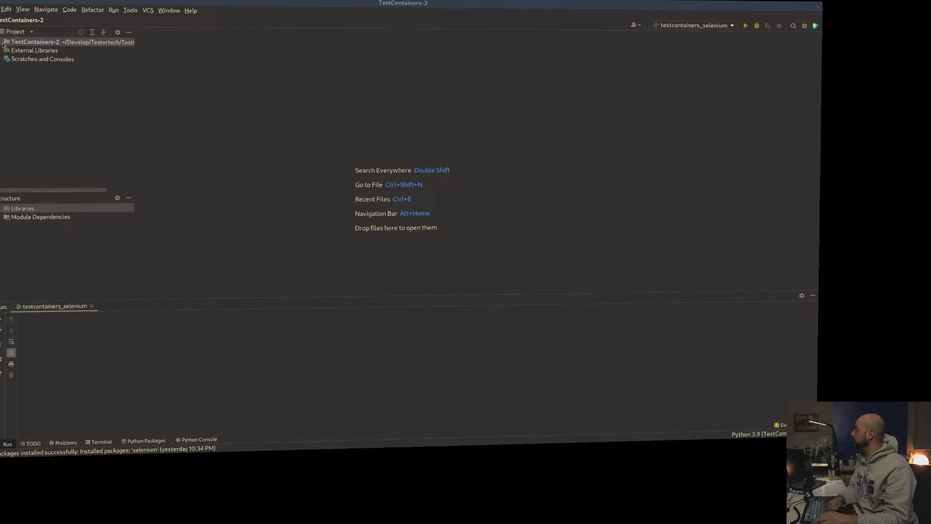
Step: Expand External Libraries > site-packages > testcontainers and open compose.py
{"action": "left_click", "coordinate": [6, 41]}
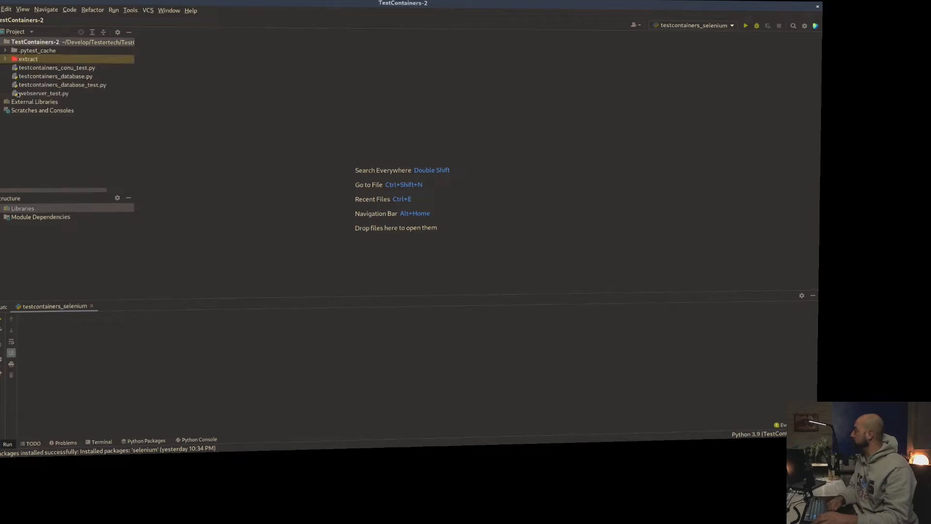
{"action": "left_click", "coordinate": [6, 102]}
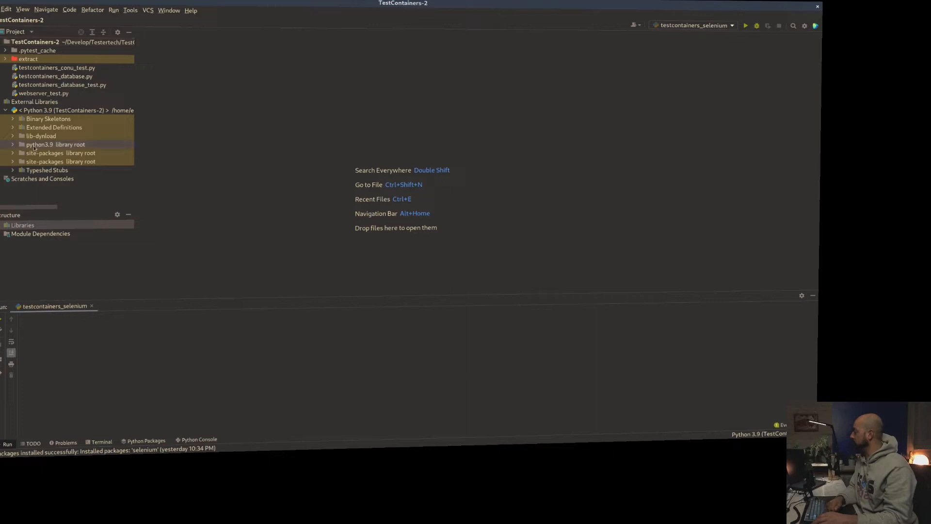
{"action": "left_click", "coordinate": [61, 153]}
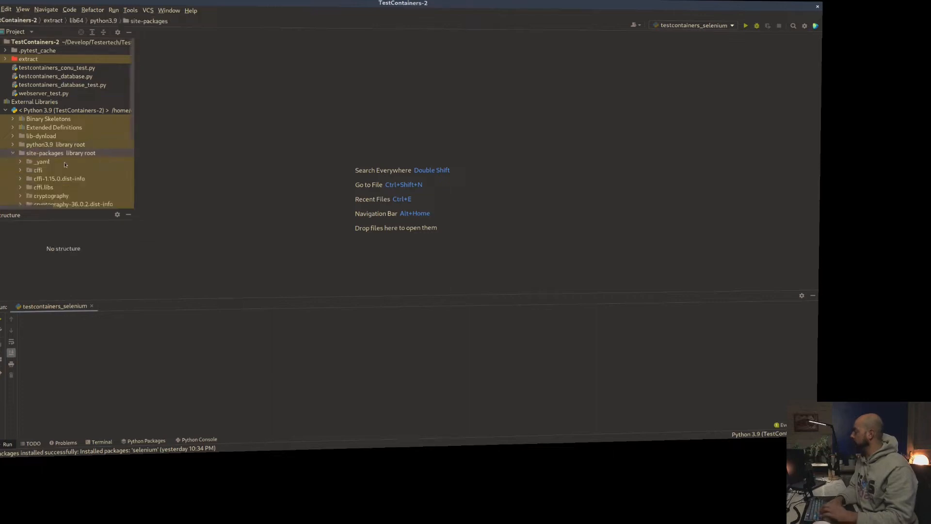
{"action": "scroll", "scroll_direction": "down", "scroll_amount": 3}
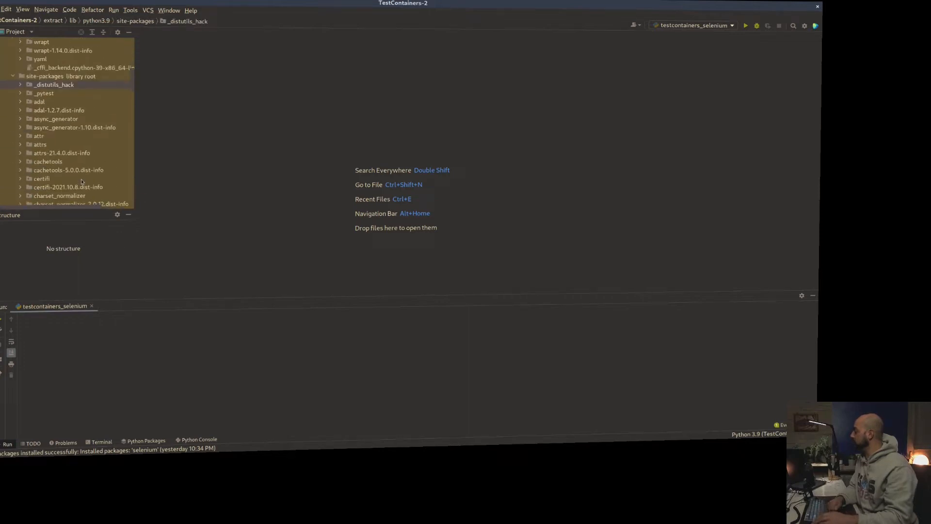
{"action": "scroll", "scroll_direction": "down", "scroll_amount": 3}
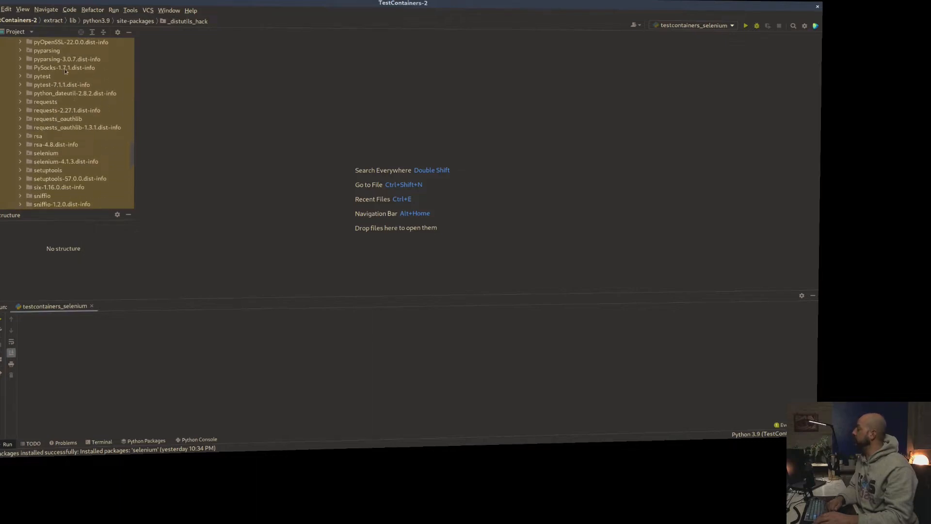
{"action": "scroll", "scroll_direction": "down", "scroll_amount": 3}
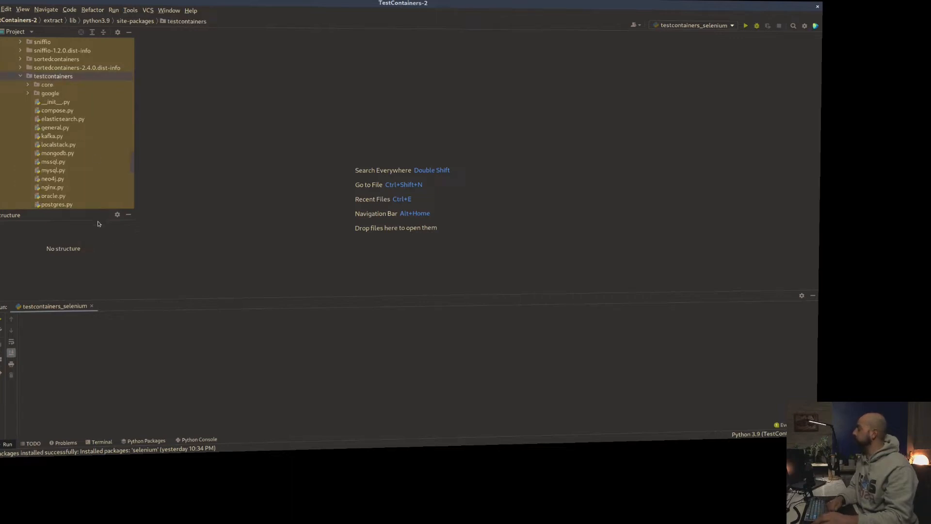
{"action": "scroll", "scroll_direction": "down", "scroll_amount": 3}
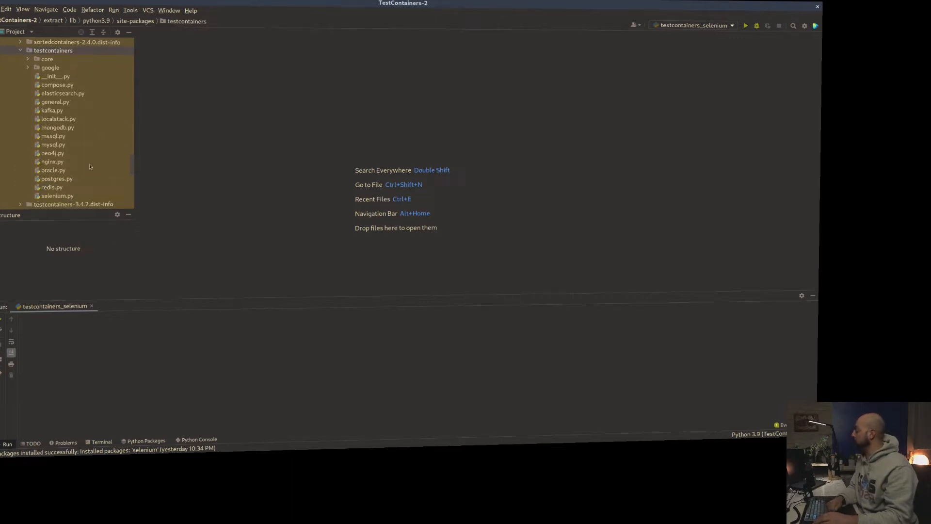
{"action": "left_click", "coordinate": [57, 85]}
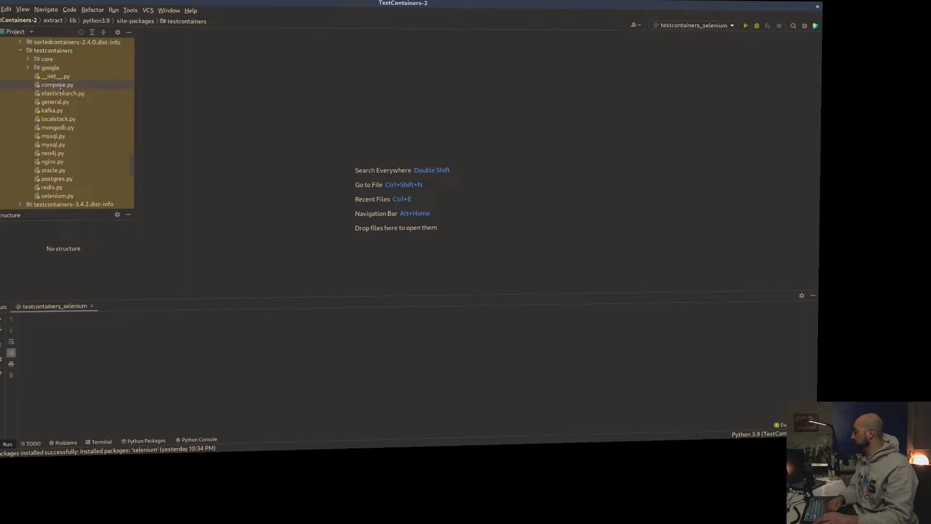
{"action": "double_click", "coordinate": [57, 85]}
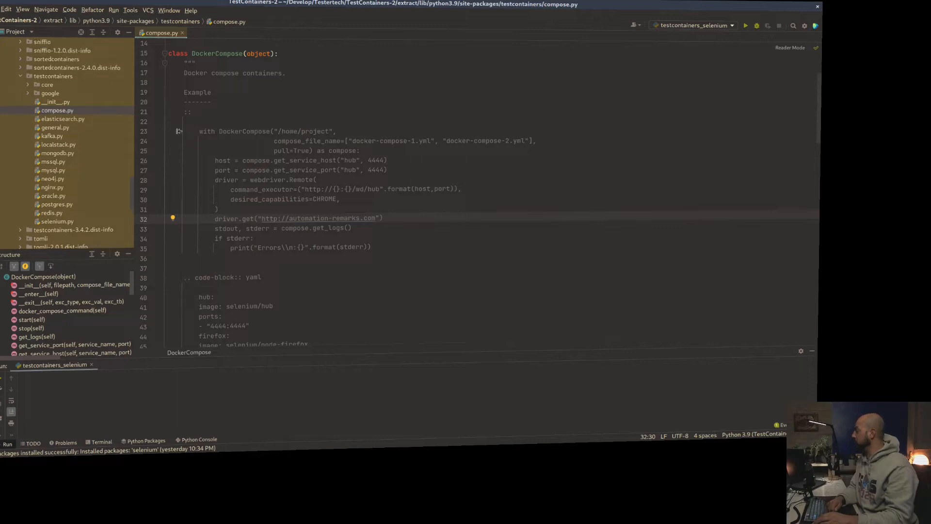
{"action": "mouse_move", "coordinate": [93, 121]}
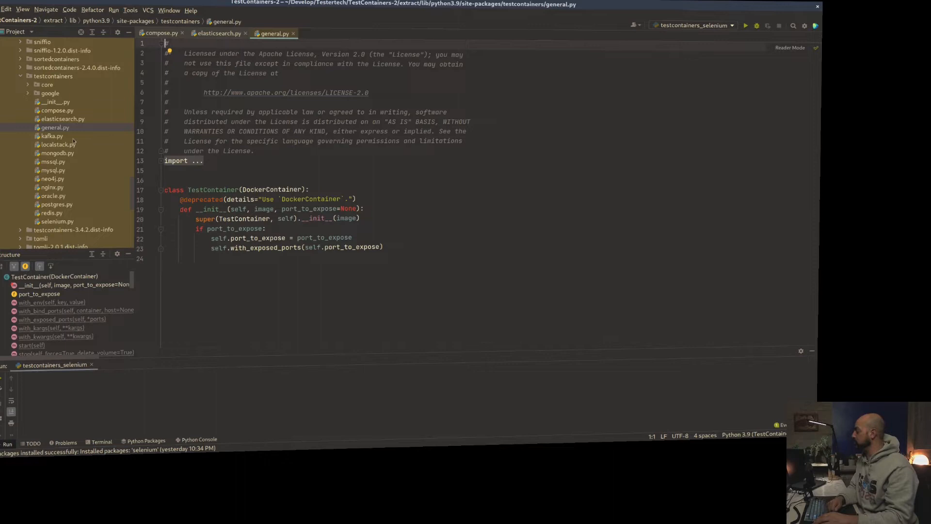
Step: Open general.py, kafka.py, oracle.py, postgres.py, redis.py, then scroll through selenium.py
{"action": "left_click", "coordinate": [52, 135]}
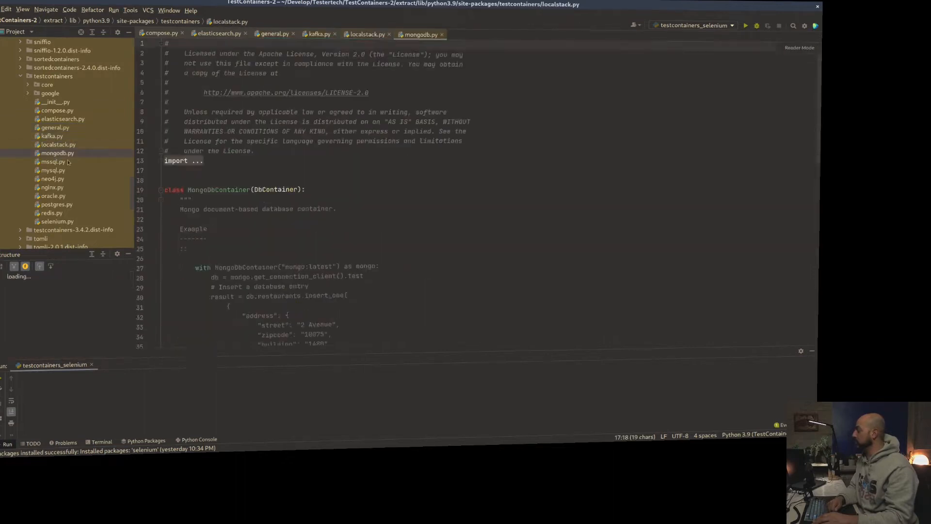
{"action": "left_click", "coordinate": [53, 161]}
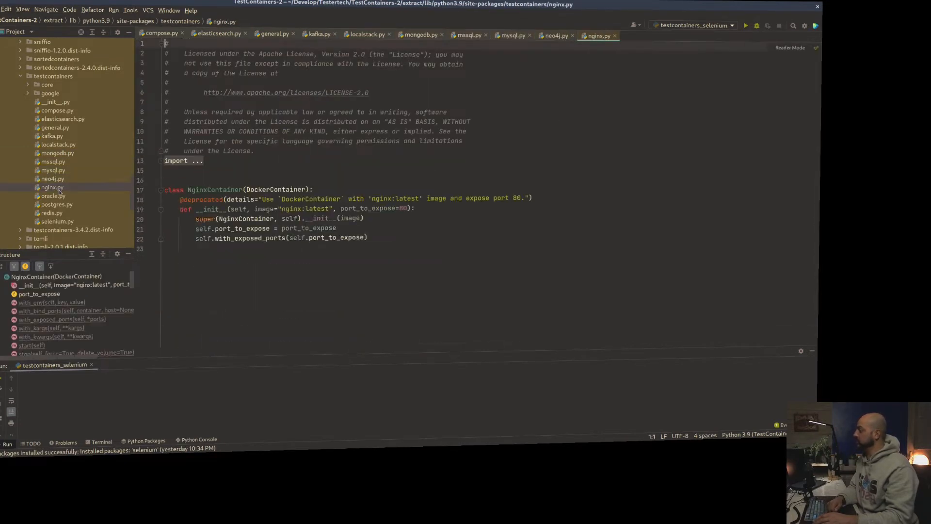
{"action": "left_click", "coordinate": [53, 195]}
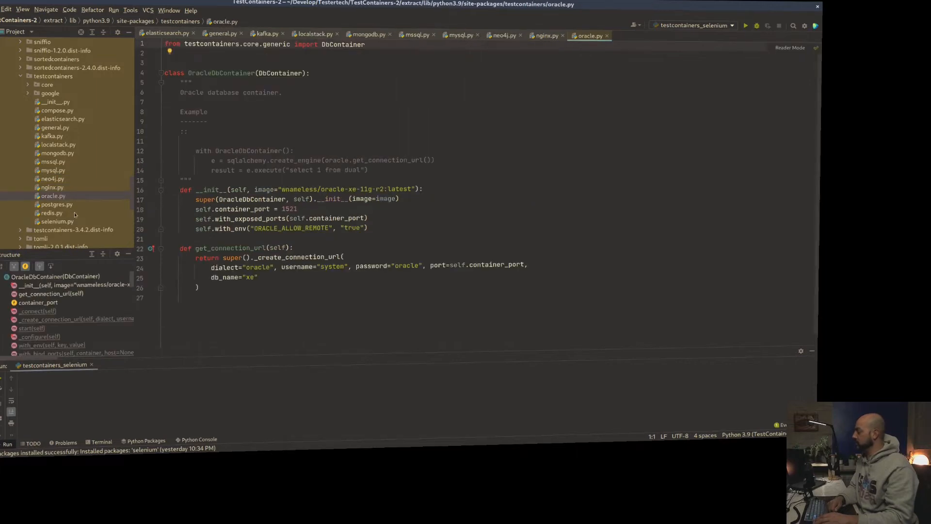
{"action": "left_click", "coordinate": [56, 205]}
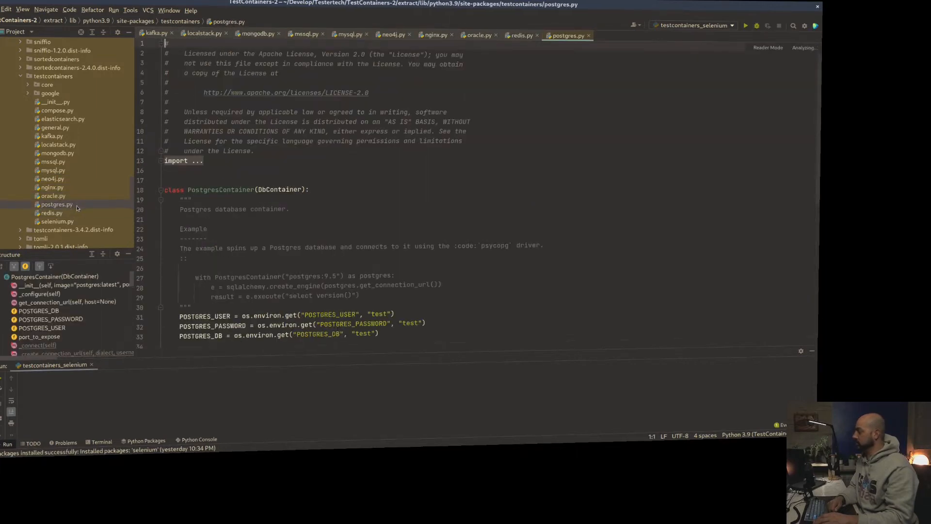
{"action": "left_click", "coordinate": [520, 35]}
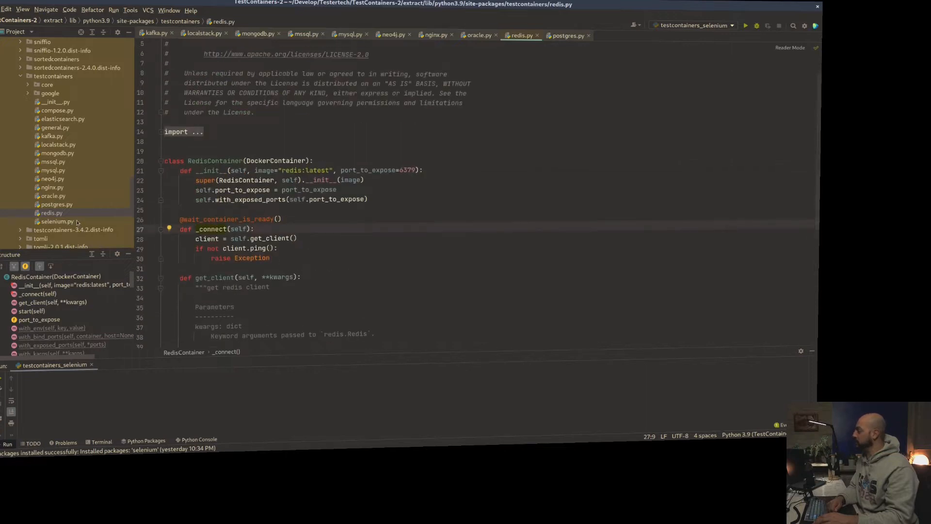
{"action": "left_click", "coordinate": [57, 222]}
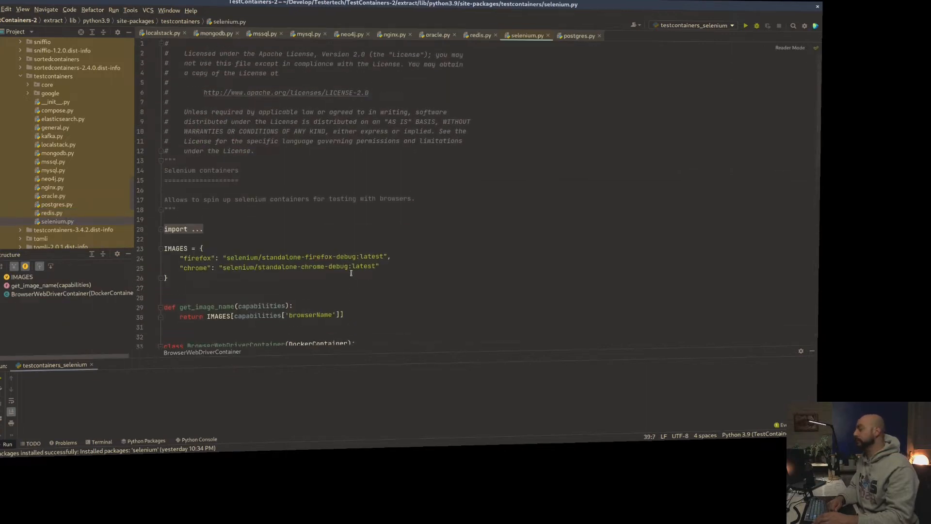
{"action": "scroll", "scroll_direction": "down", "scroll_amount": 3}
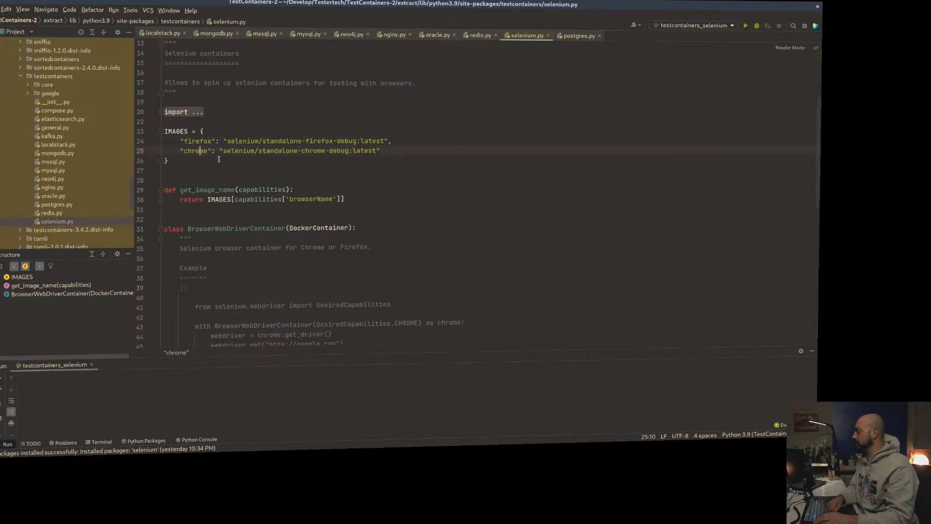
{"action": "scroll", "scroll_direction": "down", "scroll_amount": 3}
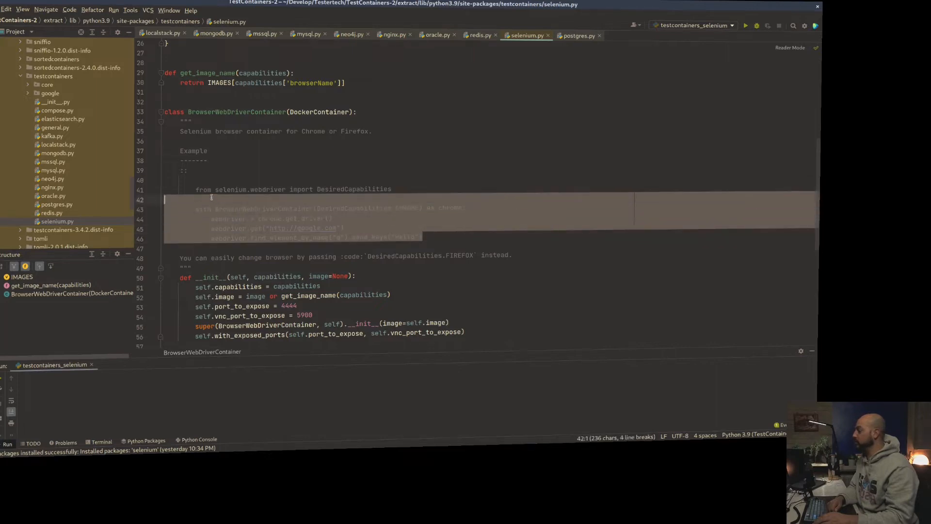
Step: Copy the Chrome usage example from the selenium.py docstring into a scratch document
{"action": "right_click", "coordinate": [211, 199]}
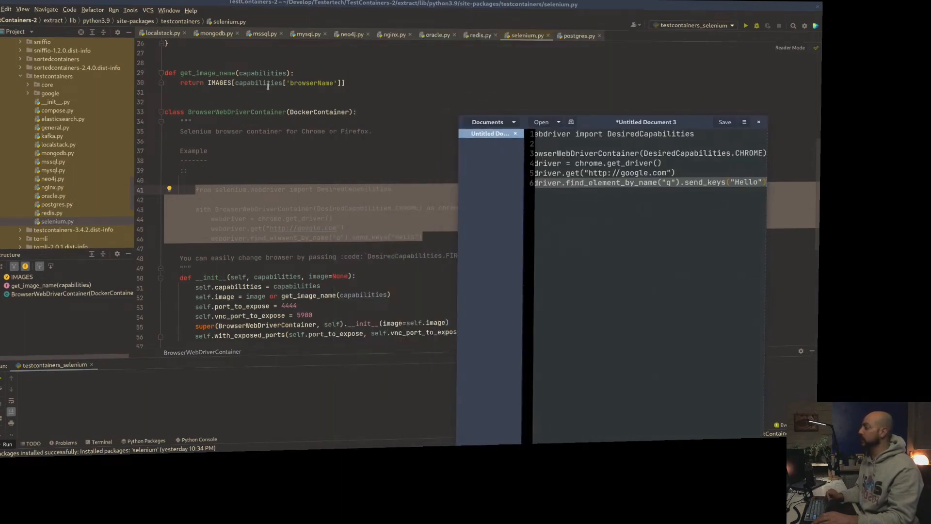
{"action": "left_click", "coordinate": [759, 122]}
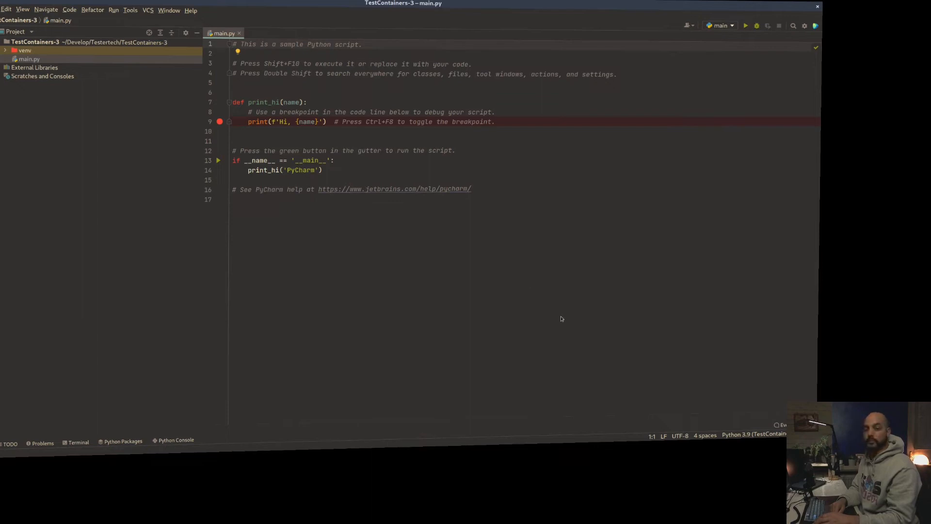
Step: Run the sample main.py, delete it, and collapse the venv folder
{"action": "right_click", "coordinate": [466, 275]}
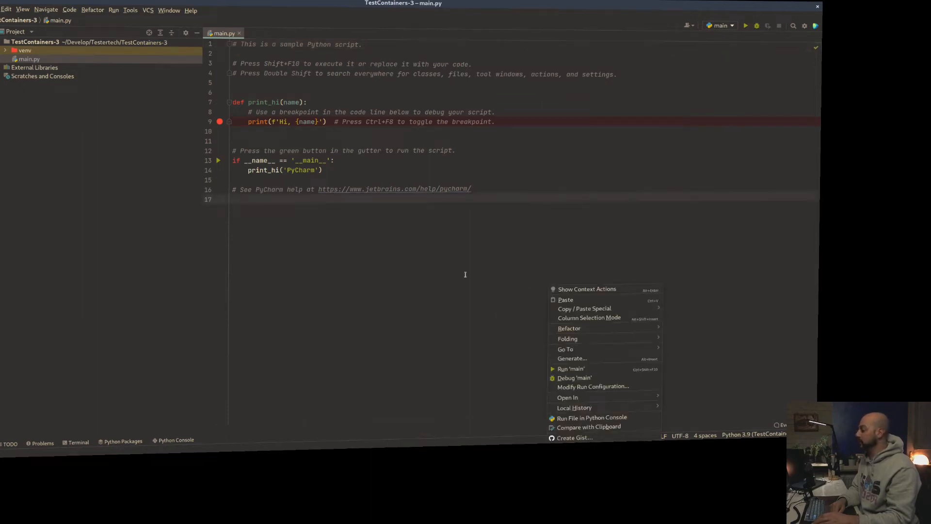
{"action": "left_click", "coordinate": [571, 368]}
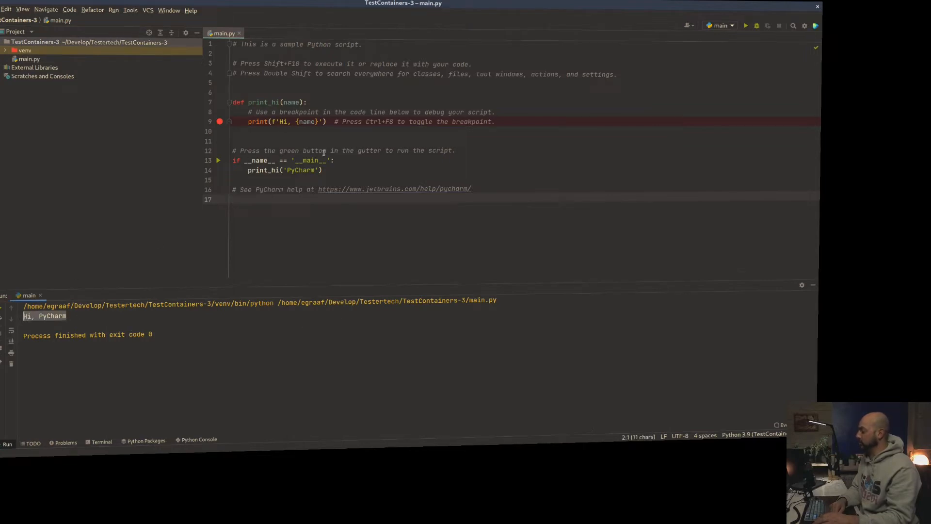
{"action": "right_click", "coordinate": [28, 58]}
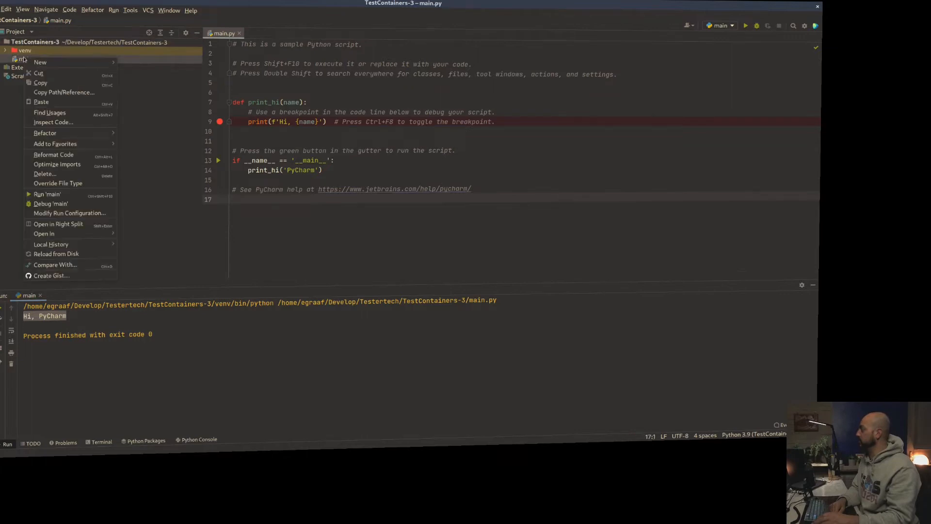
{"action": "mouse_move", "coordinate": [51, 244]}
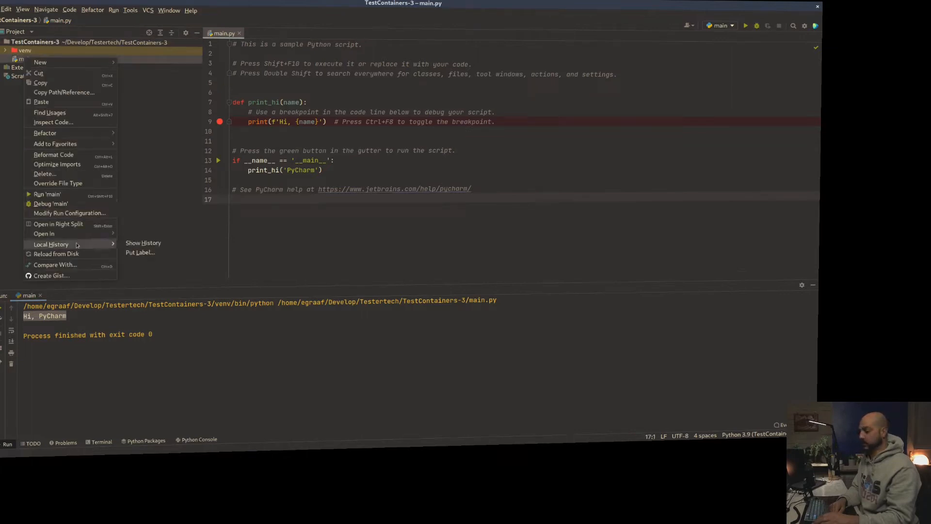
{"action": "left_click", "coordinate": [45, 174]}
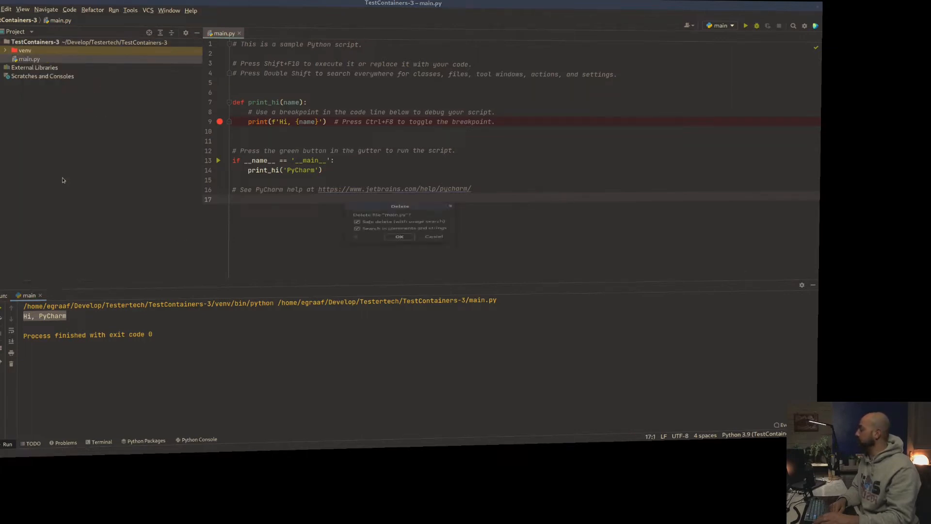
{"action": "left_click", "coordinate": [399, 236]}
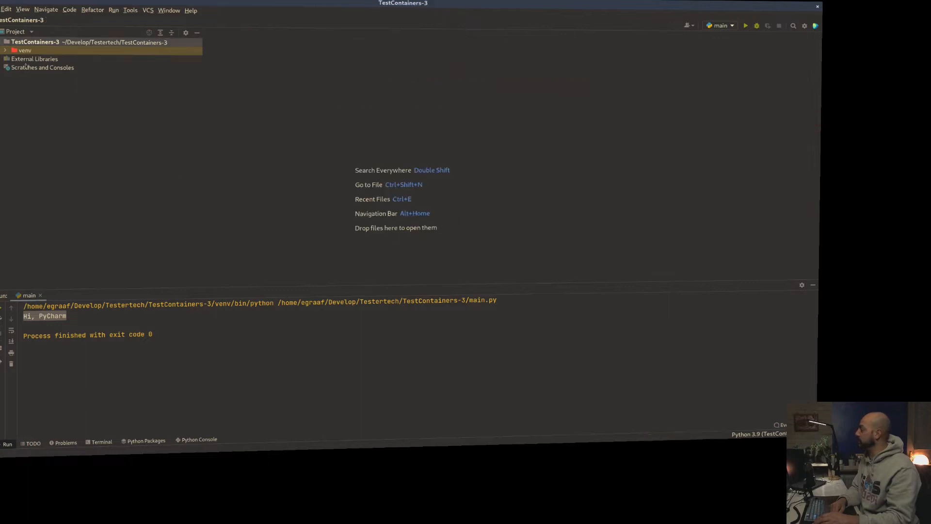
{"action": "left_click", "coordinate": [24, 50]}
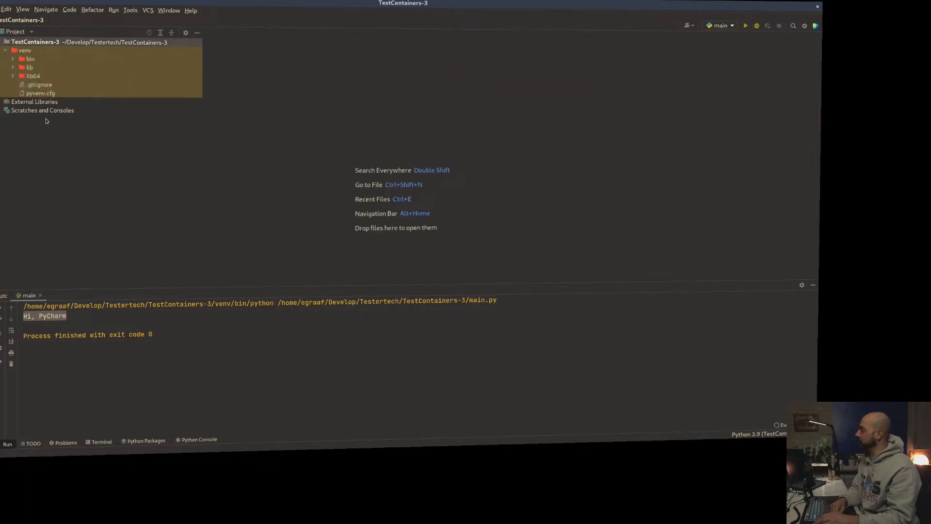
{"action": "left_click", "coordinate": [13, 50]}
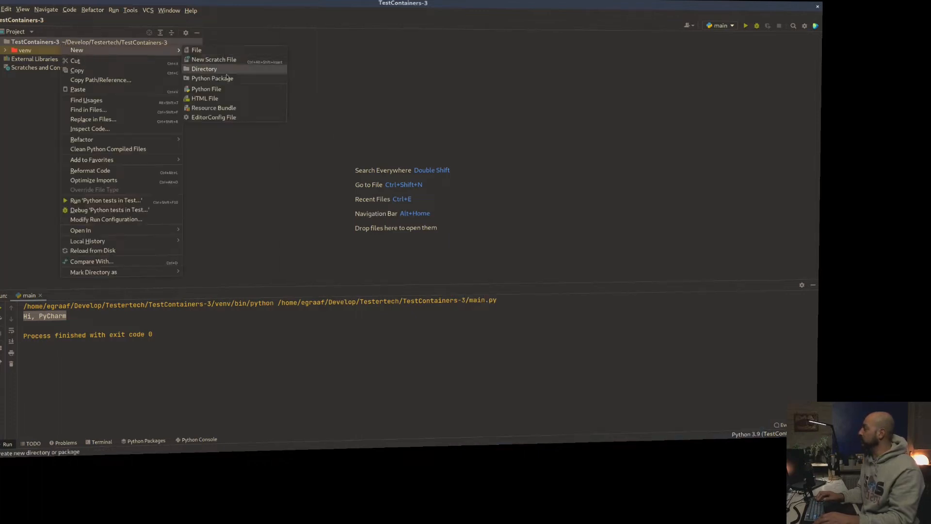
Step: Create a new Python file named hello_test_containers_selenium
{"action": "left_click", "coordinate": [207, 88]}
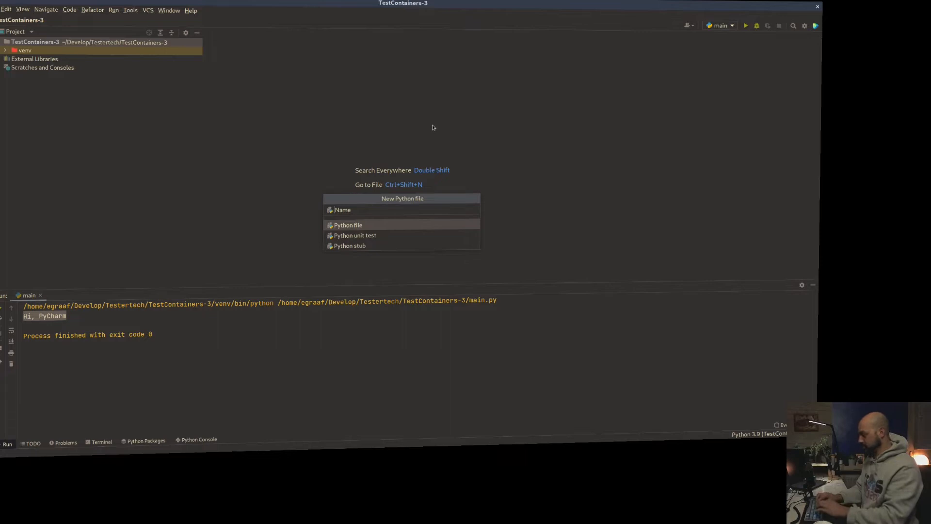
{"action": "type", "text": "hello_"}
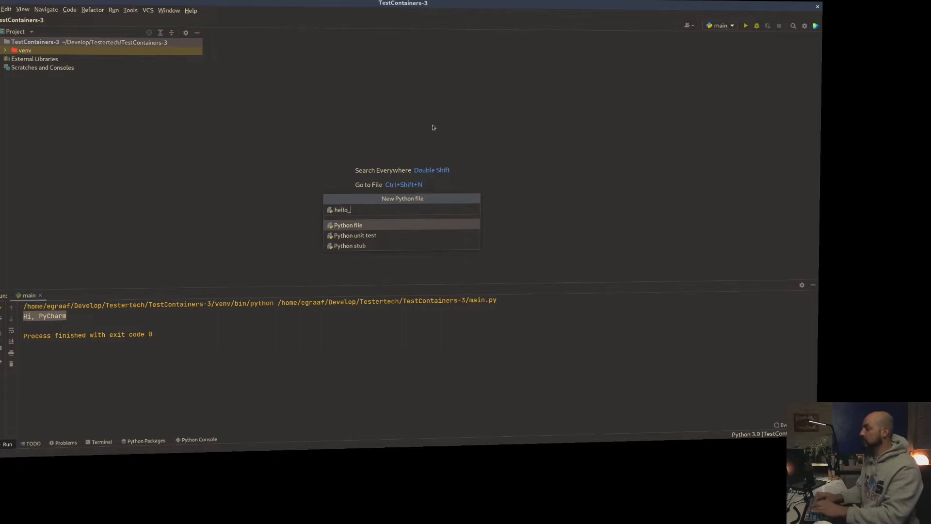
{"action": "type", "text": "test_cont"}
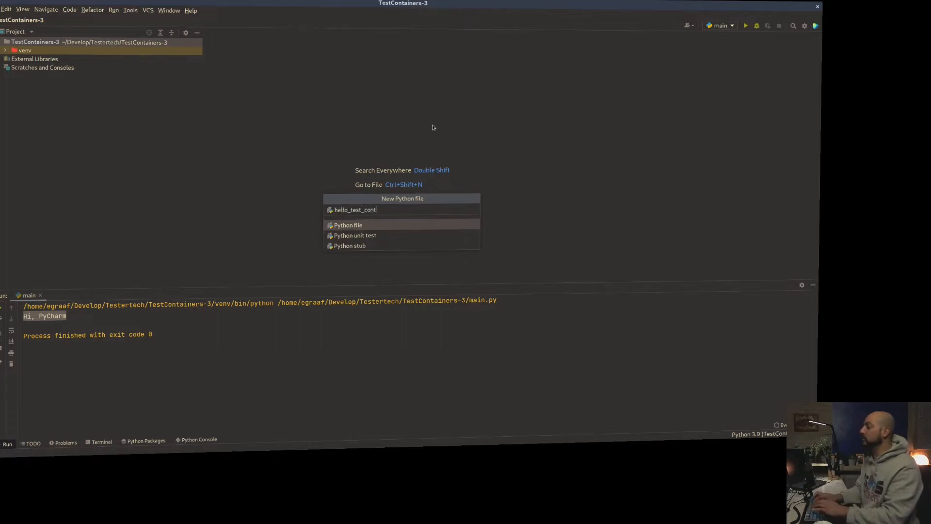
{"action": "type", "text": "ainers_"}
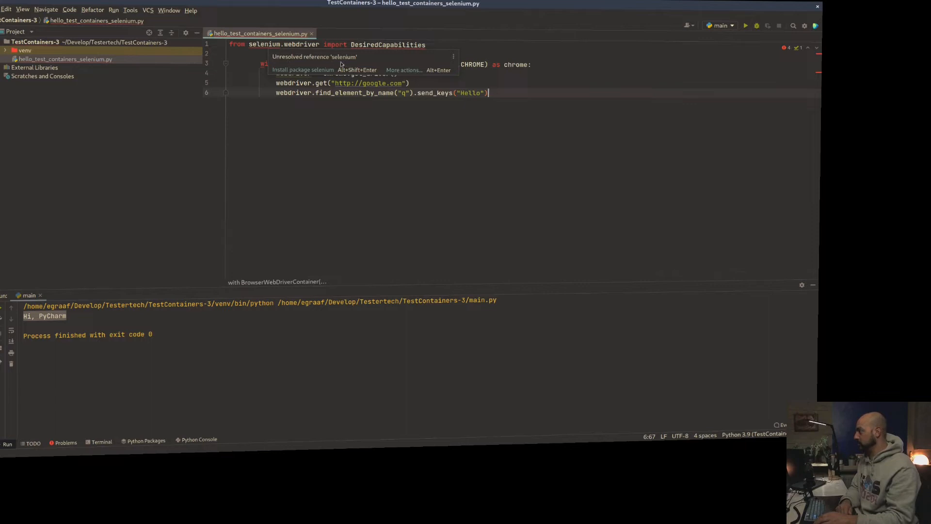
Step: Install selenium and testcontainers via quick-fixes, close the packages panel, and run the script
{"action": "left_click", "coordinate": [302, 69]}
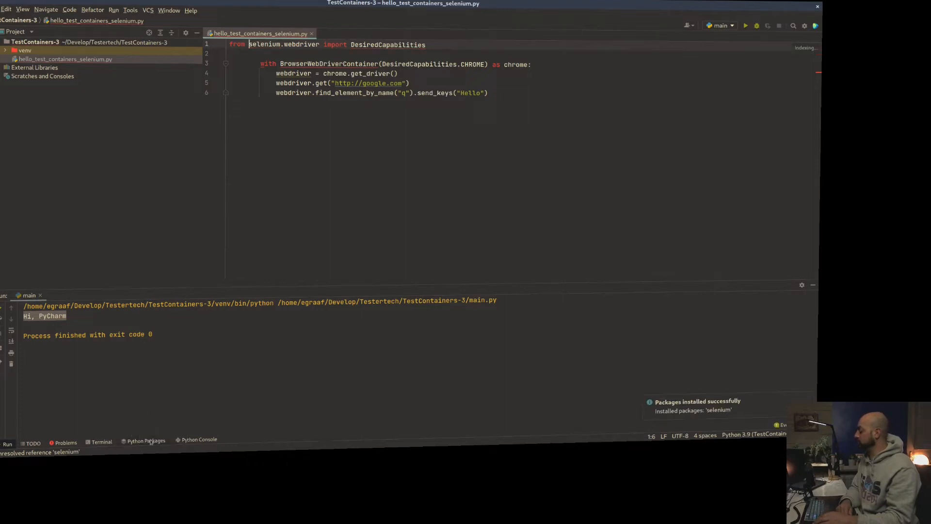
{"action": "left_click", "coordinate": [145, 440]}
{"action": "type", "text": "from testcontainers.selenium import BrowserWebDriverContainer"}
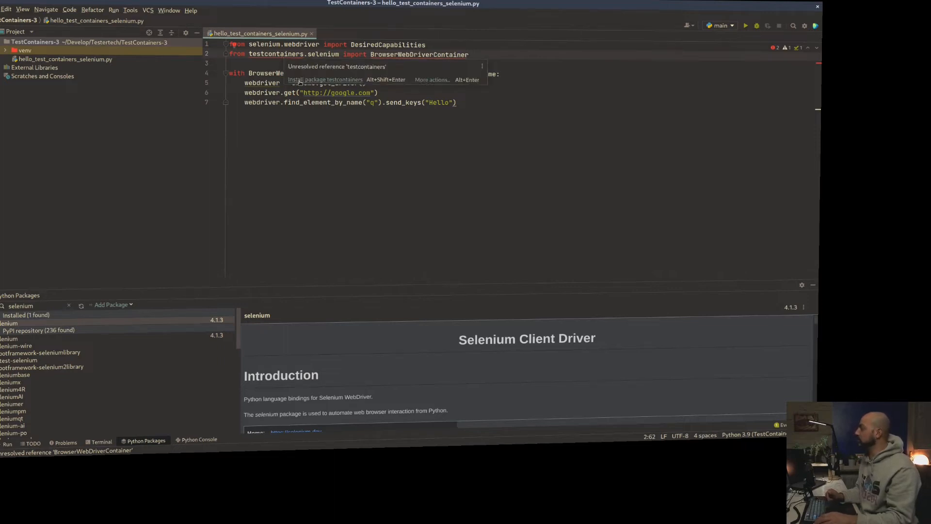
{"action": "left_click", "coordinate": [325, 80]}
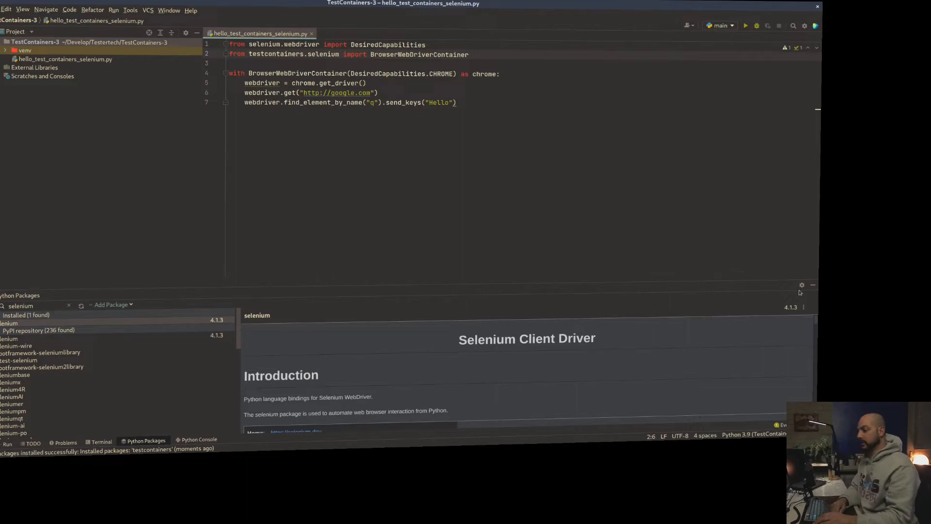
{"action": "left_click", "coordinate": [813, 285]}
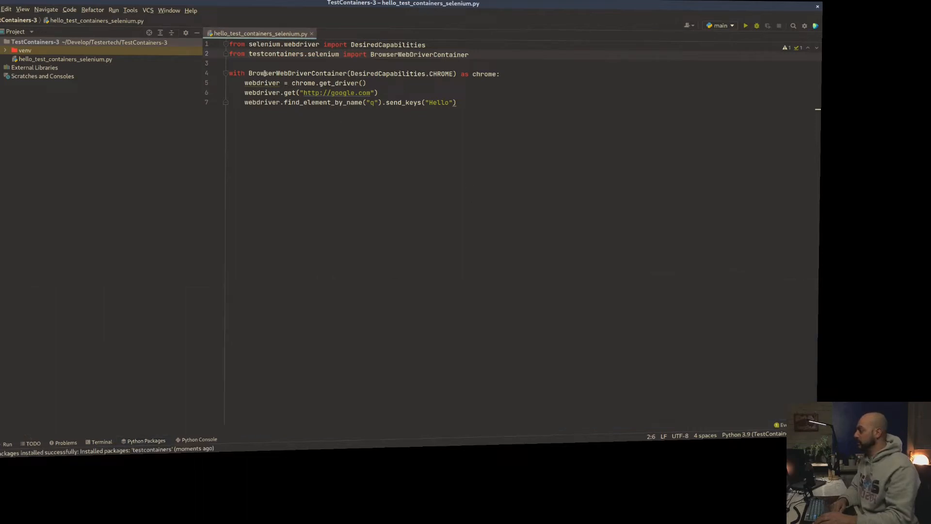
{"action": "mouse_move", "coordinate": [518, 143]}
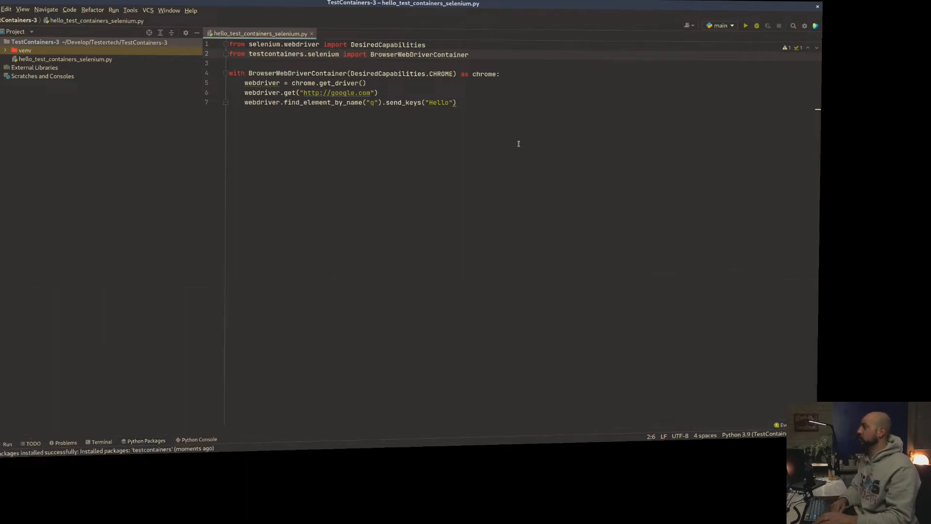
{"action": "right_click", "coordinate": [518, 143]}
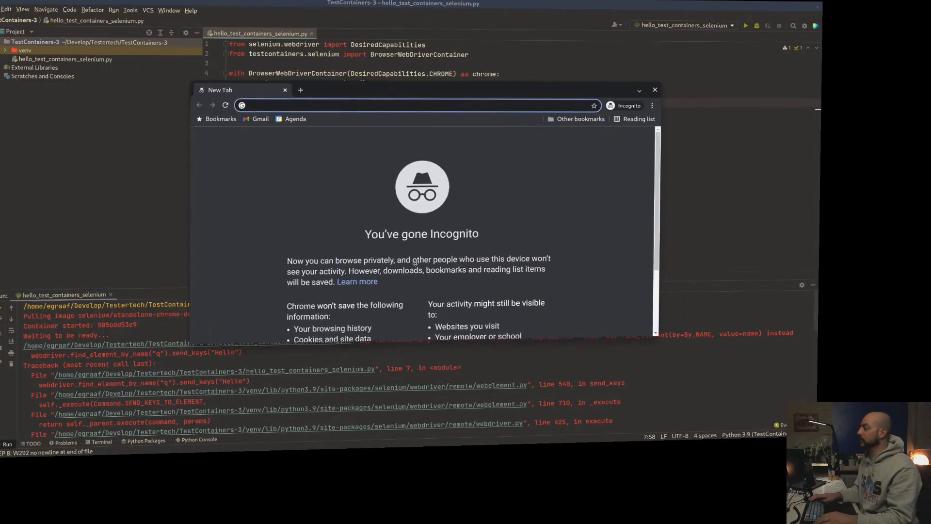
Step: Load google.com and inspect the 'Ik ga akkoord' consent button's id in DevTools
{"action": "type", "text": "google.com"}
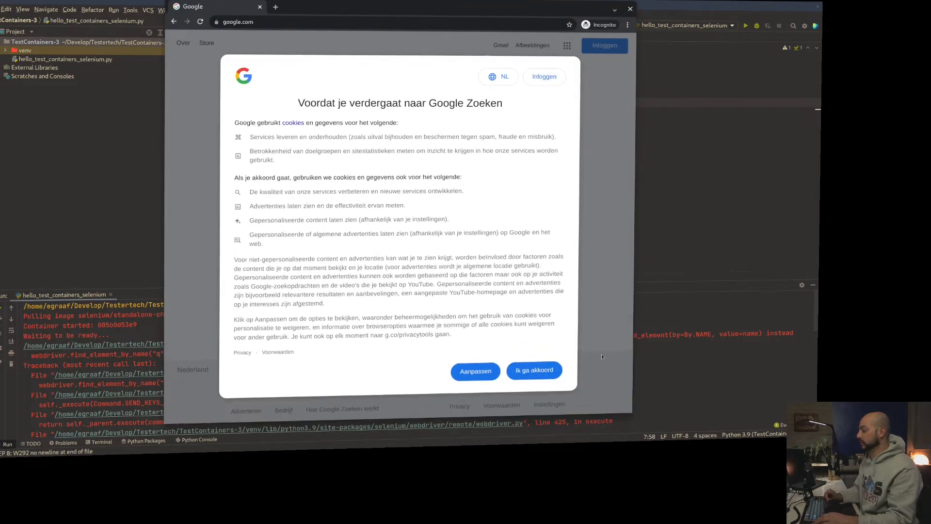
{"action": "double_click", "coordinate": [278, 352]}
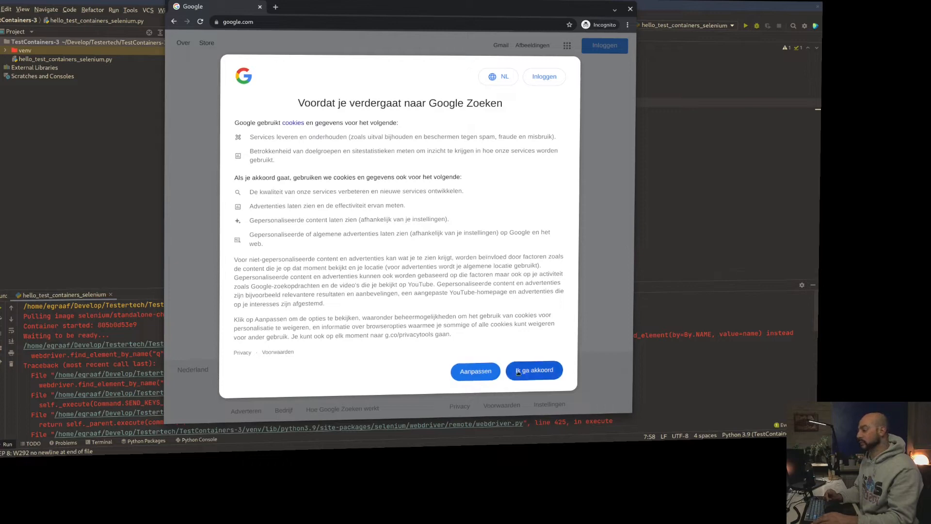
{"action": "right_click", "coordinate": [534, 370]}
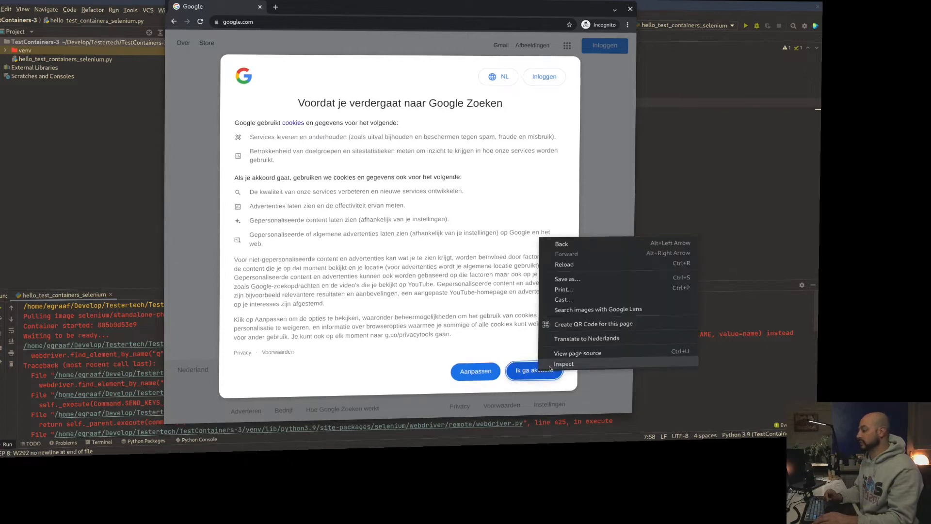
{"action": "left_click", "coordinate": [563, 363]}
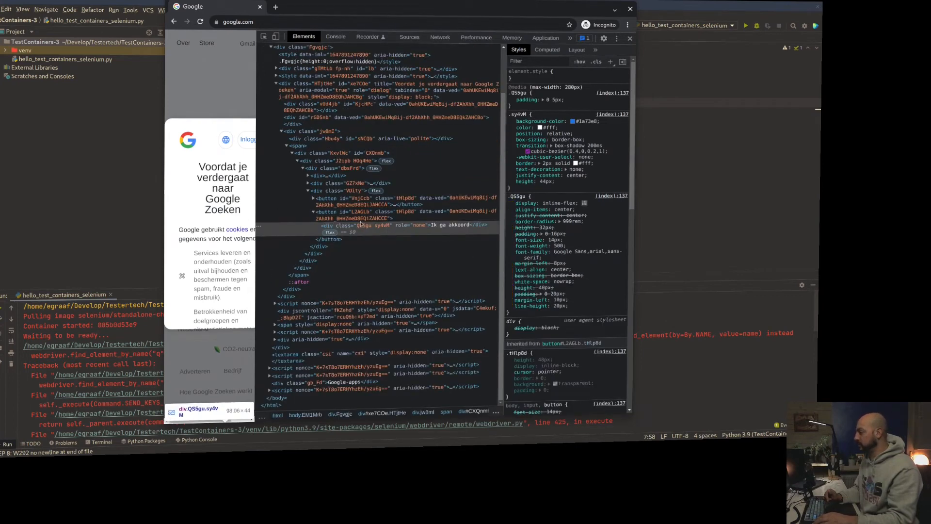
{"action": "left_click", "coordinate": [356, 211]}
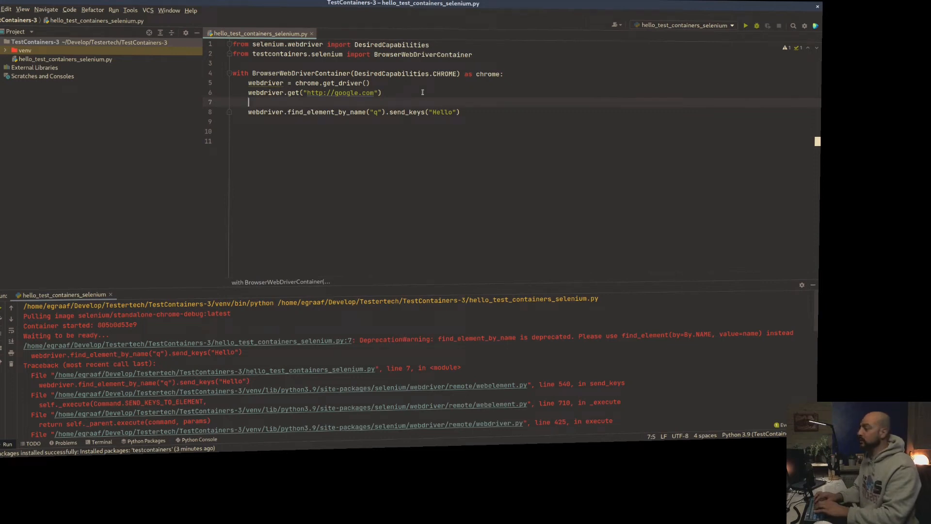
Step: Add webdriver.find_element(By.ID, "L2AGLb") to accept consent and import By
{"action": "type", "text": "webdriver"}
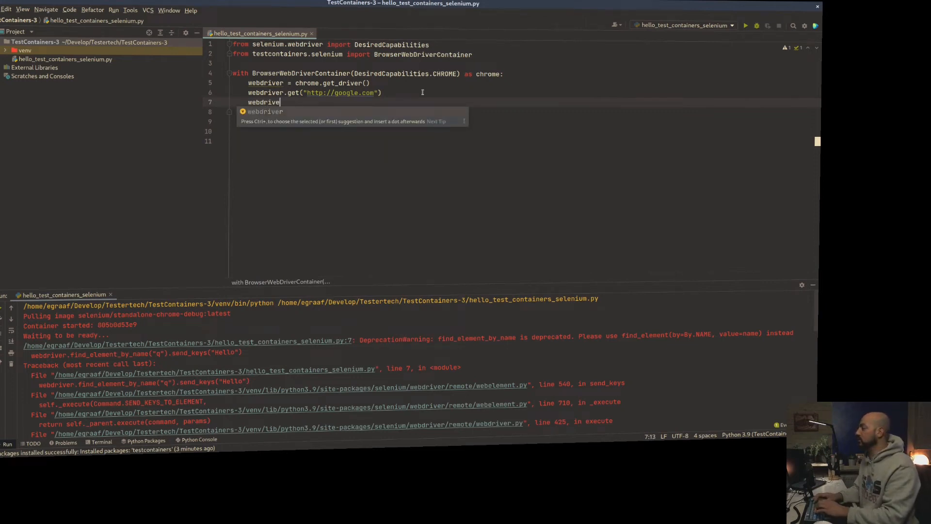
{"action": "type", "text": ".fiun"}
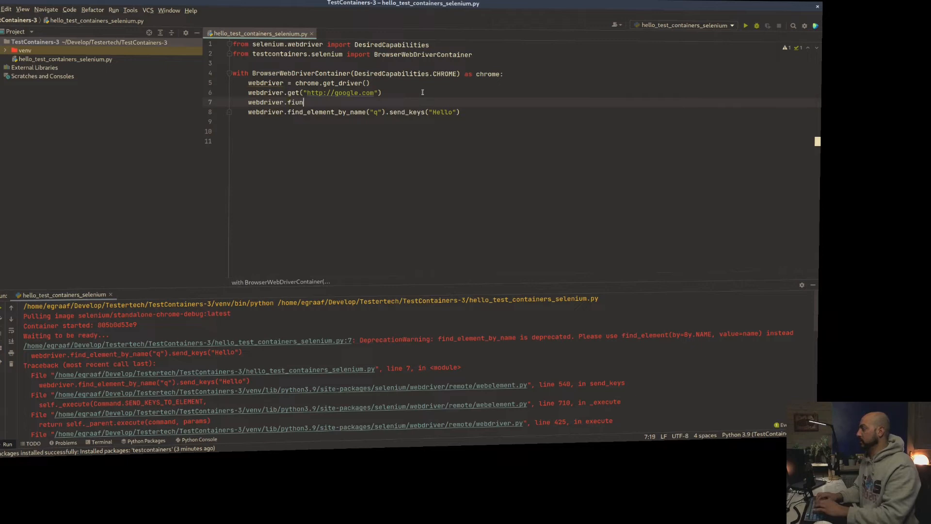
{"action": "type", "text": "findE"}
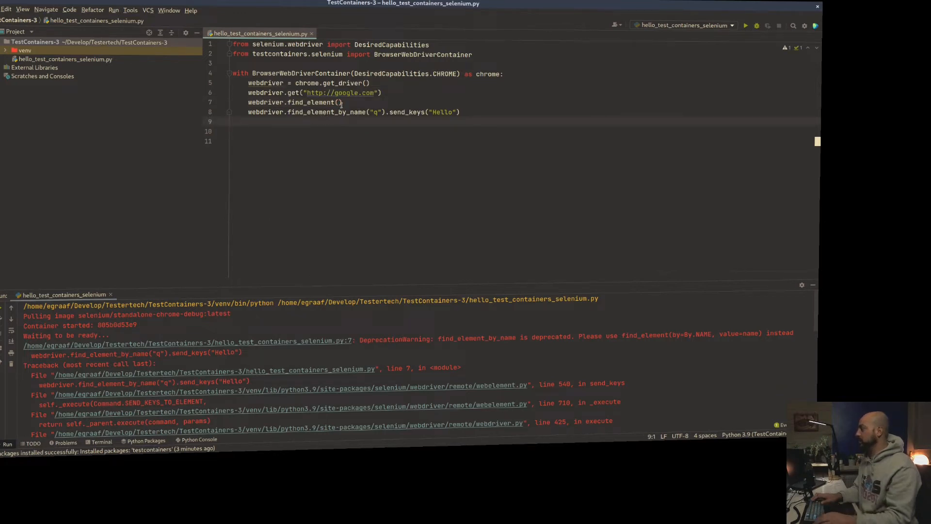
{"action": "type", "text": "By"}
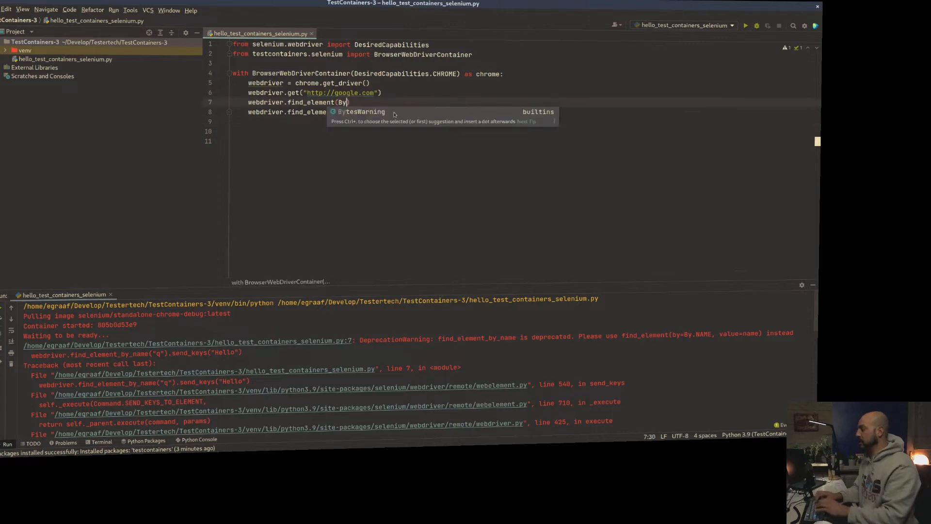
{"action": "type", "text": ".ID"}
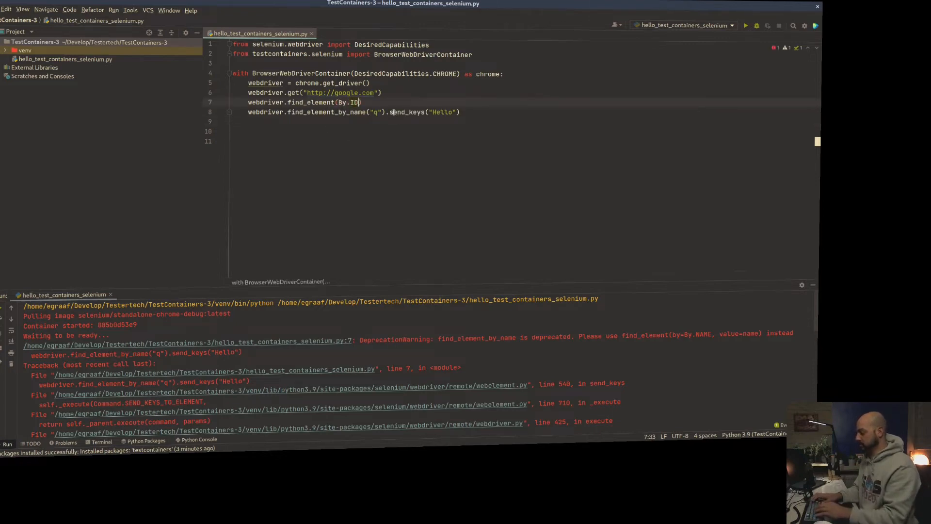
{"action": "type", "text": ", \""}
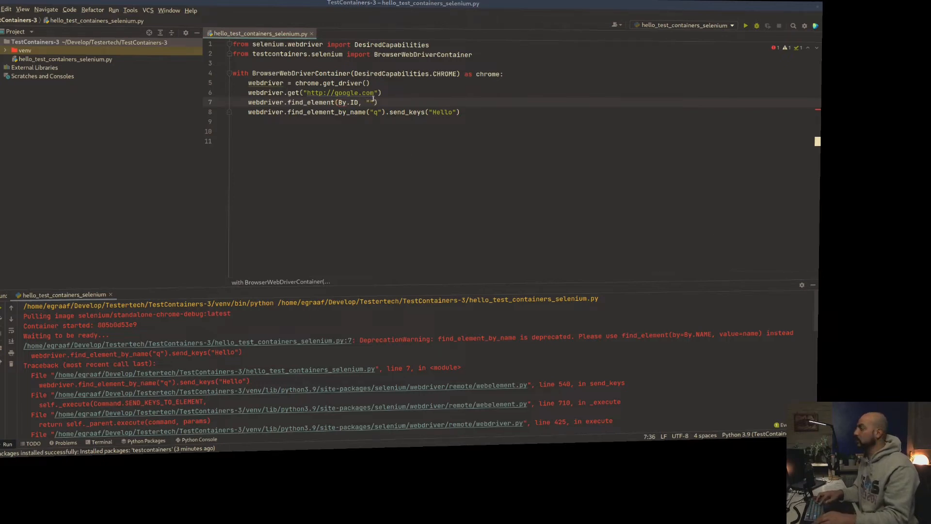
{"action": "type", "text": "L2AGLb"}
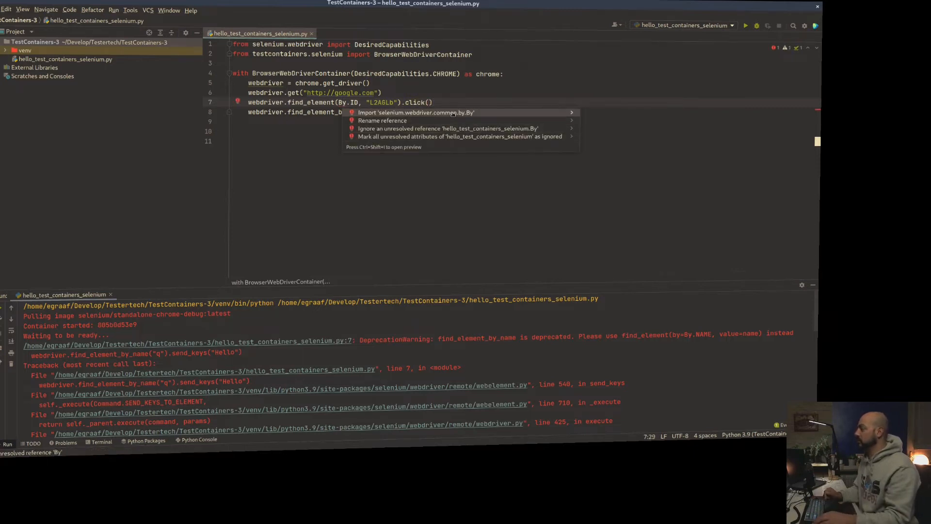
{"action": "left_click", "coordinate": [417, 112]}
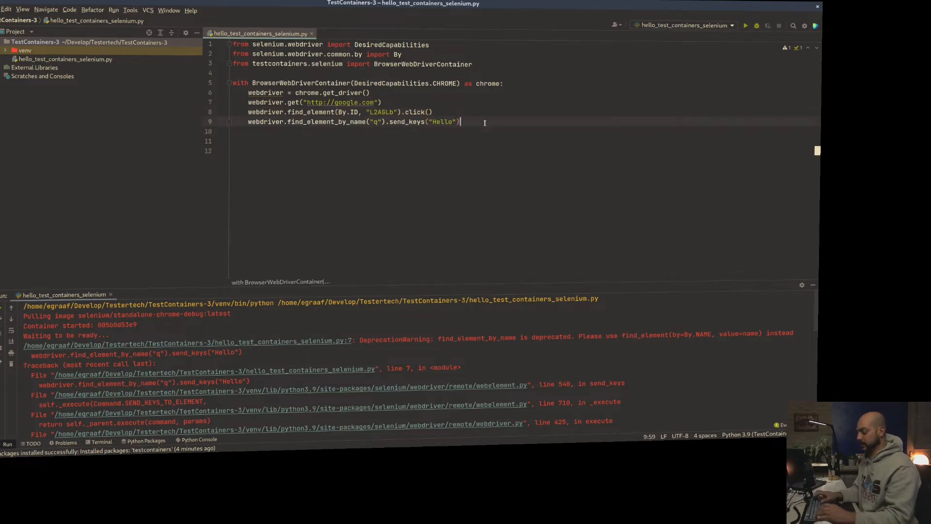
Step: Add webdriver.save_screenshot("./google.png") and select the deprecated lookup call for replacement
{"action": "key", "text": "enter"}
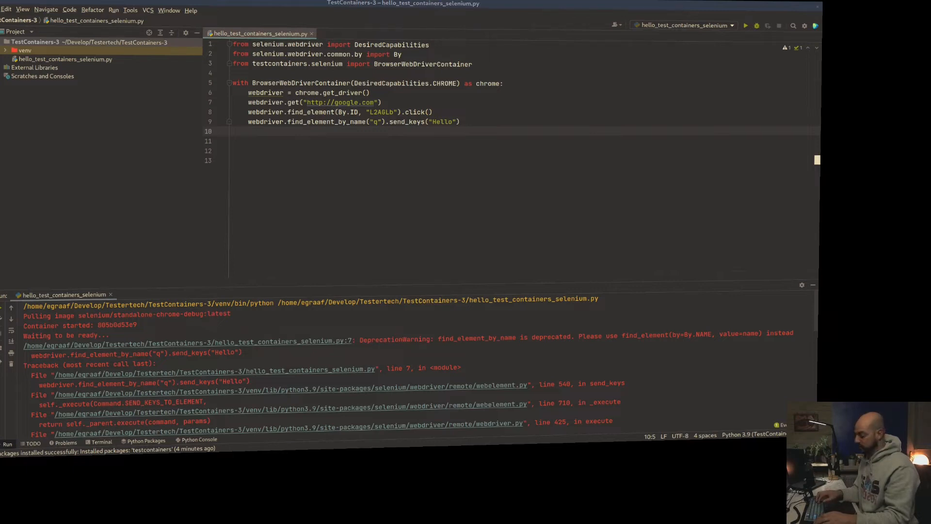
{"action": "type", "text": "webdriver.save_screenshot(\"./google.png\")"}
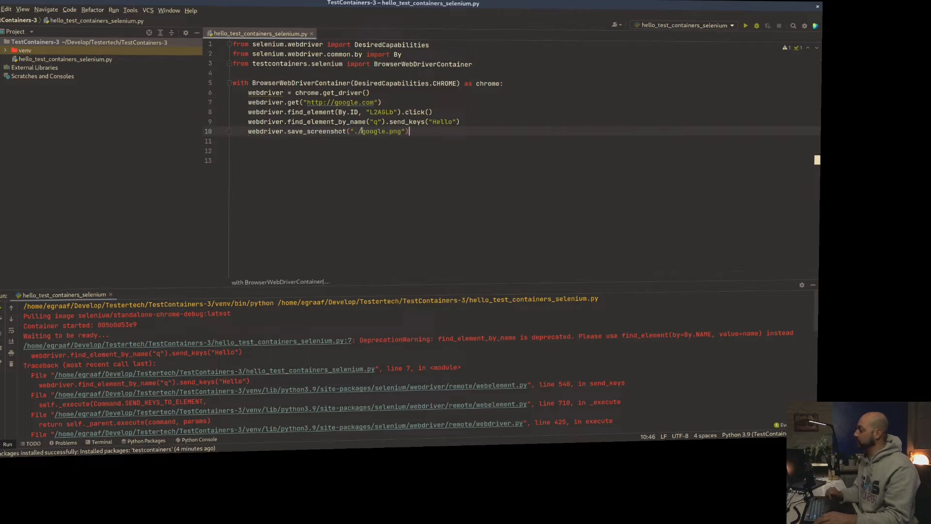
{"action": "double_click", "coordinate": [310, 112]}
{"action": "type", "text": "(By.NAME, "}
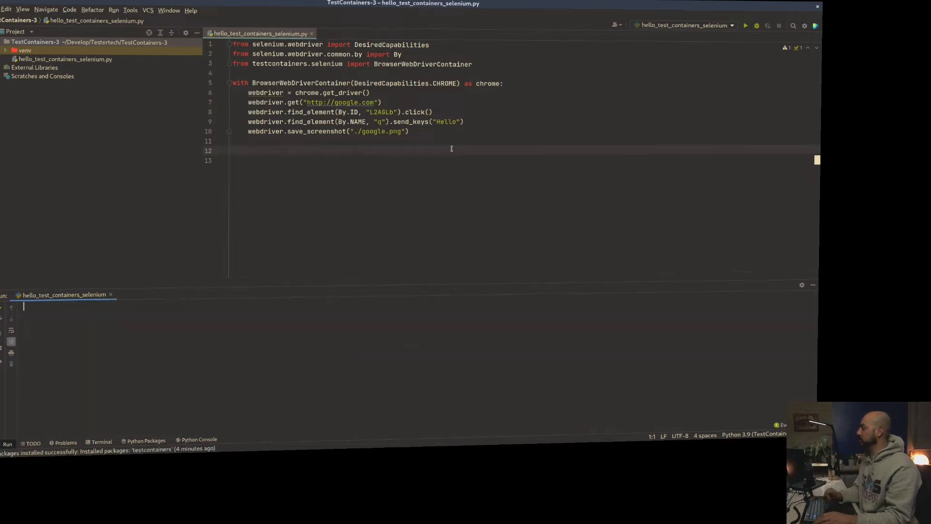
{"action": "mouse_move", "coordinate": [462, 183]}
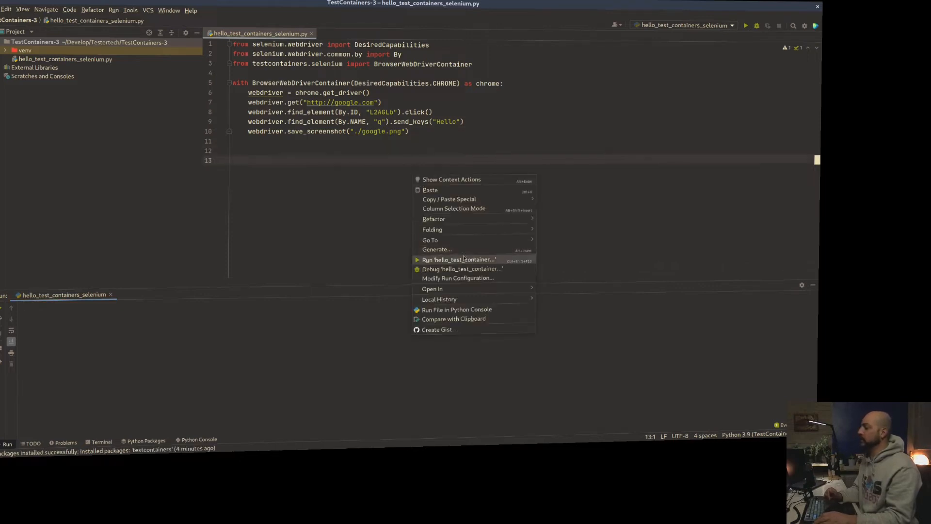
Step: Rerun the script, view google.png, and change the search text to 'This is a test!'
{"action": "left_click", "coordinate": [458, 260]}
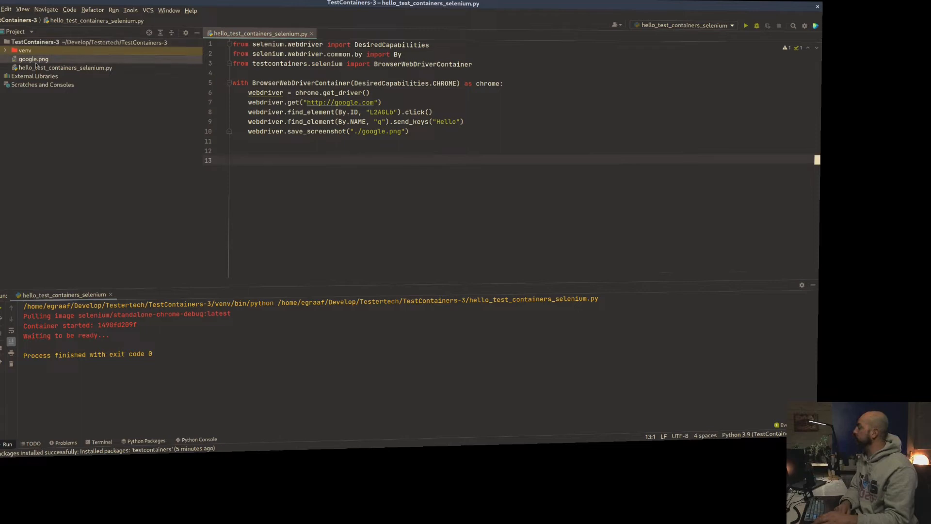
{"action": "double_click", "coordinate": [33, 59]}
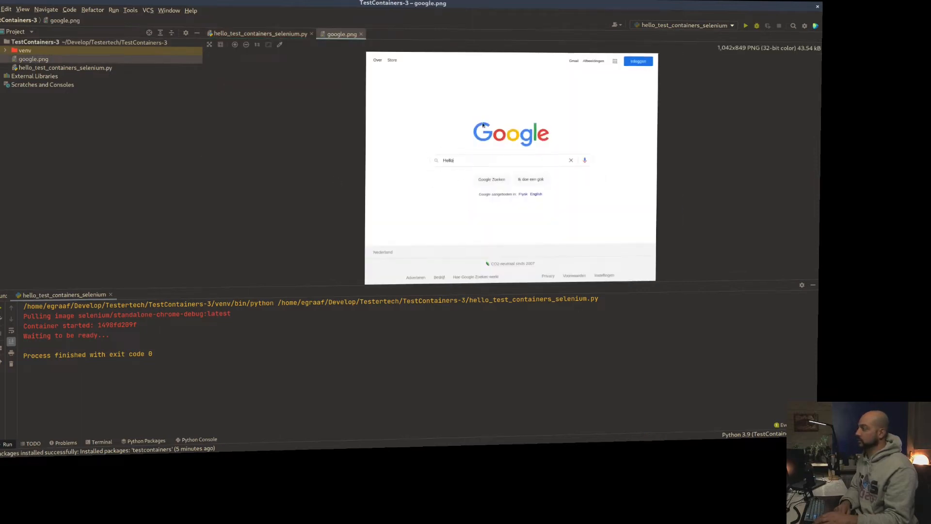
{"action": "left_click", "coordinate": [258, 33]}
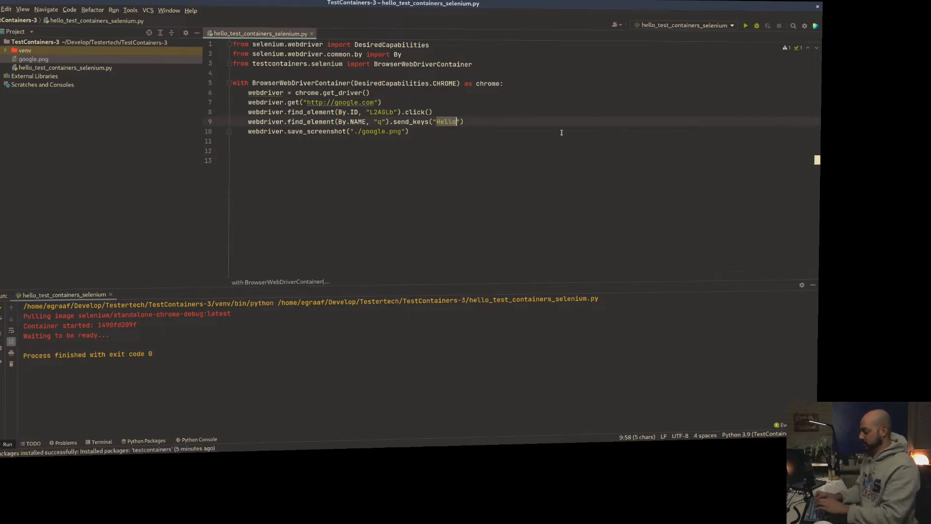
{"action": "type", "text": "This is a test"}
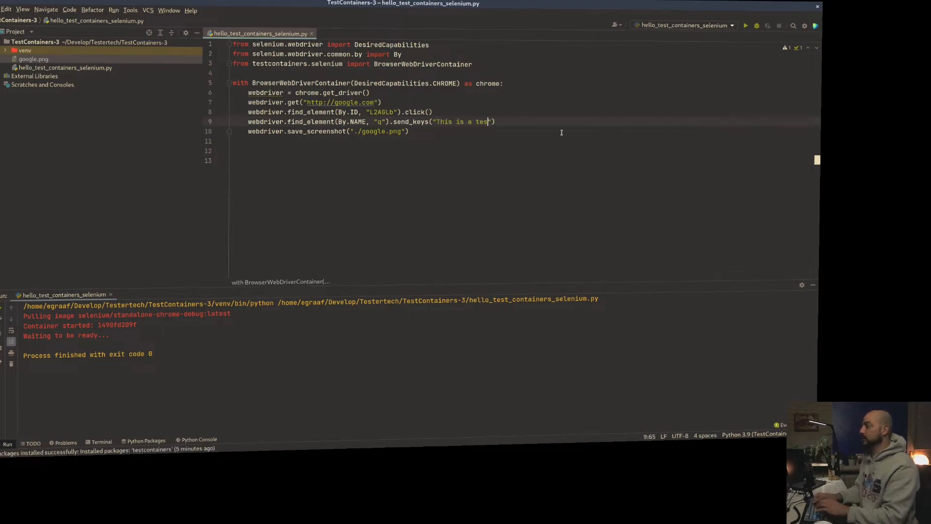
{"action": "type", "text": "!"}
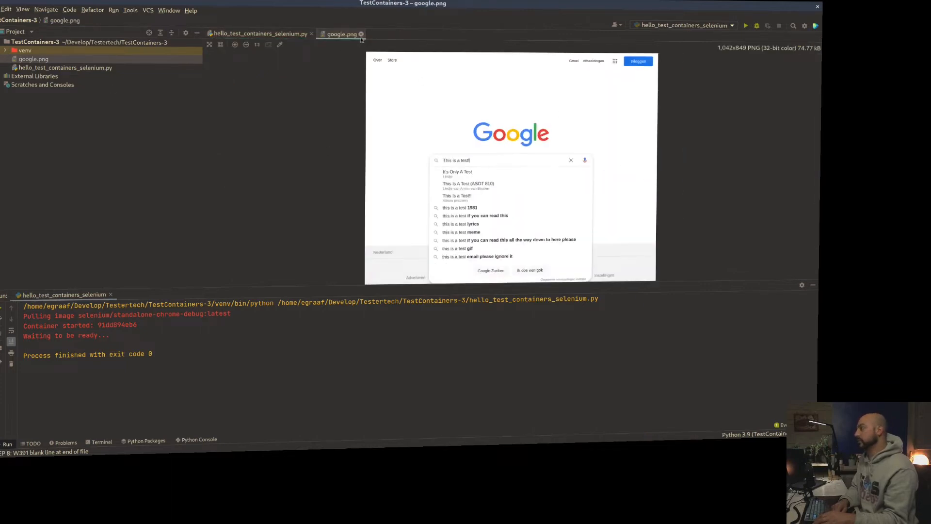
{"action": "left_click", "coordinate": [260, 34]}
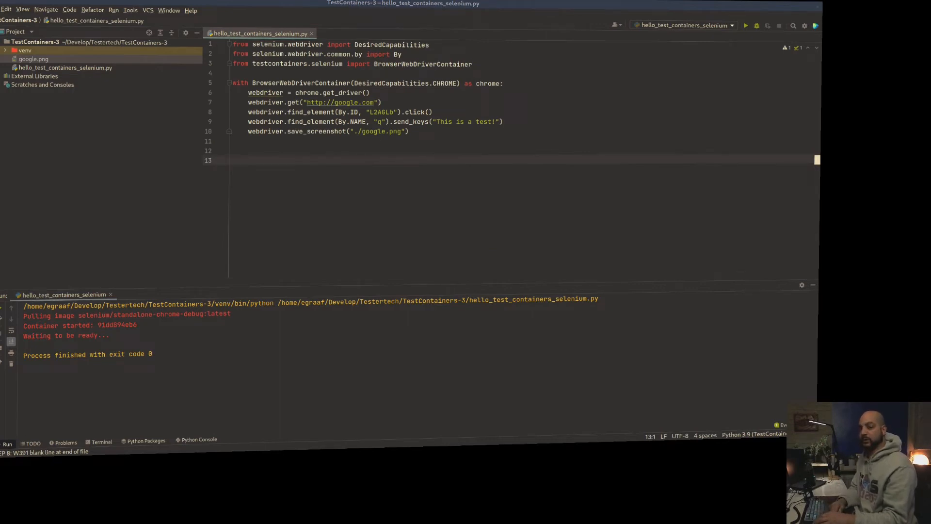
{"action": "mouse_move", "coordinate": [586, 261]}
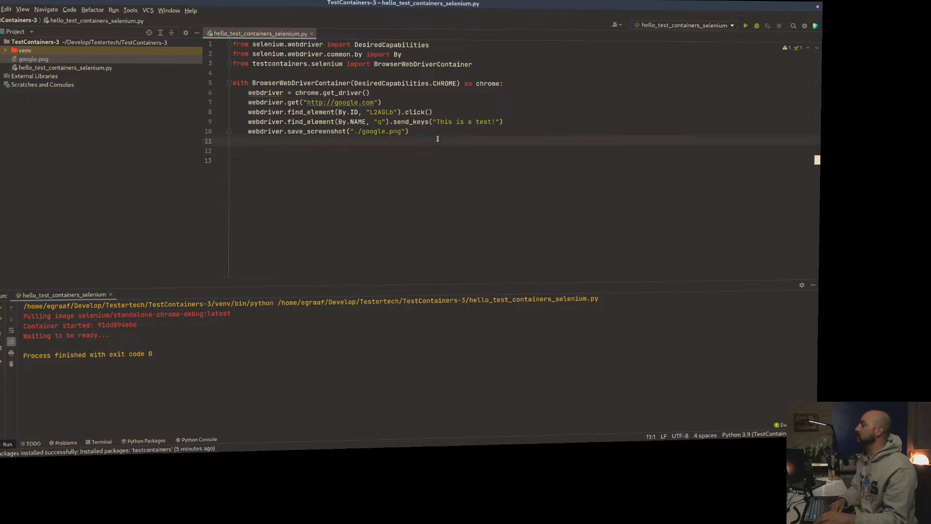
{"action": "mouse_move", "coordinate": [392, 178]}
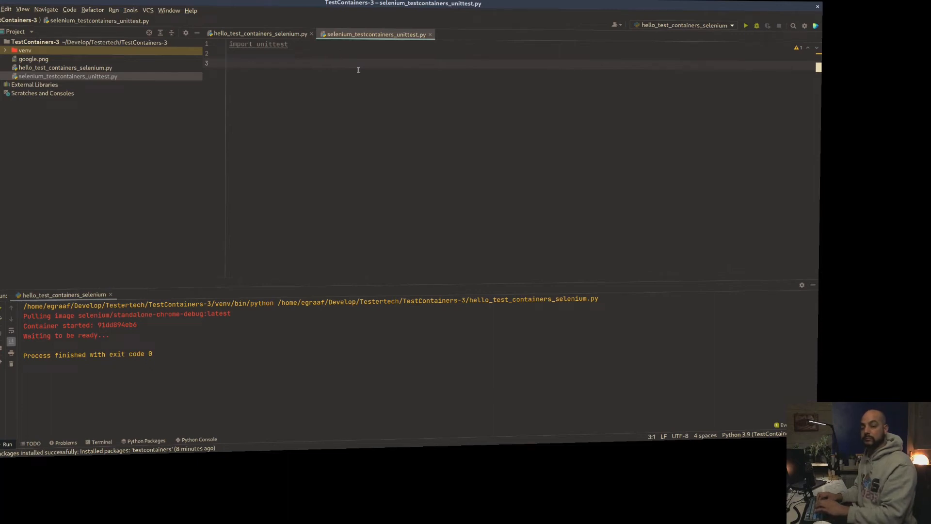
Step: Define a TestContainersTest unittest.TestCase class with a test_smoketest method
{"action": "type", "text": "class TEst"}
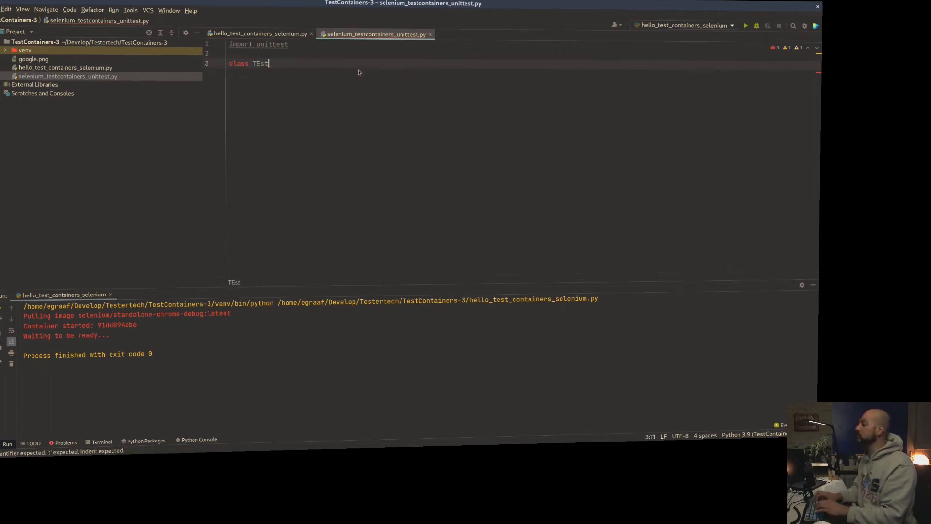
{"action": "type", "text": "estCont"}
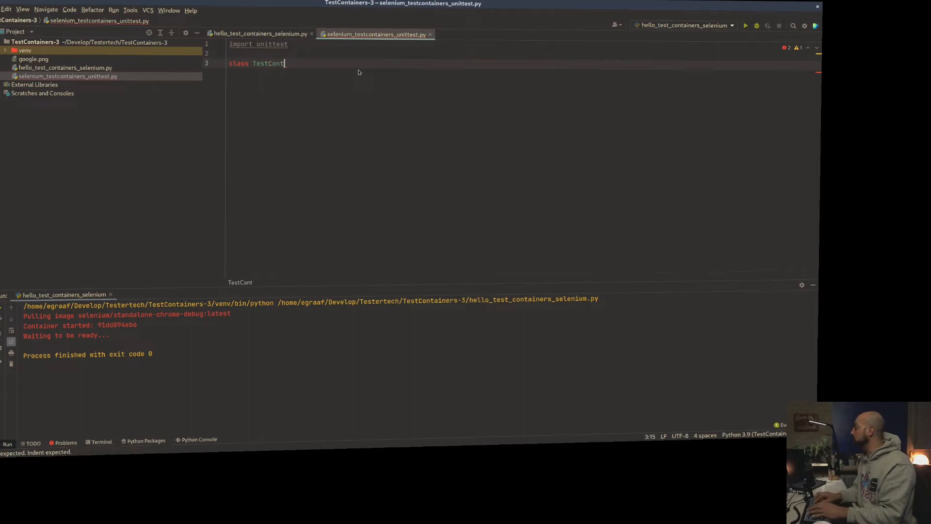
{"action": "type", "text": "ainers"}
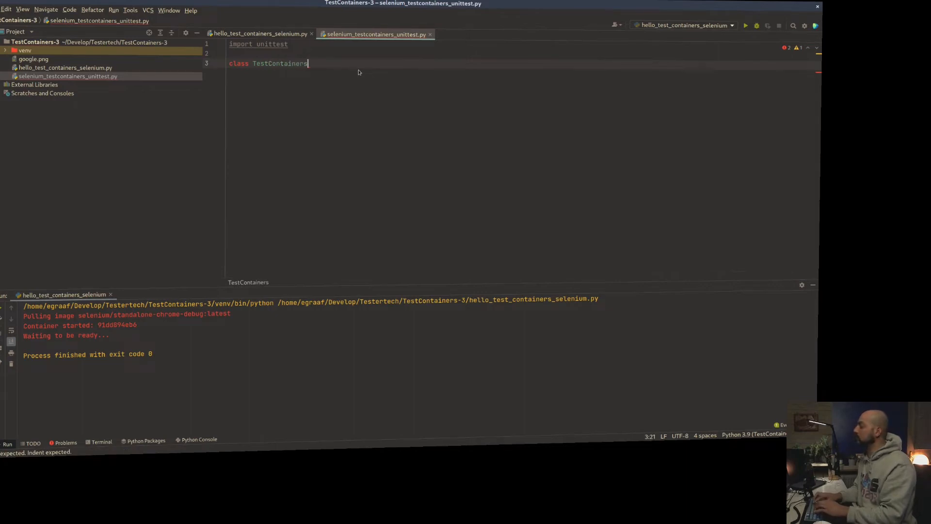
{"action": "type", "text": "Test(unuittest"}
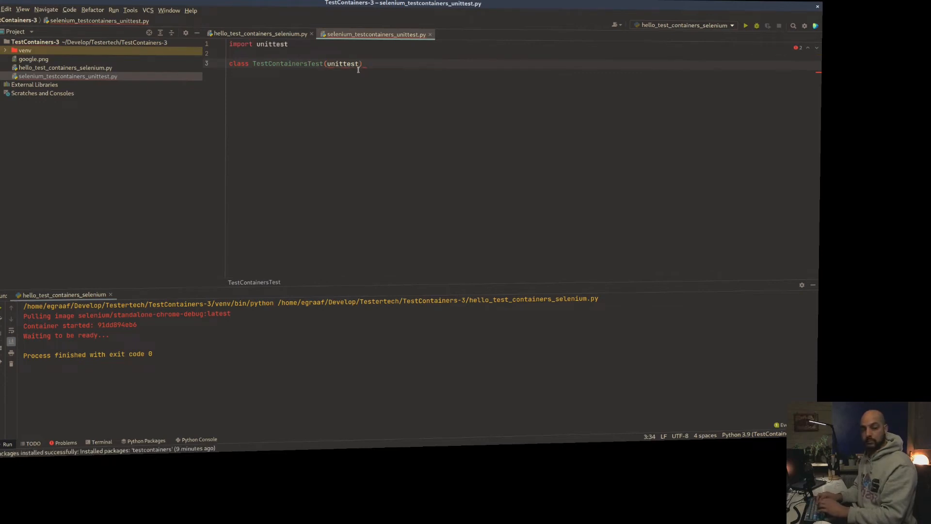
{"action": "type", "text": ".TestCase"}
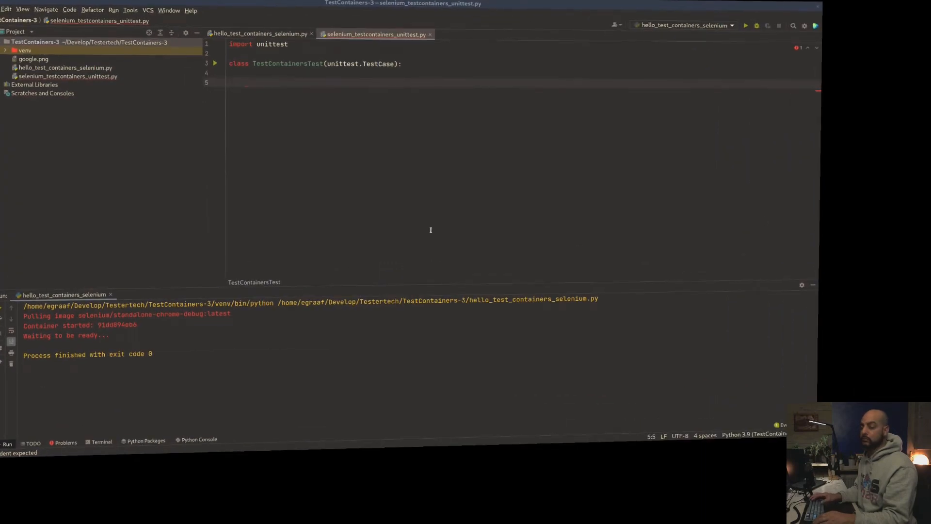
{"action": "type", "text": "def t"}
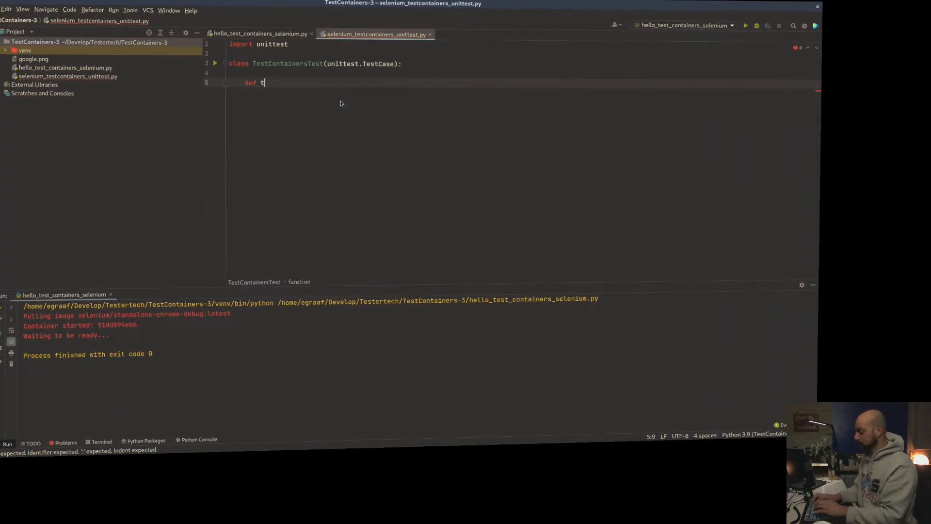
{"action": "type", "text": "est_"}
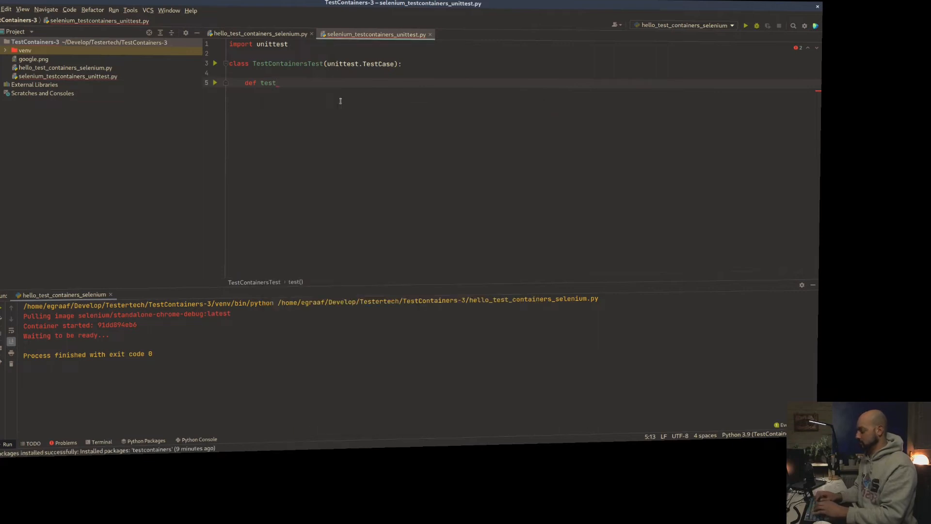
{"action": "type", "text": "smoketest(self):"}
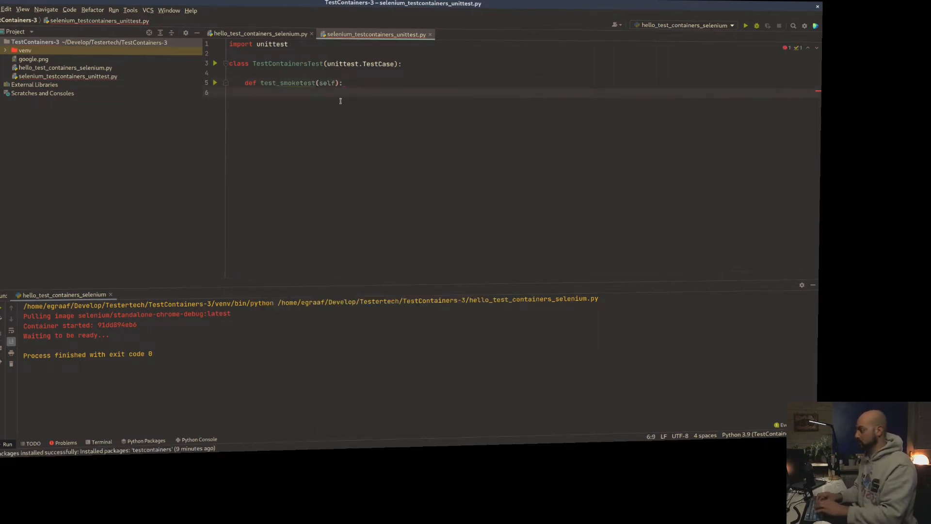
Step: Copy in the Selenium container block and assert the page title equals 'google.com'
{"action": "left_click", "coordinate": [259, 33]}
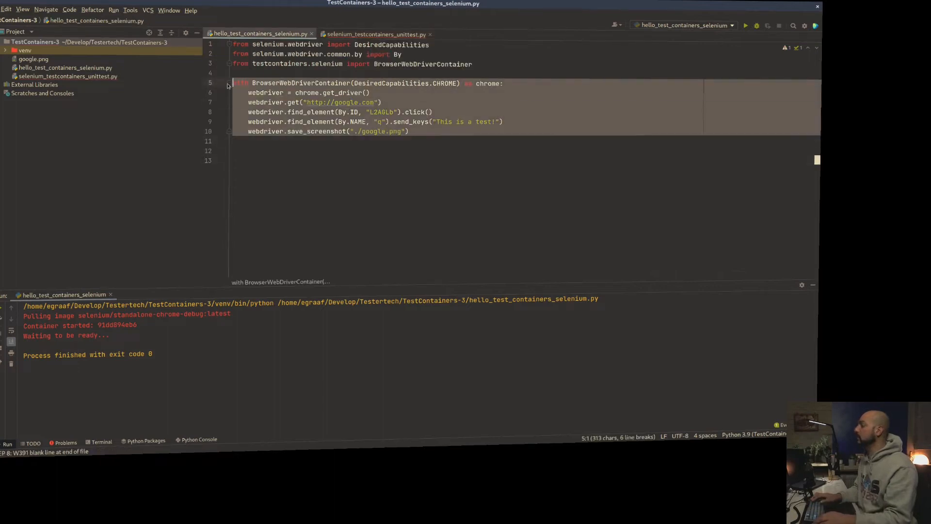
{"action": "left_click", "coordinate": [375, 34]}
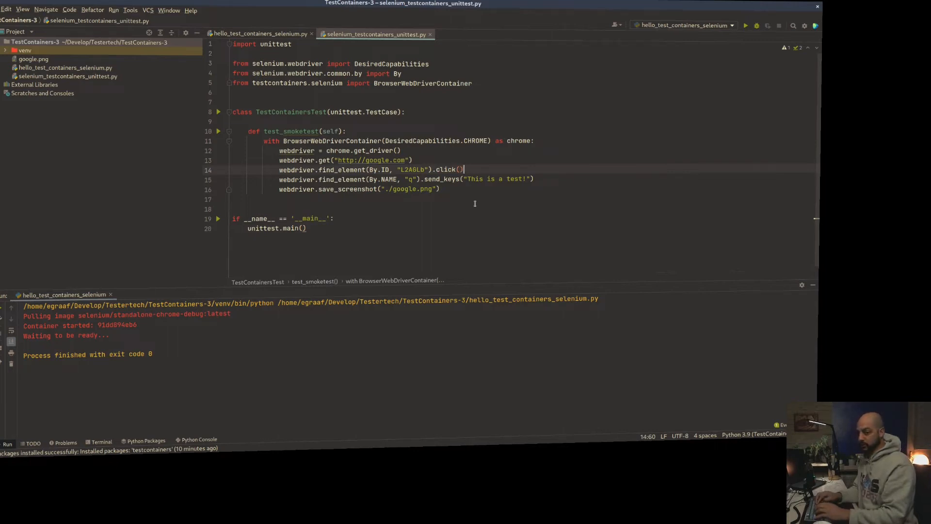
{"action": "type", "text": "self.aws"}
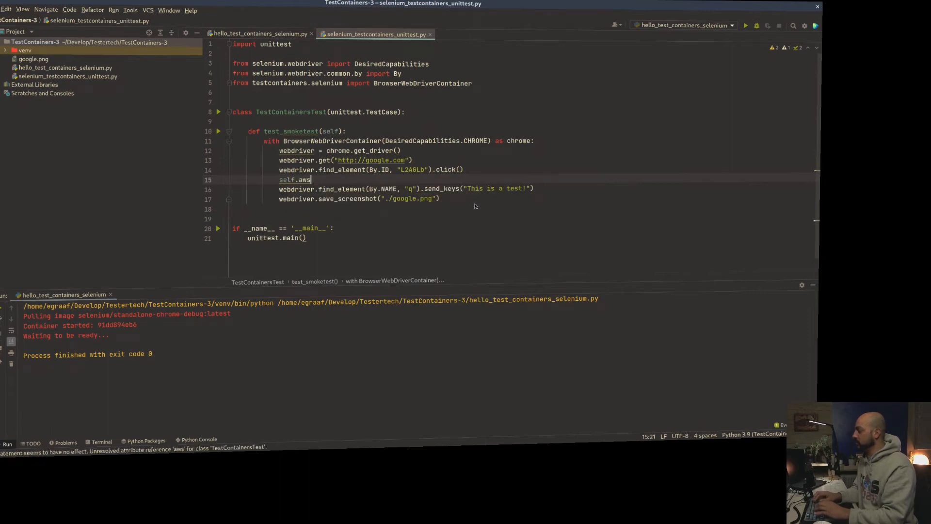
{"action": "type", "text": "assert"}
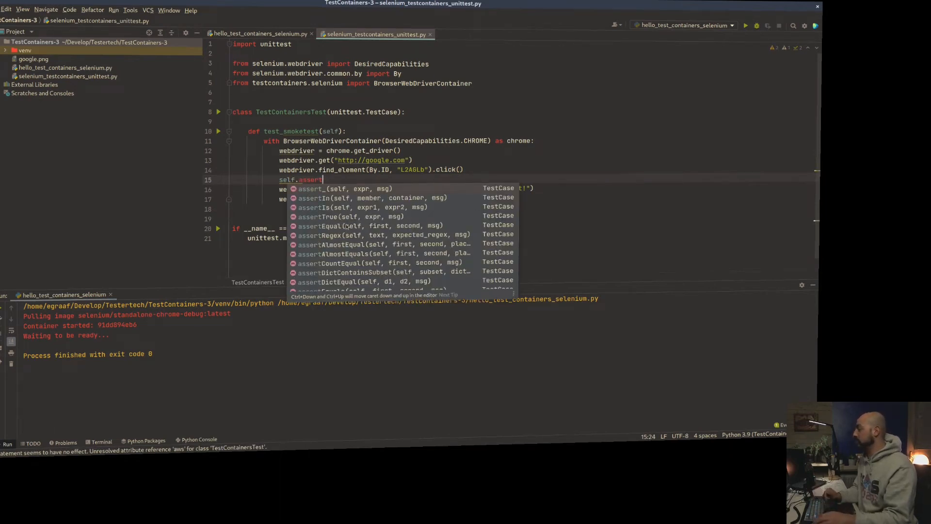
{"action": "scroll", "scroll_direction": "down", "scroll_amount": 3}
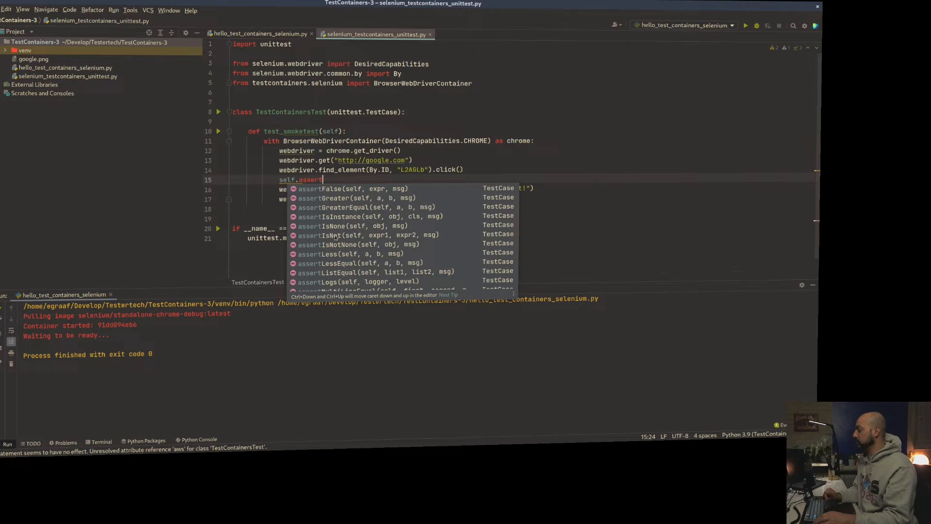
{"action": "scroll", "scroll_direction": "down", "scroll_amount": 3}
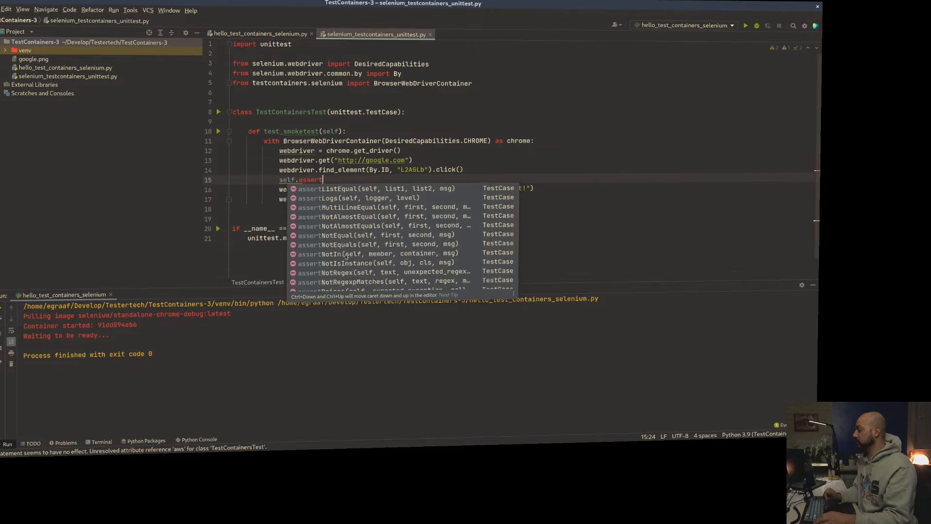
{"action": "scroll", "scroll_direction": "down", "scroll_amount": 3}
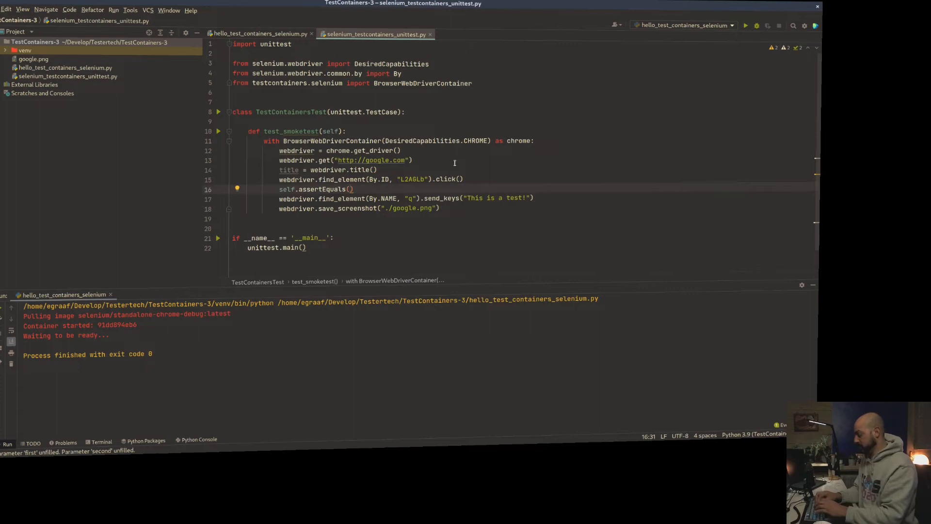
{"action": "type", "text": "\"\","}
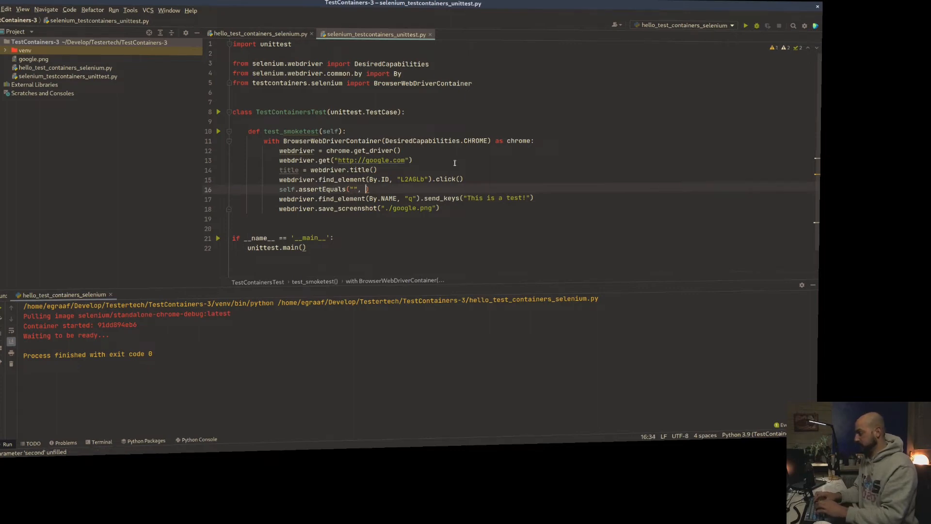
{"action": "type", "text": "title"}
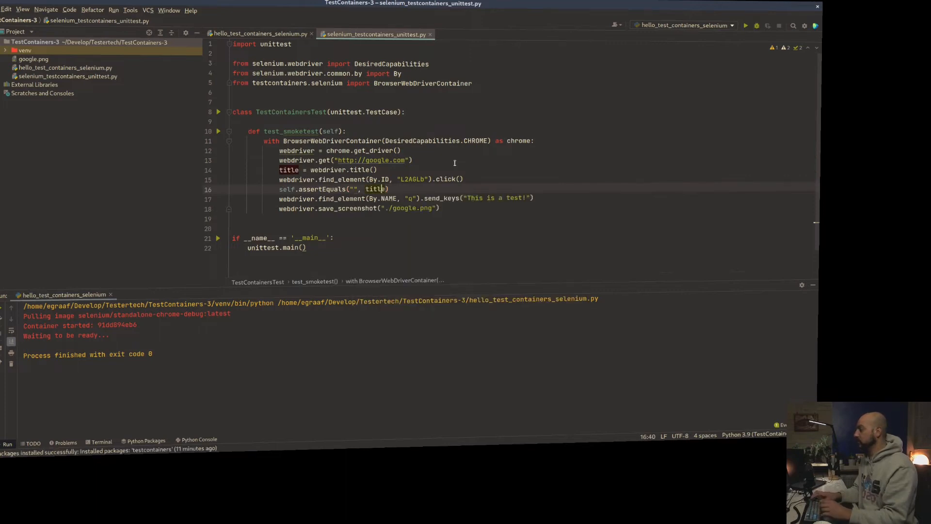
{"action": "type", "text": "g"}
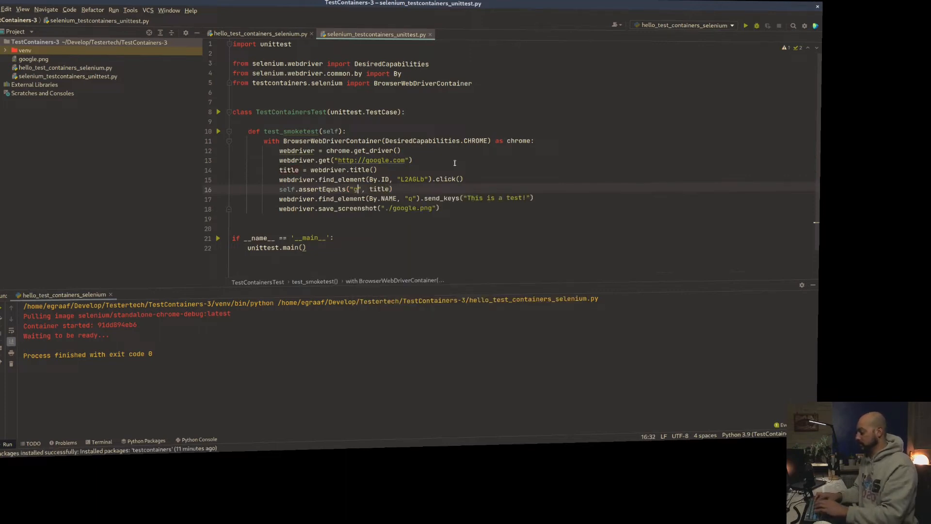
{"action": "type", "text": "oogle.com"}
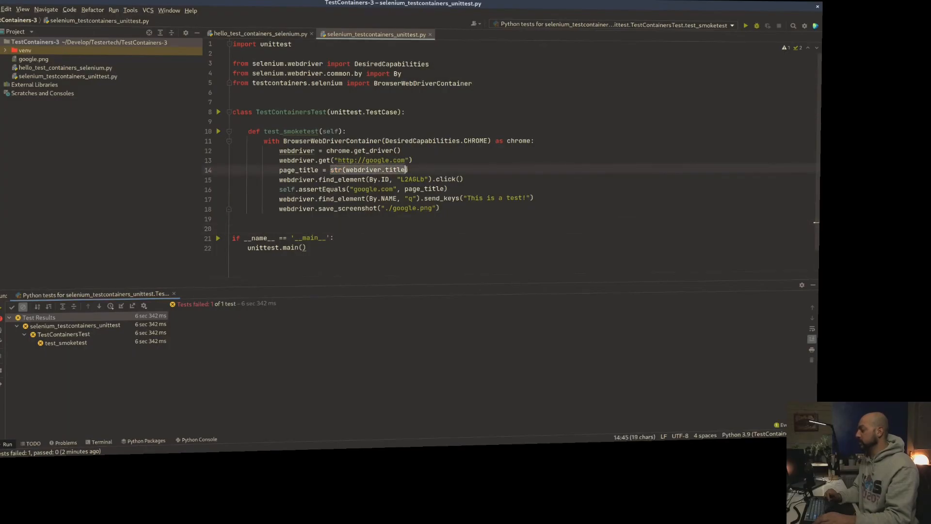
Step: Close the assertion, run the tests, and change the expected title to 'Google'
{"action": "type", "text": ")"}
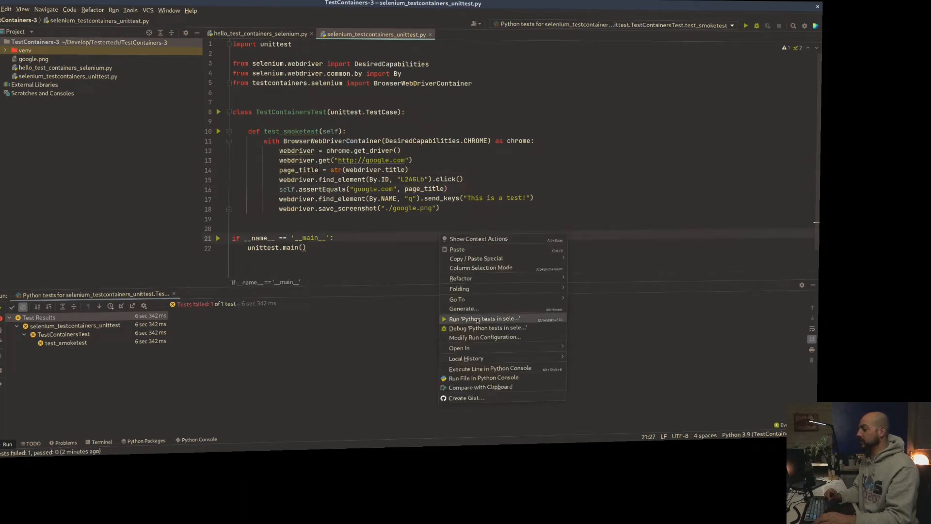
{"action": "left_click", "coordinate": [484, 319]}
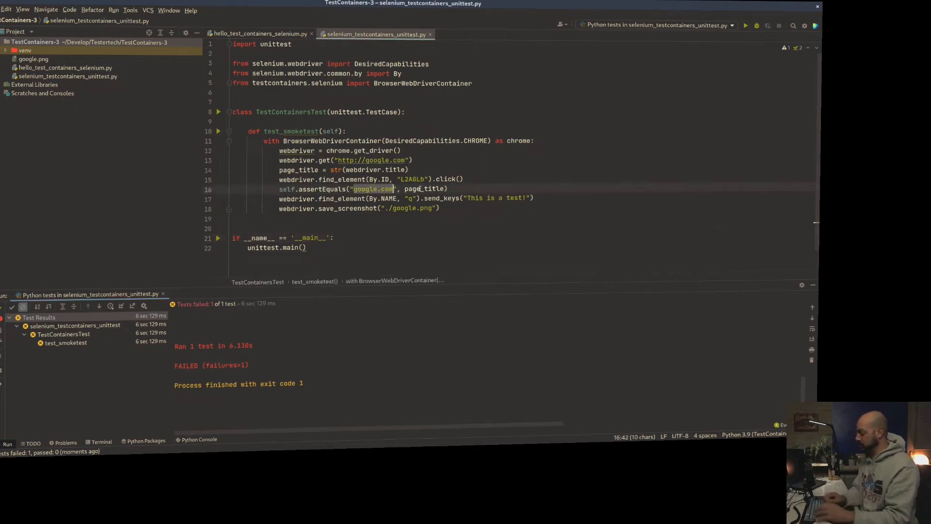
{"action": "type", "text": "Google"}
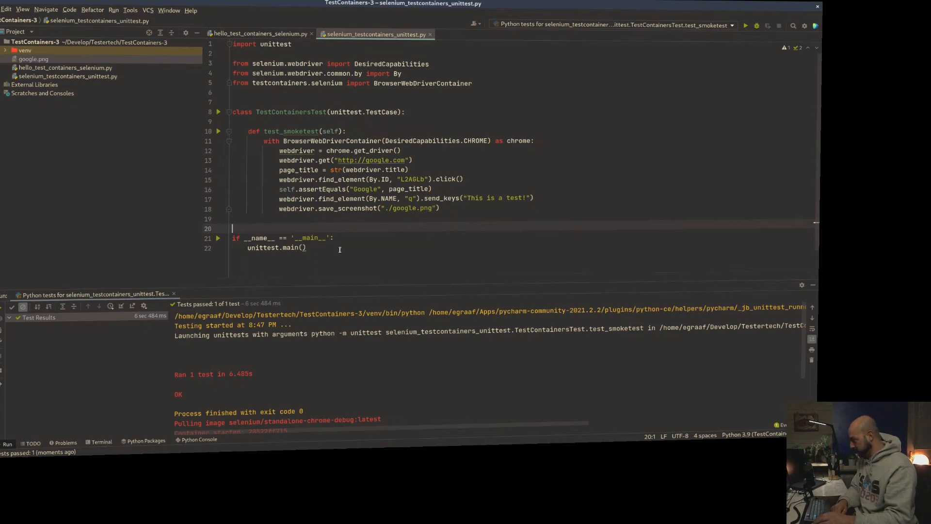
{"action": "mouse_move", "coordinate": [297, 160]}
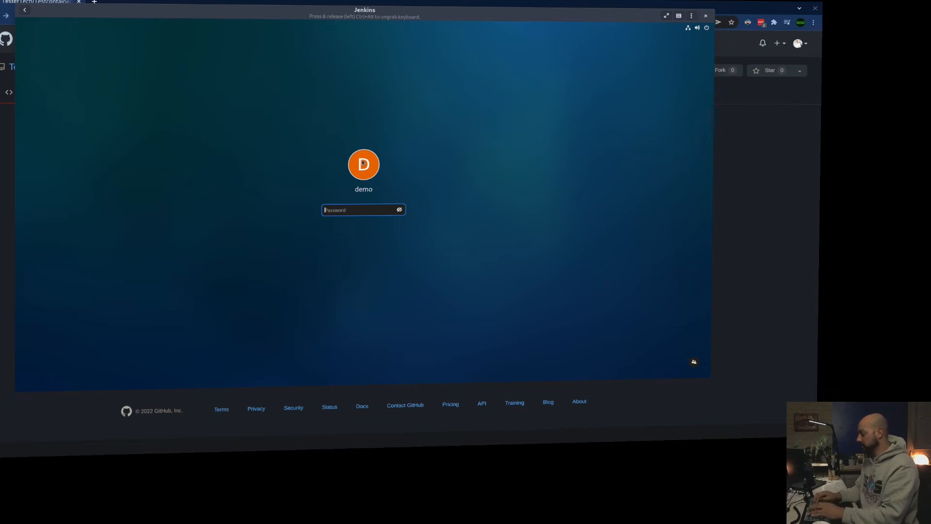
Step: Open TesterTech's Testcontainers-Python-Selenium repository on GitHub and show its clone URL
{"action": "type", "text": "••••"}
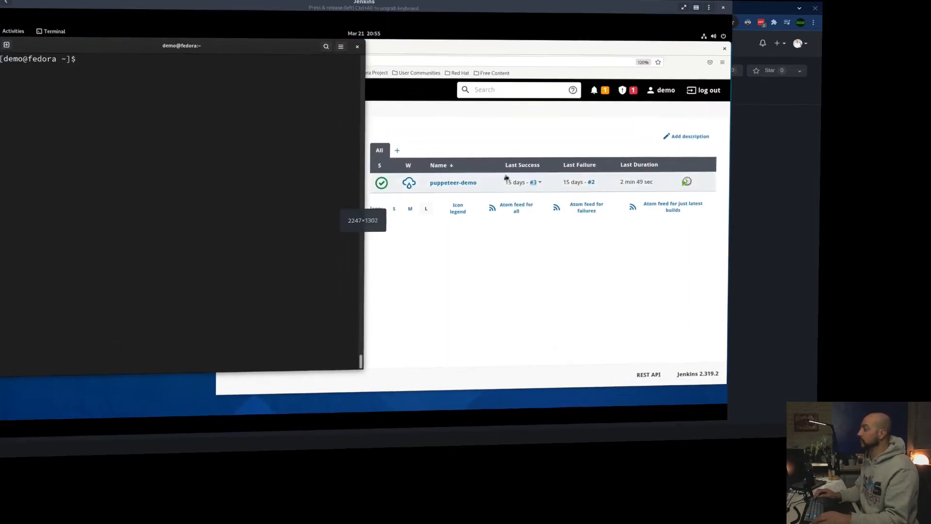
{"action": "left_click", "coordinate": [315, 46]}
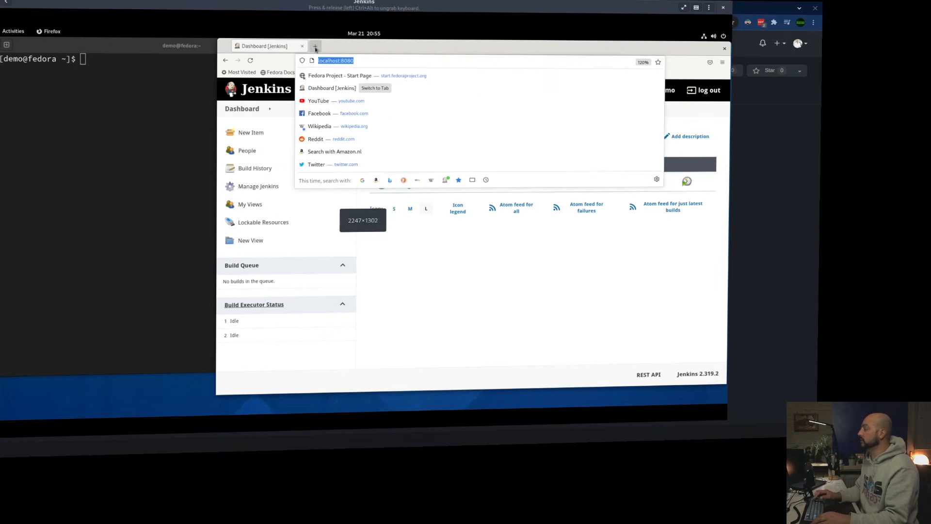
{"action": "left_click", "coordinate": [315, 45]}
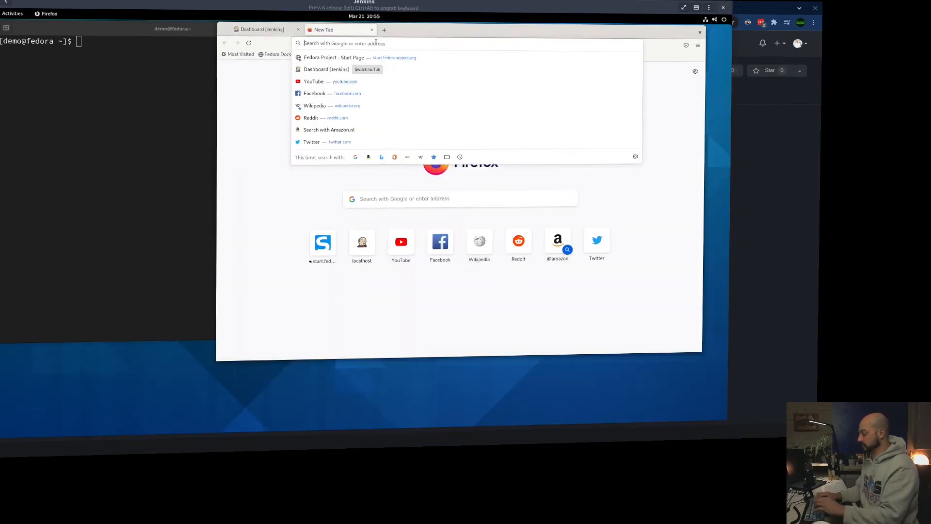
{"action": "type", "text": "github.com/orgs/TesterTech/repositories"}
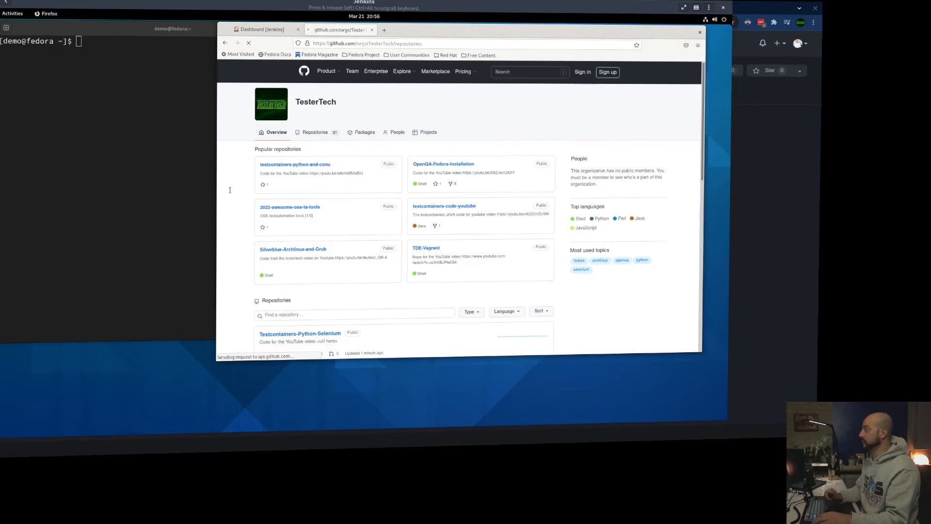
{"action": "left_click", "coordinate": [315, 132]}
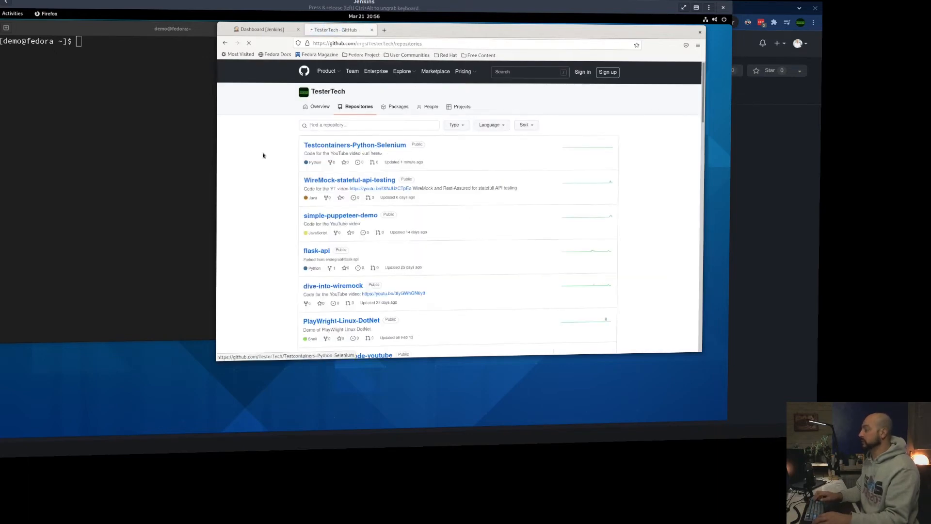
{"action": "left_click", "coordinate": [355, 145]}
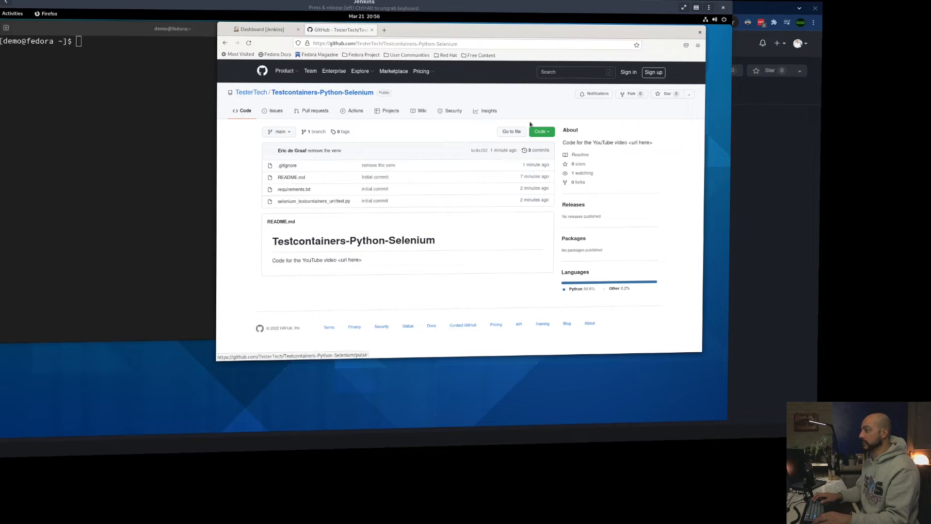
{"action": "left_click", "coordinate": [540, 131]}
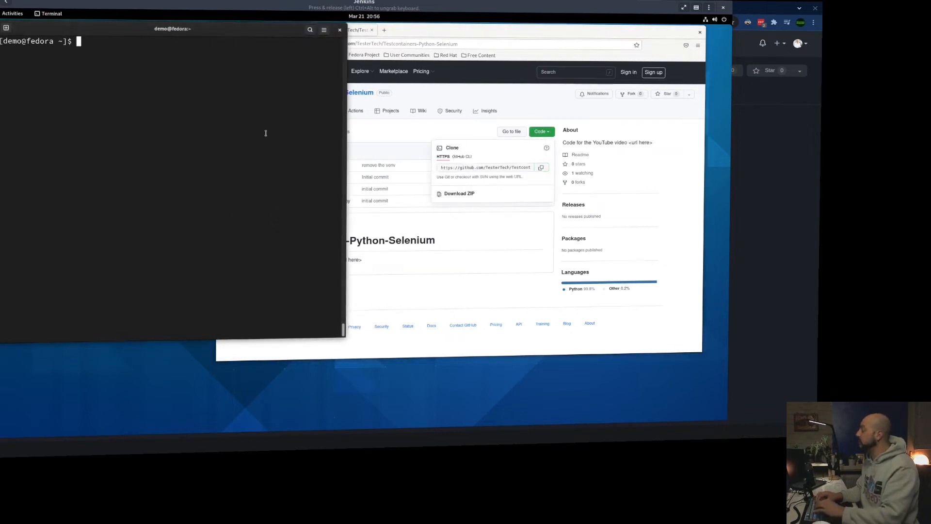
Step: Replace the job's Execute Python script step with an Execute shell build step
{"action": "type", "text": "ls -ltr"}
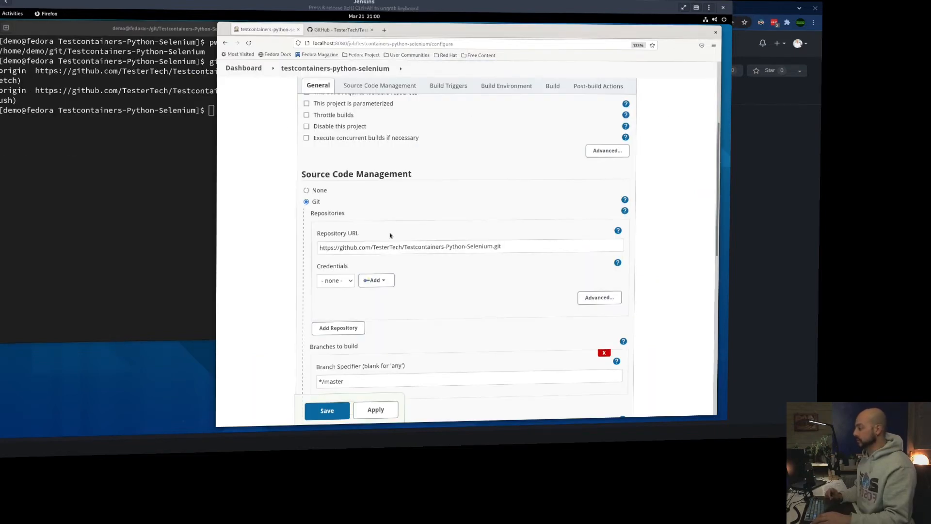
{"action": "left_click", "coordinate": [469, 246]}
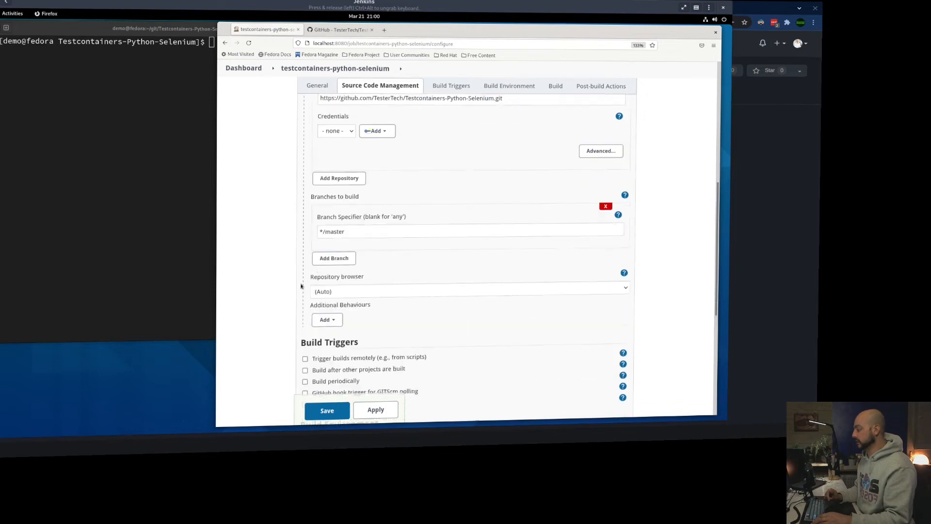
{"action": "left_click", "coordinate": [448, 86]}
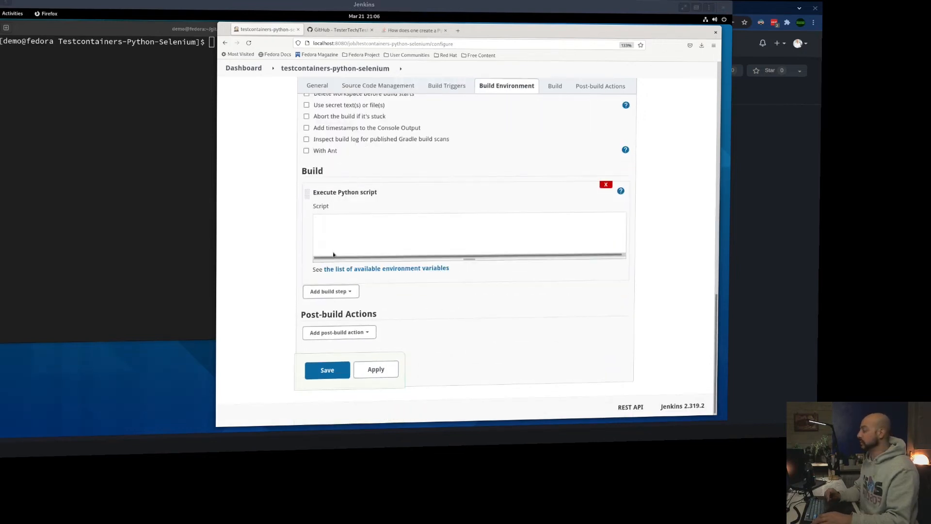
{"action": "left_click", "coordinate": [468, 233]}
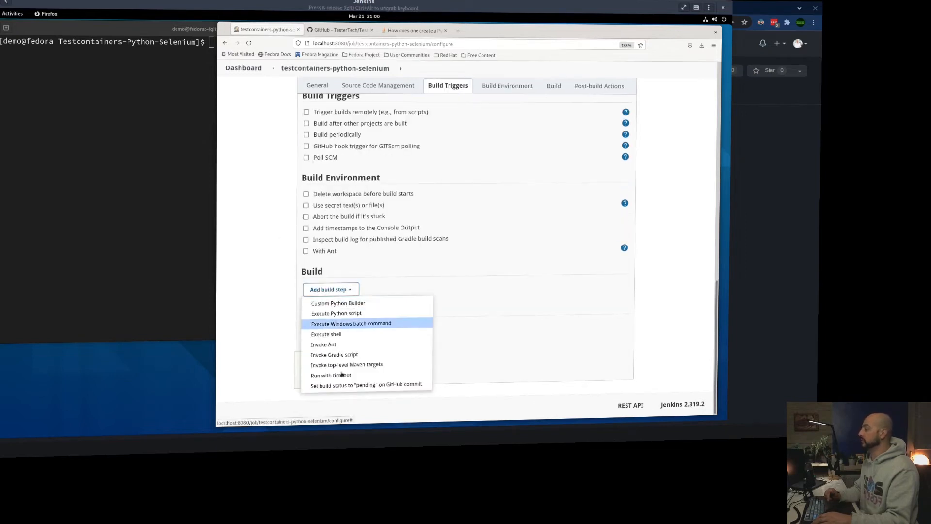
{"action": "mouse_move", "coordinate": [346, 325]}
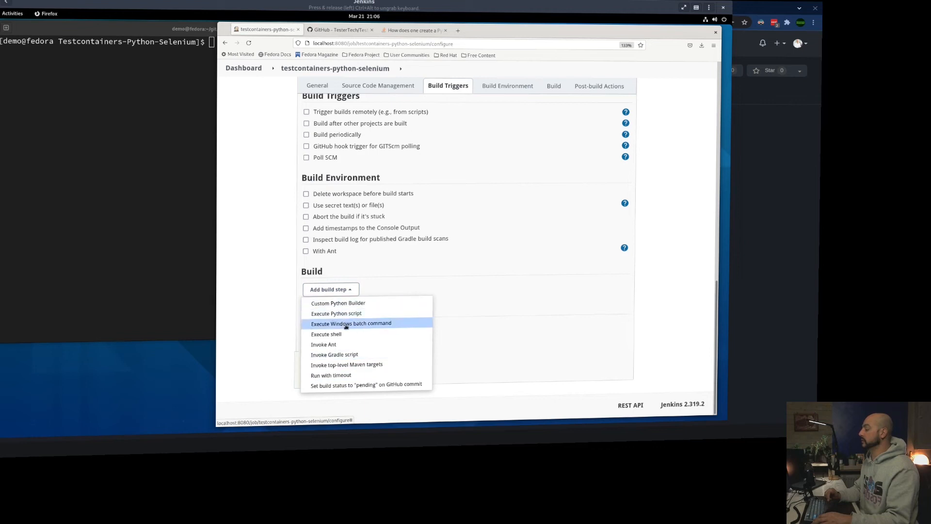
{"action": "left_click", "coordinate": [325, 334]}
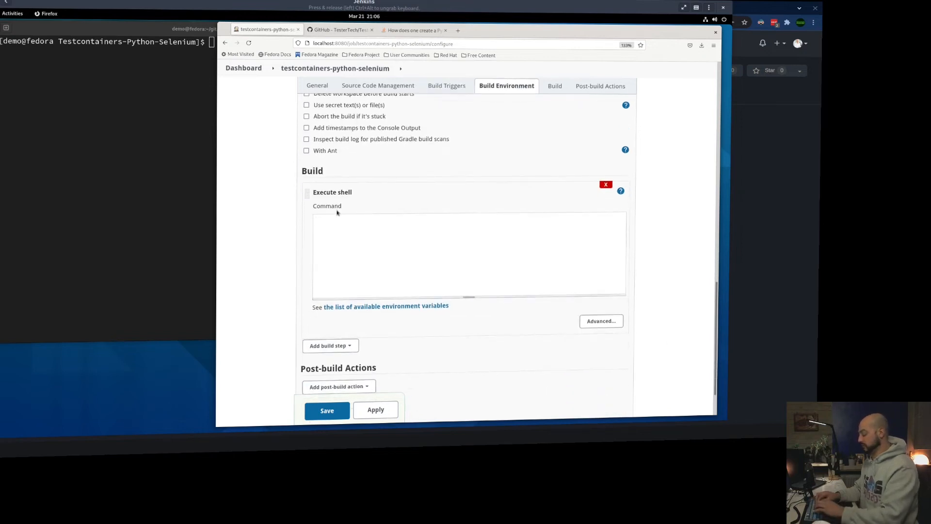
Step: Enter 'python -m venv .venv', '. .venv/bin/activate' and a 'pip install -r' line
{"action": "type", "text": "python"}
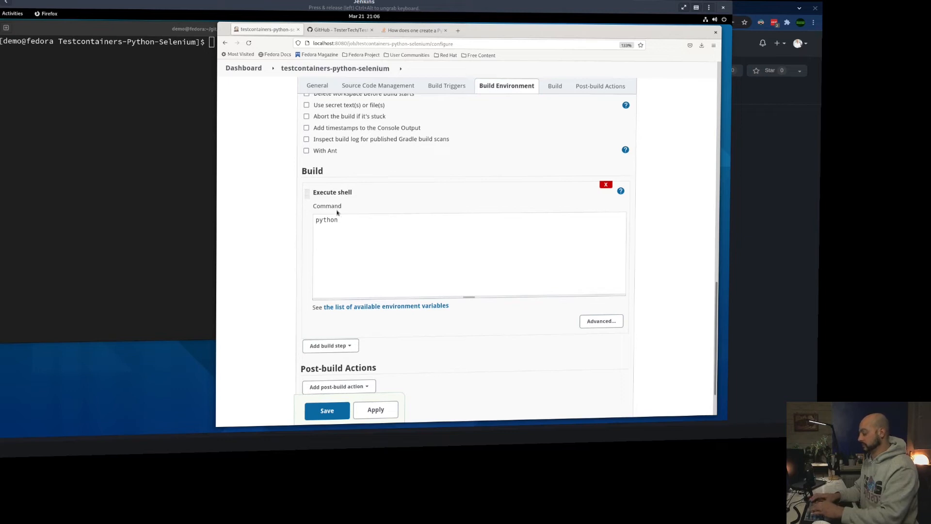
{"action": "type", "text": "-m v"}
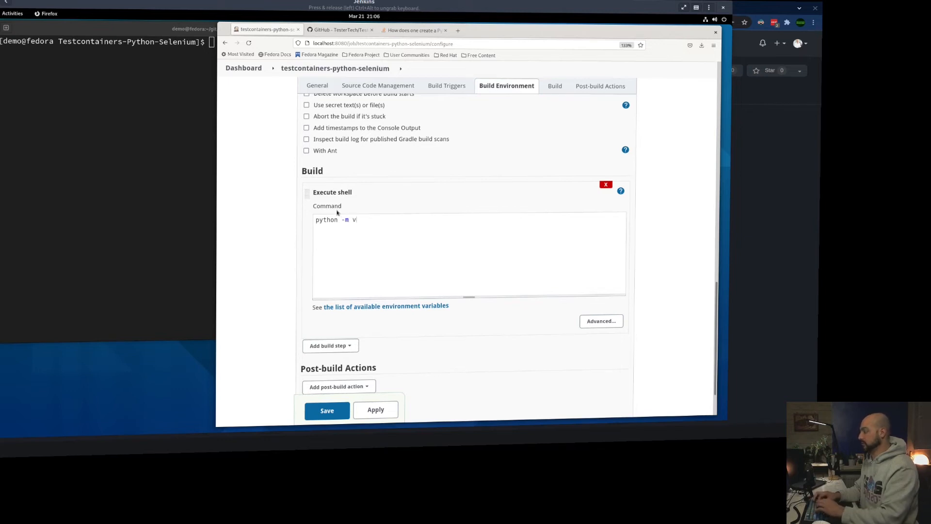
{"action": "type", "text": "env"}
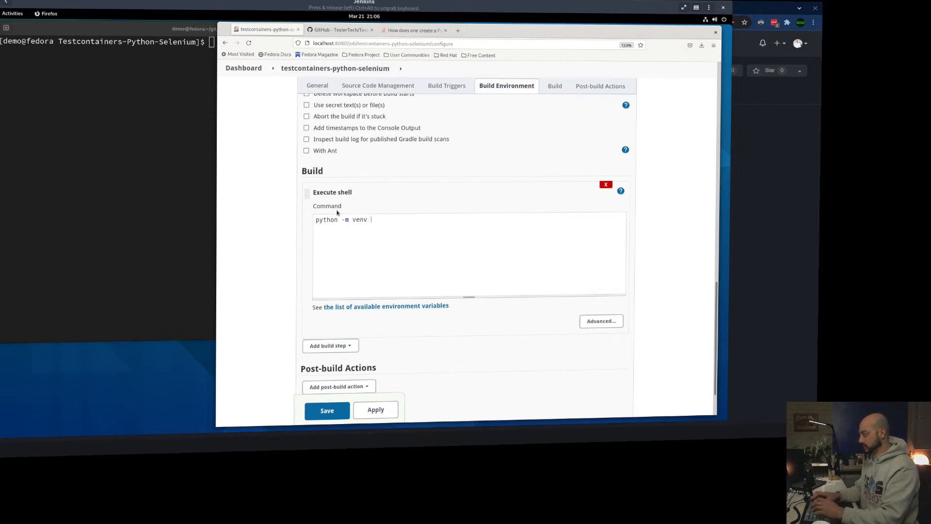
{"action": "type", "text": ".venv"}
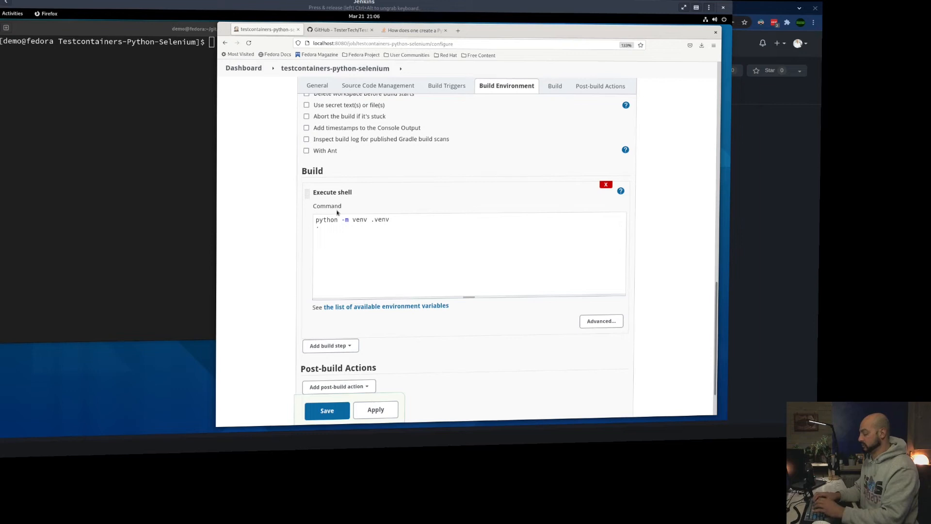
{"action": "type", "text": ". .venv"}
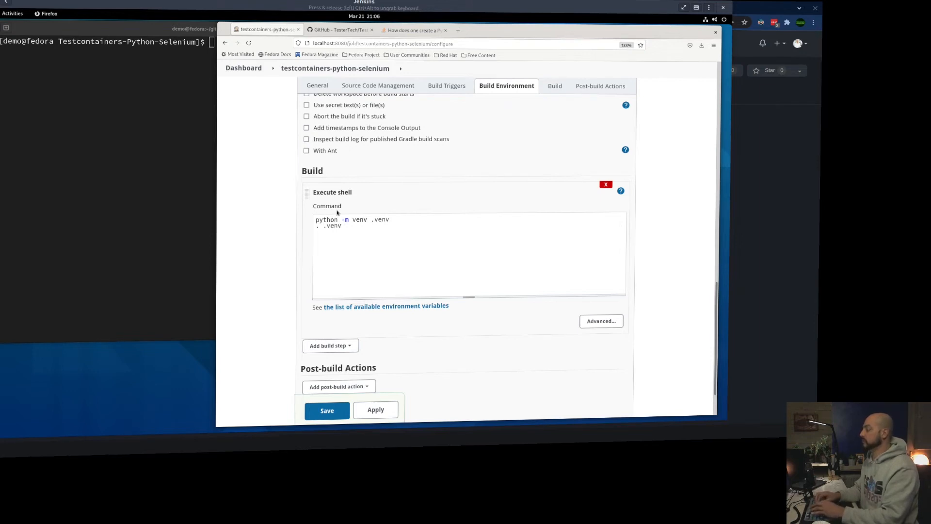
{"action": "type", "text": "bin/"}
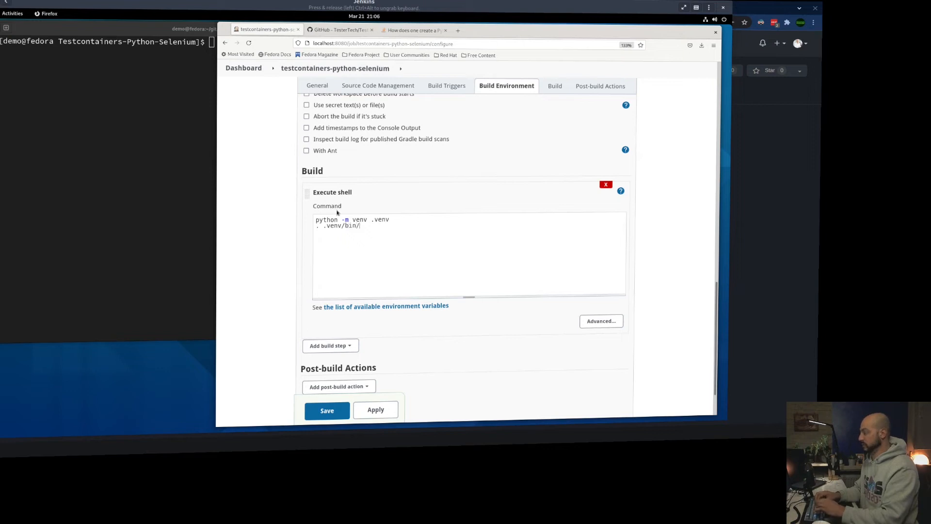
{"action": "type", "text": "active"}
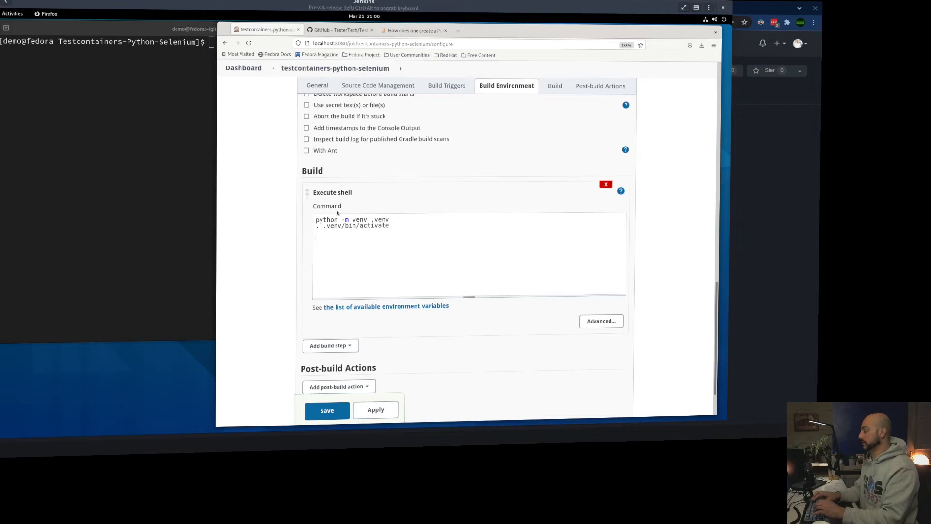
{"action": "type", "text": "pip"}
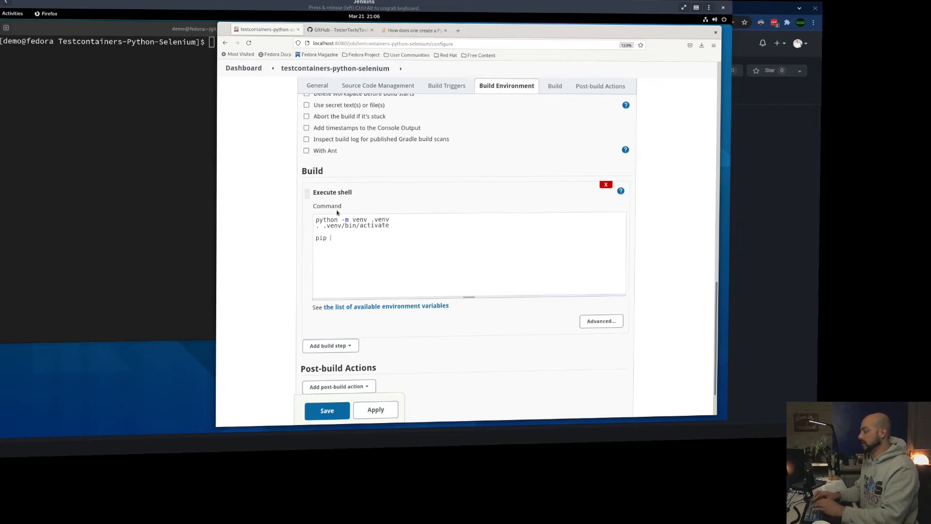
{"action": "type", "text": "install -r"}
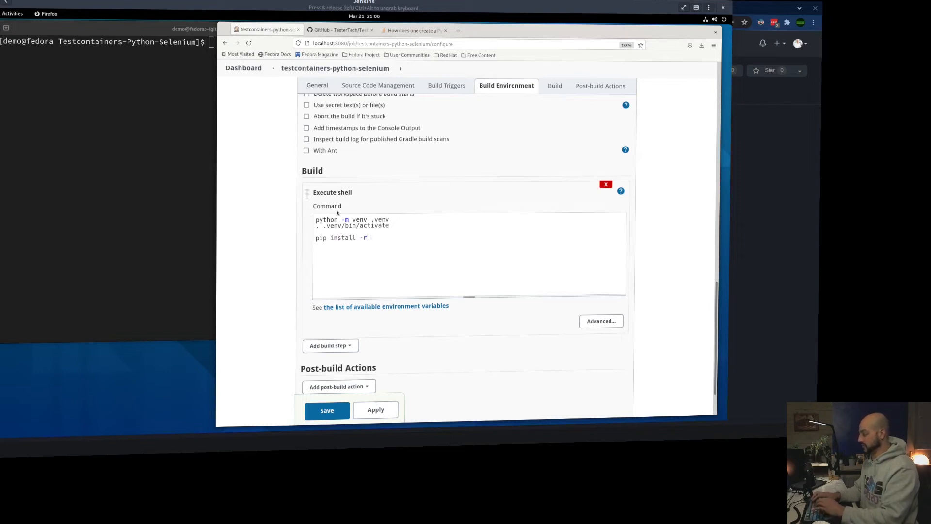
{"action": "type", "text": "requio"}
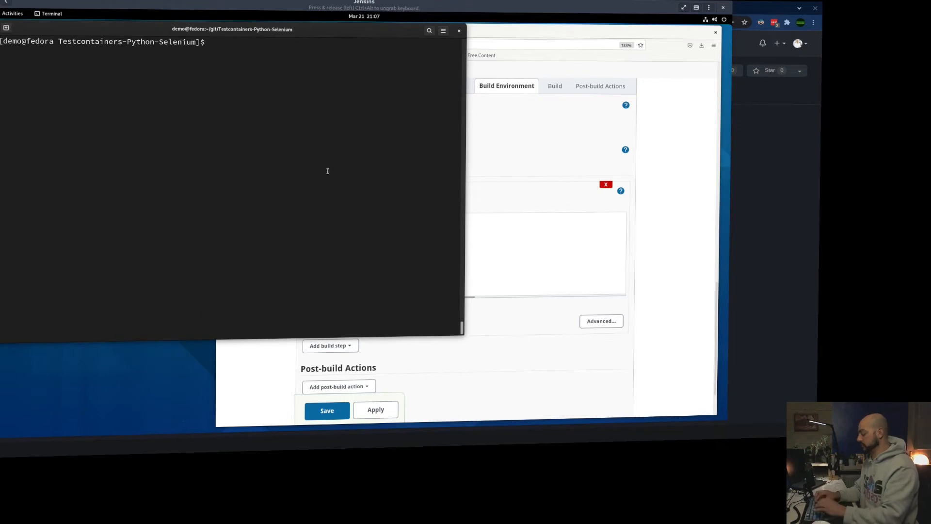
Step: List the repository files with ls -ltr and select selenium_testcontainers_unittest.py
{"action": "type", "text": "ls -ltr"}
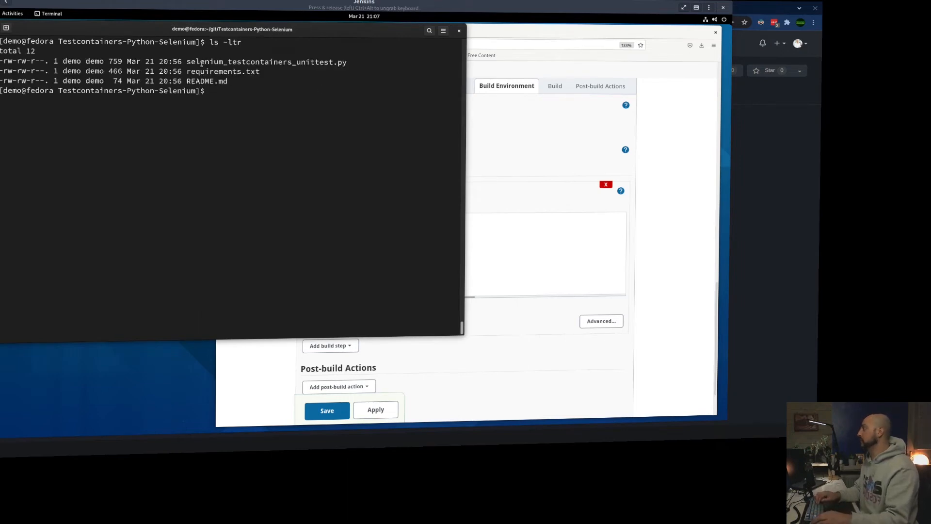
{"action": "double_click", "coordinate": [266, 61]}
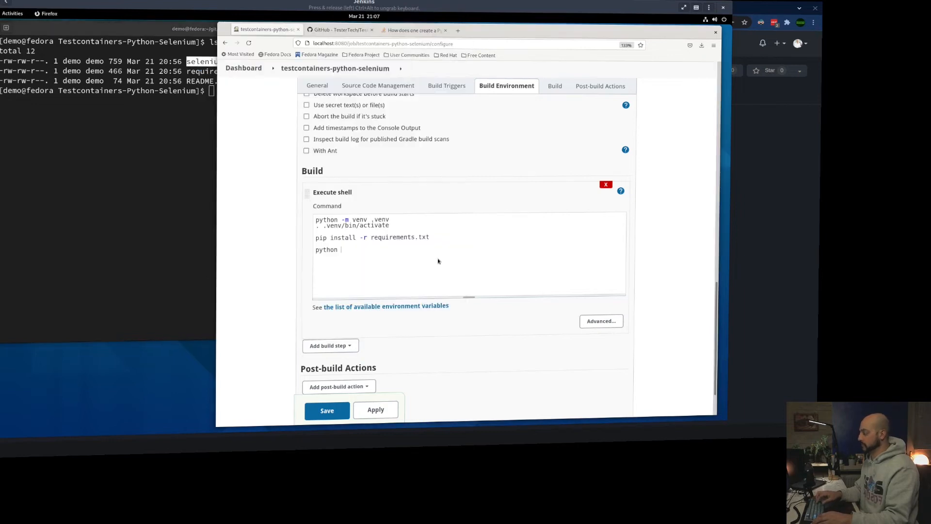
Step: Add 'python selenium_testcontainers_unittest.py' as the shell step's final command
{"action": "type", "text": "selenium_testcontainers_unittest.py"}
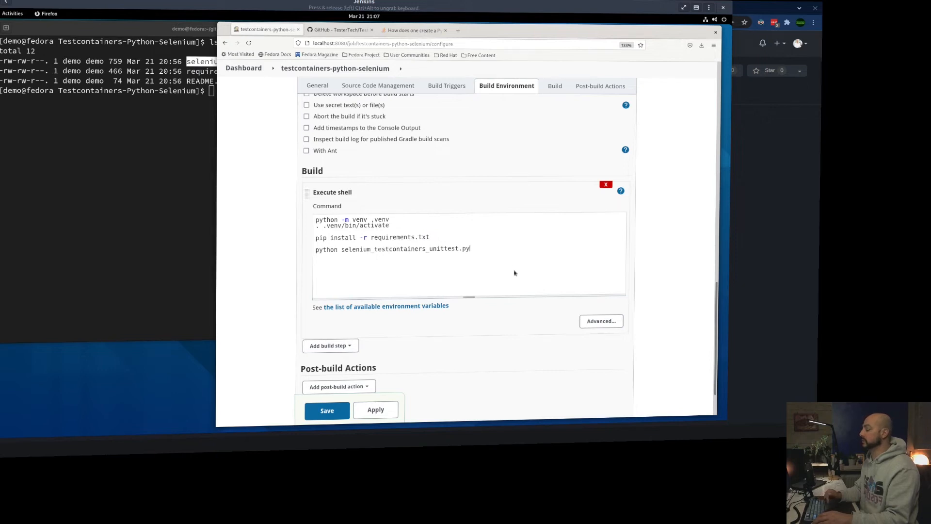
{"action": "left_click", "coordinate": [550, 86]}
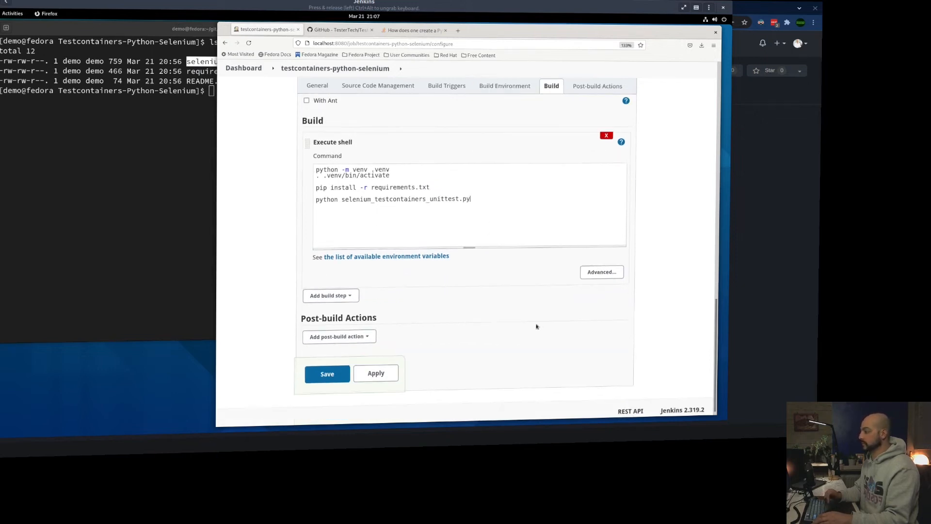
{"action": "left_click", "coordinate": [326, 373]}
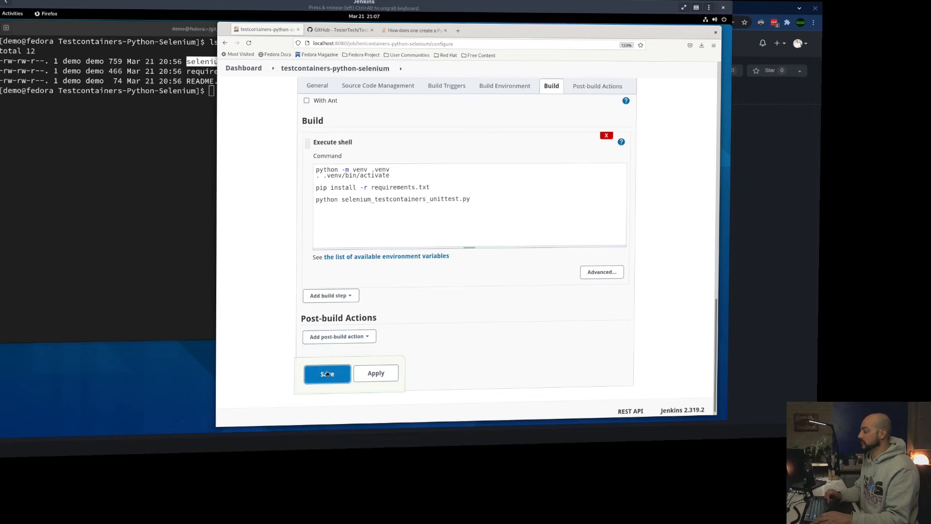
Step: Save the job, run build #4, and read its console output showing the Docker permission error
{"action": "left_click", "coordinate": [327, 373]}
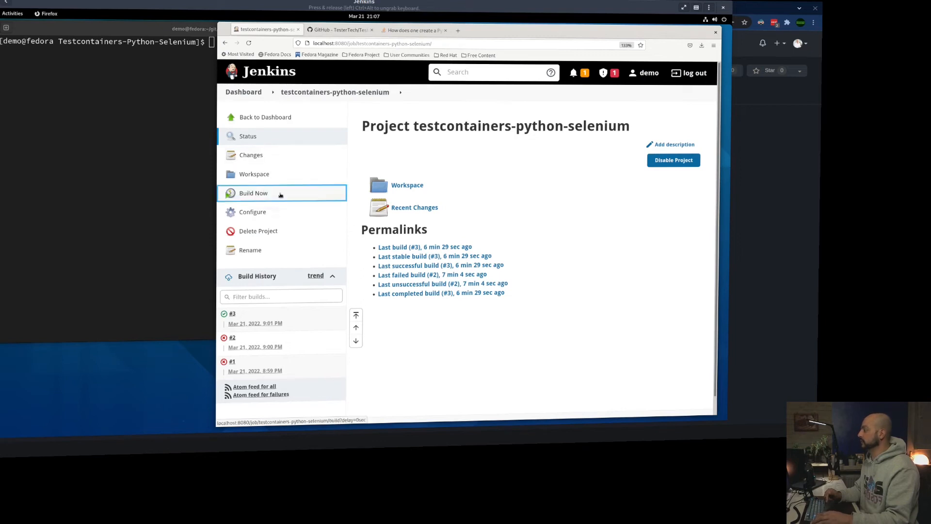
{"action": "left_click", "coordinate": [253, 193]}
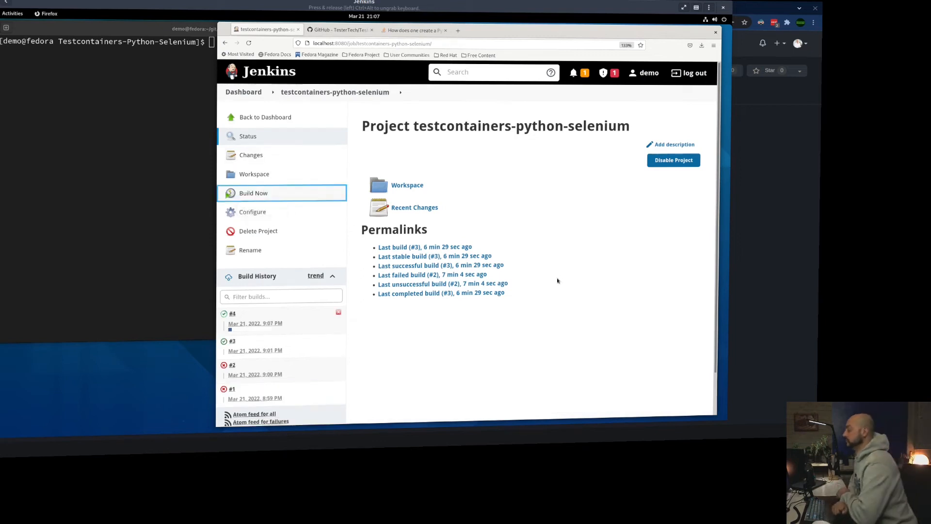
{"action": "mouse_move", "coordinate": [243, 323]}
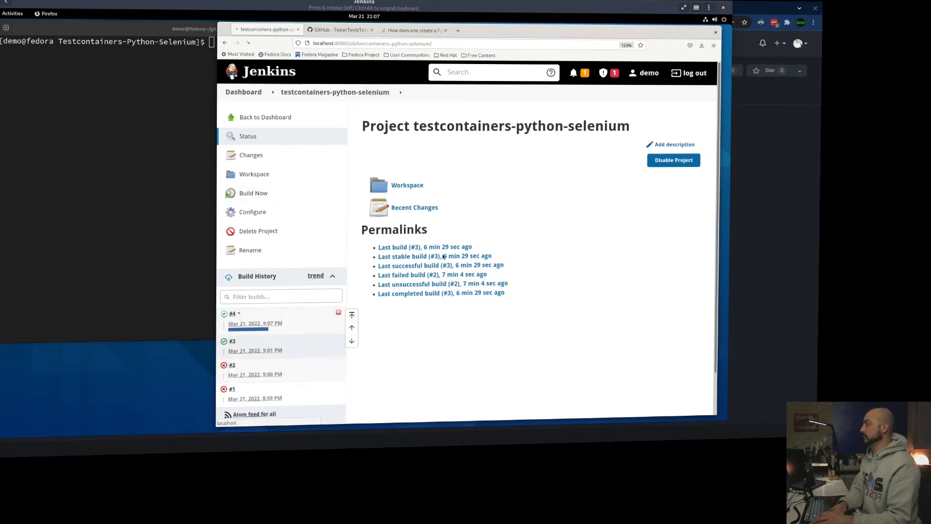
{"action": "left_click", "coordinate": [232, 314]}
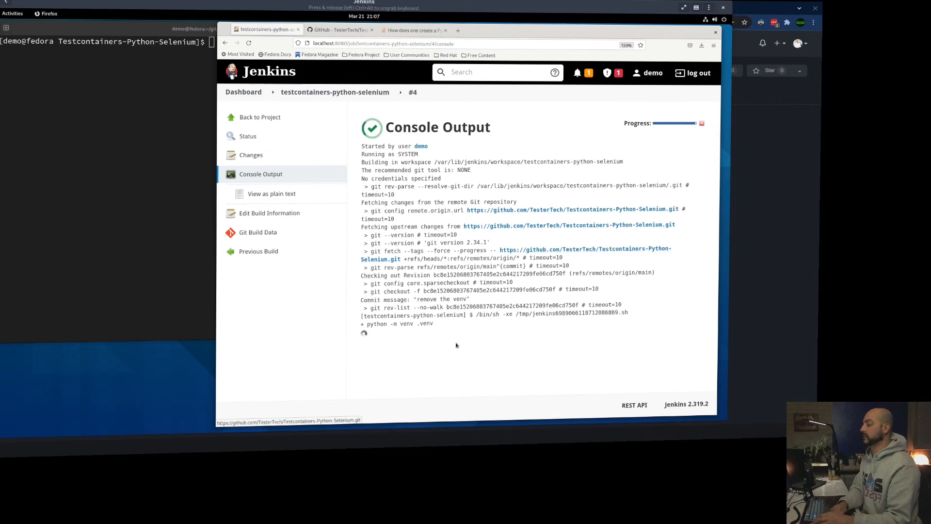
{"action": "scroll", "scroll_direction": "down", "scroll_amount": 3}
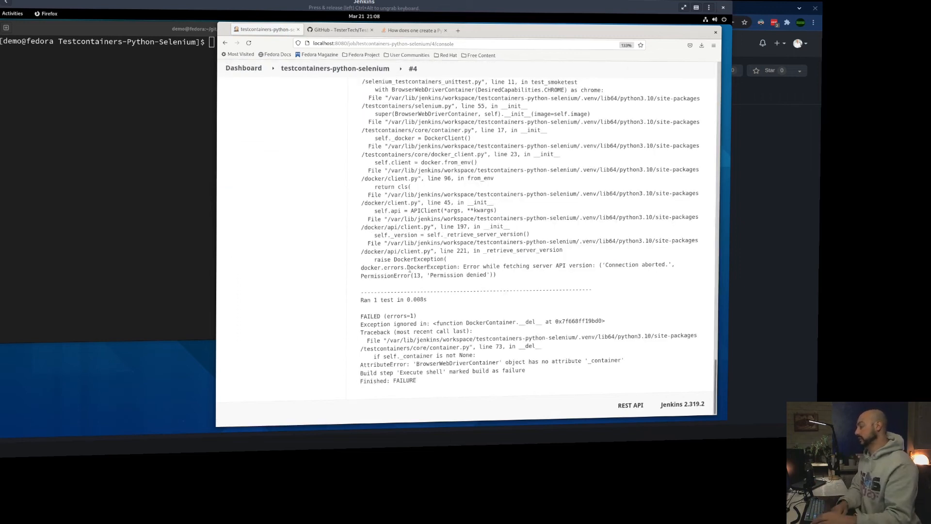
{"action": "mouse_move", "coordinate": [547, 270]}
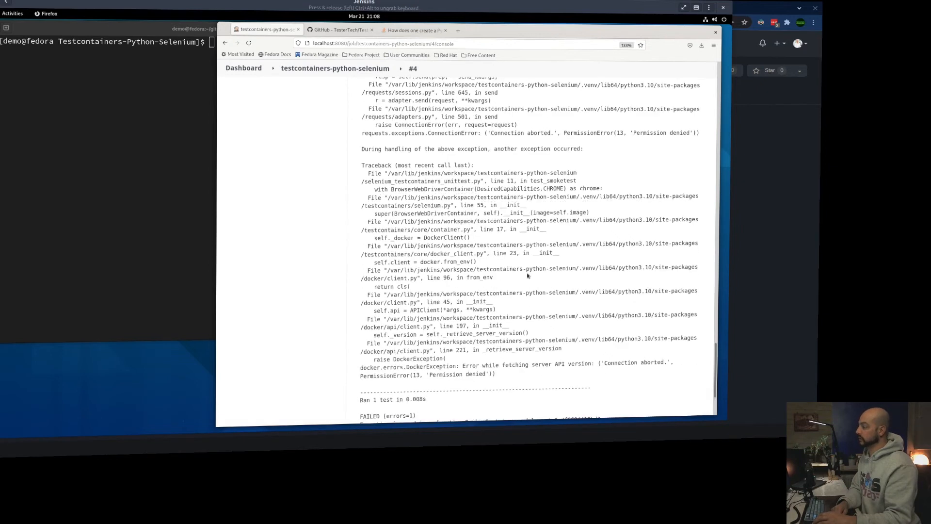
{"action": "scroll", "scroll_direction": "up", "scroll_amount": 3}
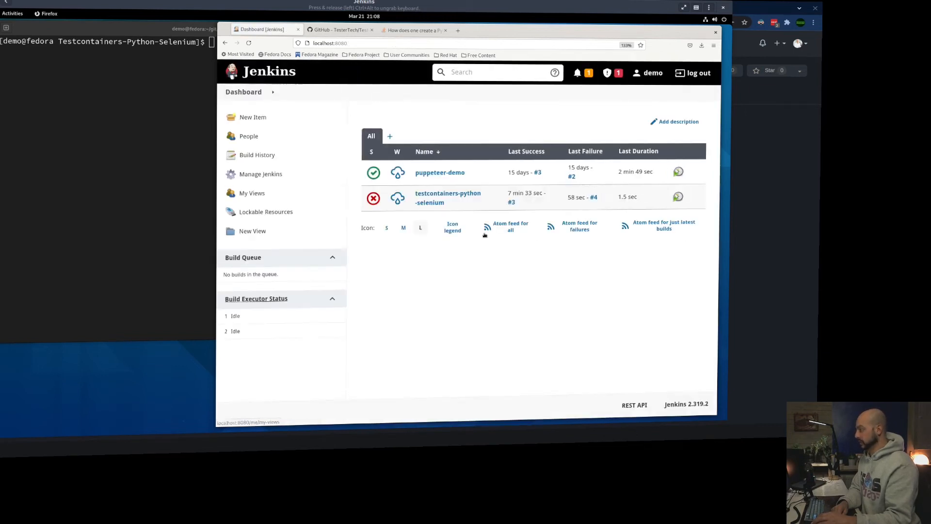
{"action": "mouse_move", "coordinate": [444, 172]}
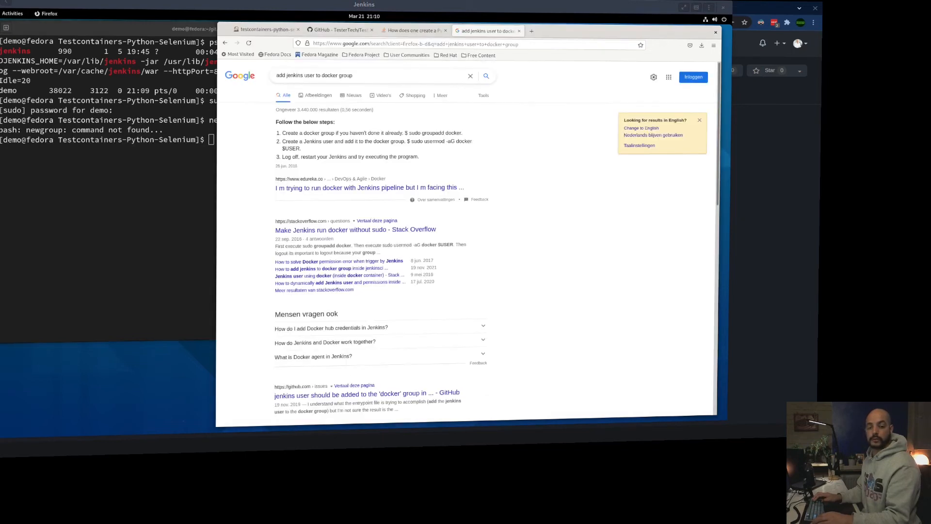
Step: Restart the machine from the system power menu to apply the docker group change
{"action": "left_click", "coordinate": [714, 20]}
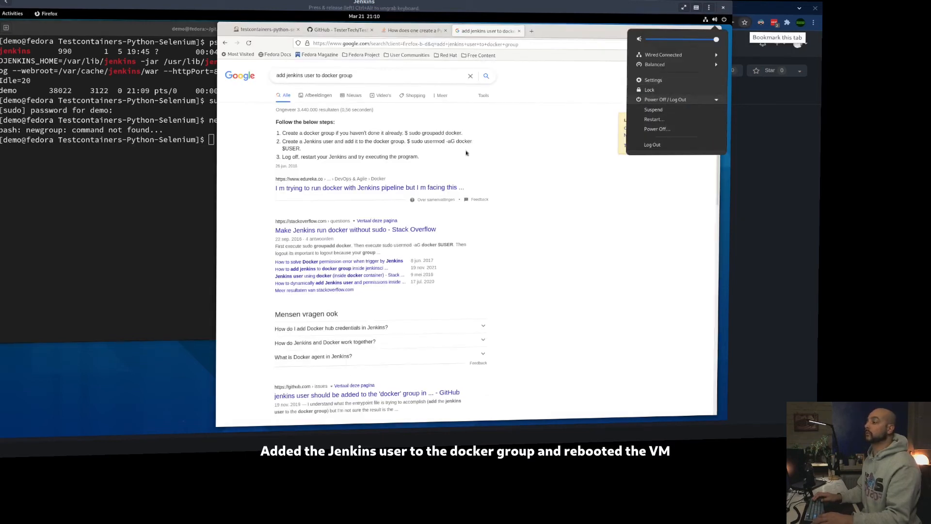
{"action": "left_click", "coordinate": [654, 119]}
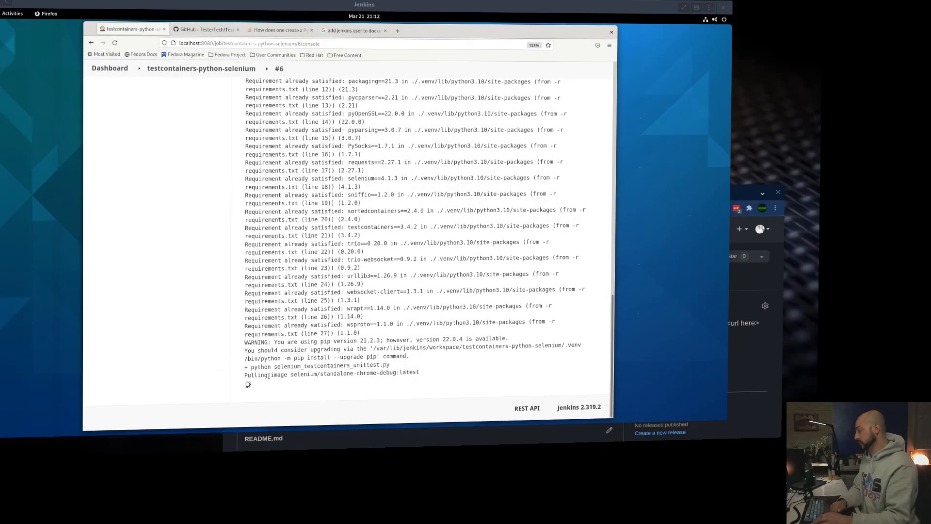
Step: Highlight the Selenium Chrome image pull in build #6, then return to the Jenkins dashboard
{"action": "left_click_drag", "start_coordinate": [258, 375], "coordinate": [398, 375]}
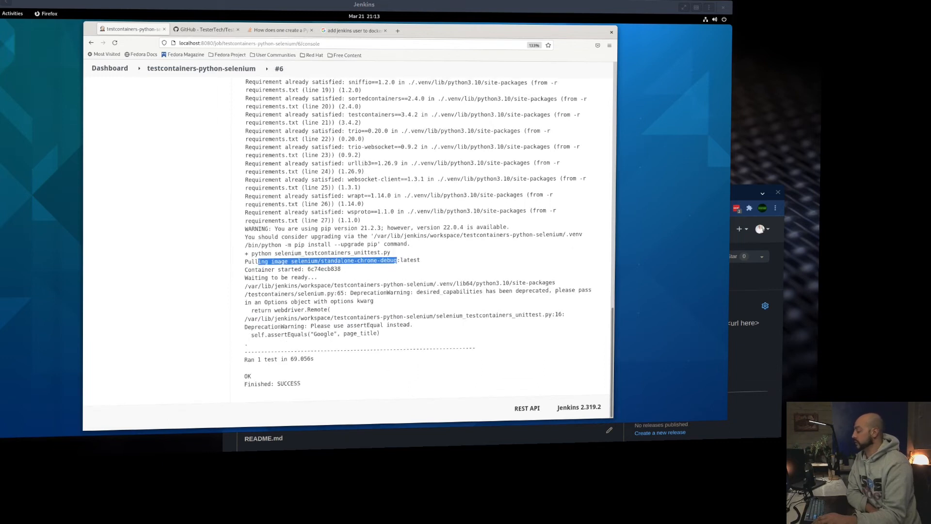
{"action": "mouse_move", "coordinate": [334, 388]}
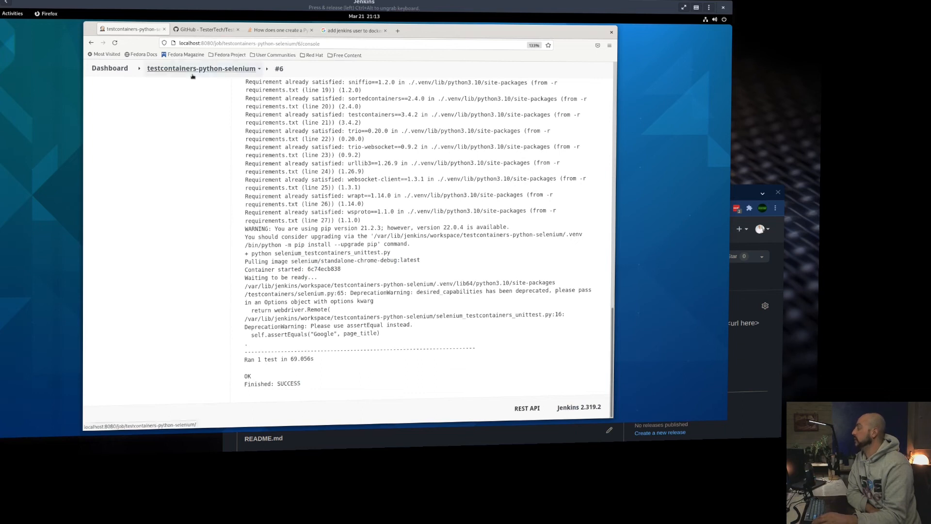
{"action": "left_click", "coordinate": [202, 68]}
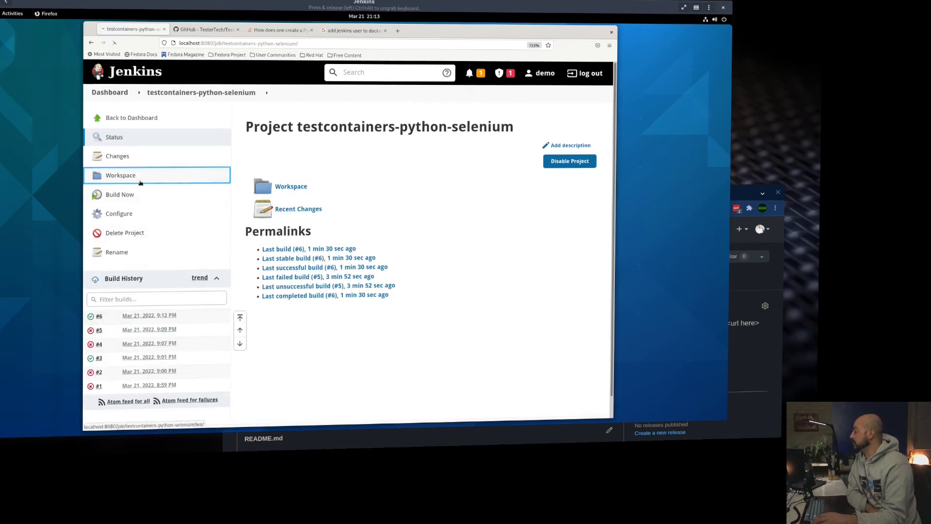
{"action": "left_click", "coordinate": [121, 174]}
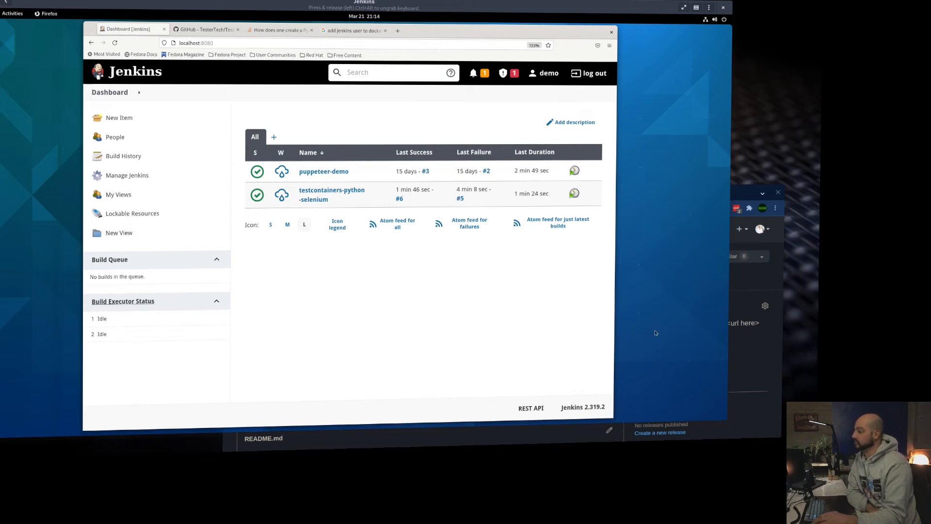
{"action": "mouse_move", "coordinate": [638, 309]}
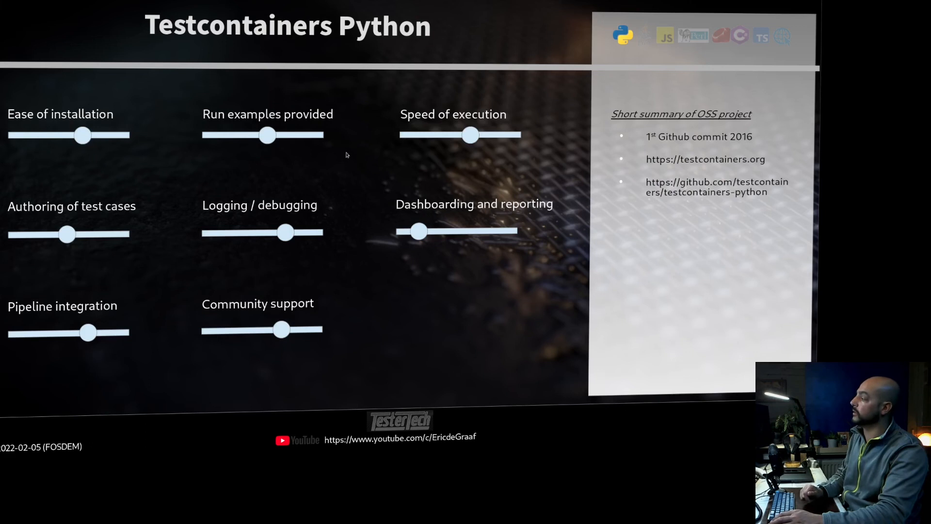
{"action": "mouse_move", "coordinate": [464, 176]}
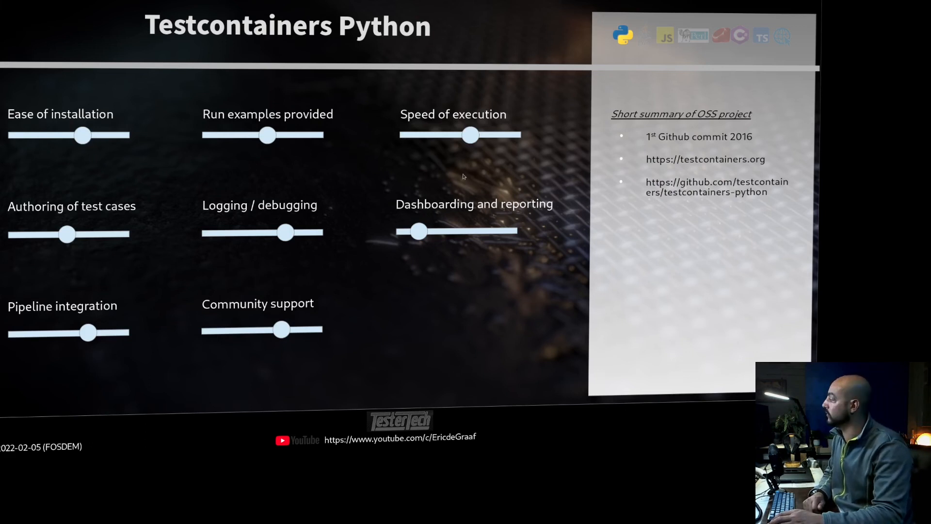
{"action": "mouse_move", "coordinate": [244, 242]}
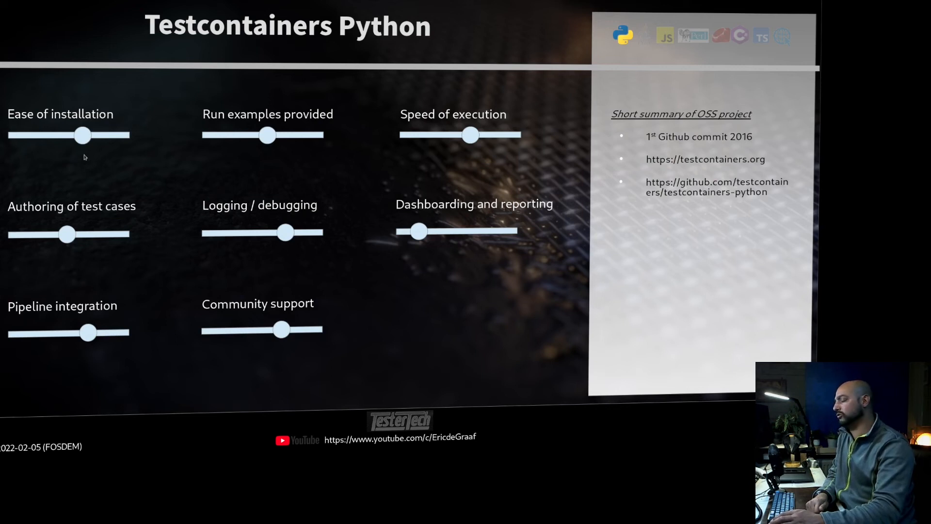
{"action": "mouse_move", "coordinate": [225, 144]}
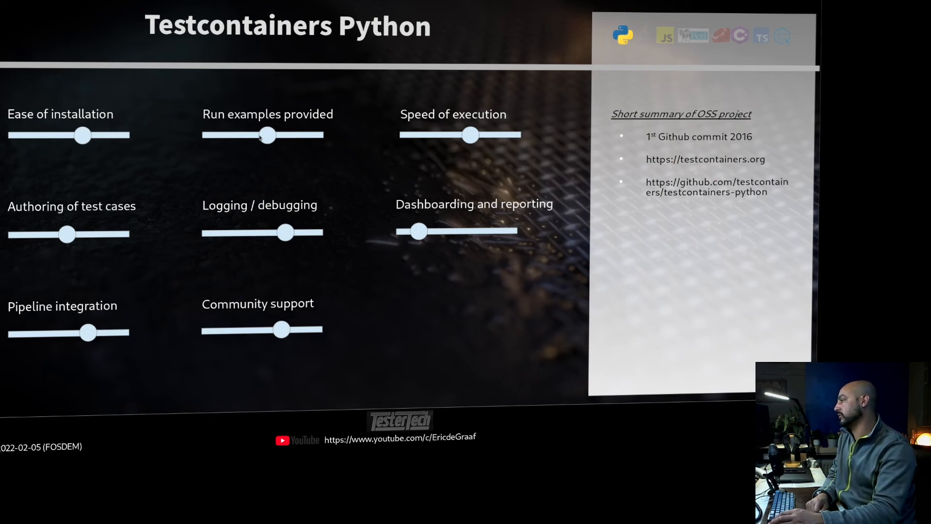
{"action": "mouse_move", "coordinate": [436, 98]}
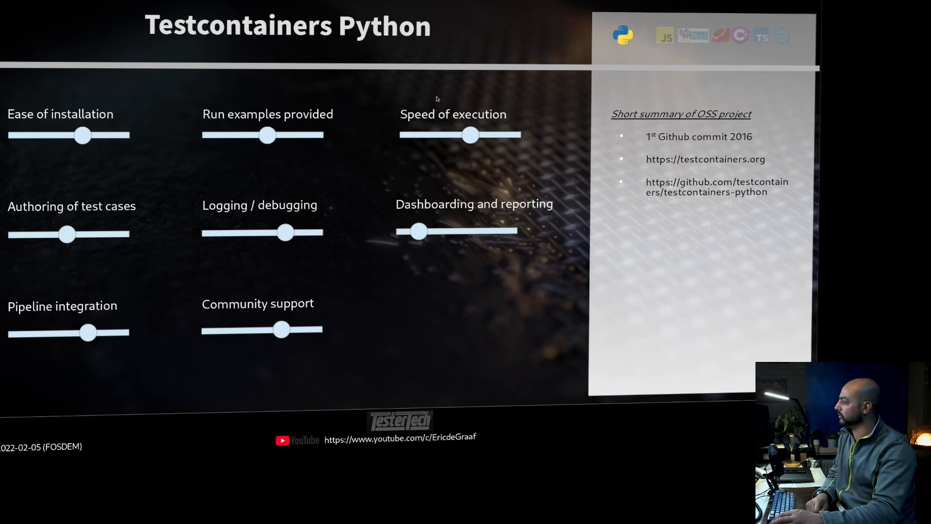
{"action": "mouse_move", "coordinate": [489, 143]}
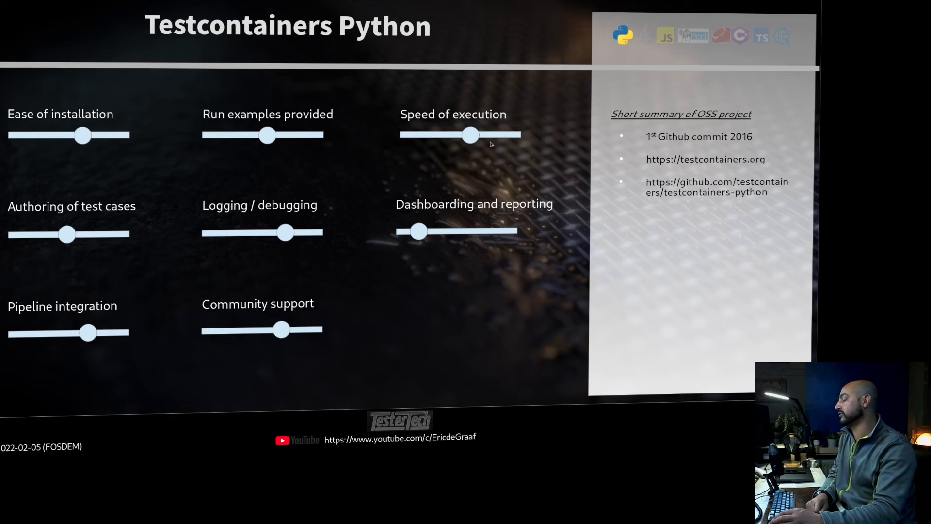
{"action": "mouse_move", "coordinate": [461, 157]}
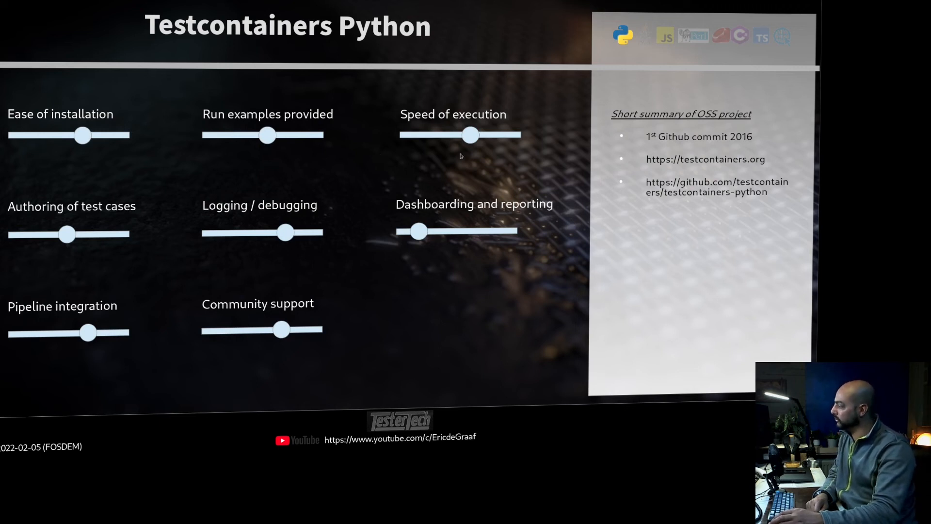
{"action": "mouse_move", "coordinate": [530, 159]}
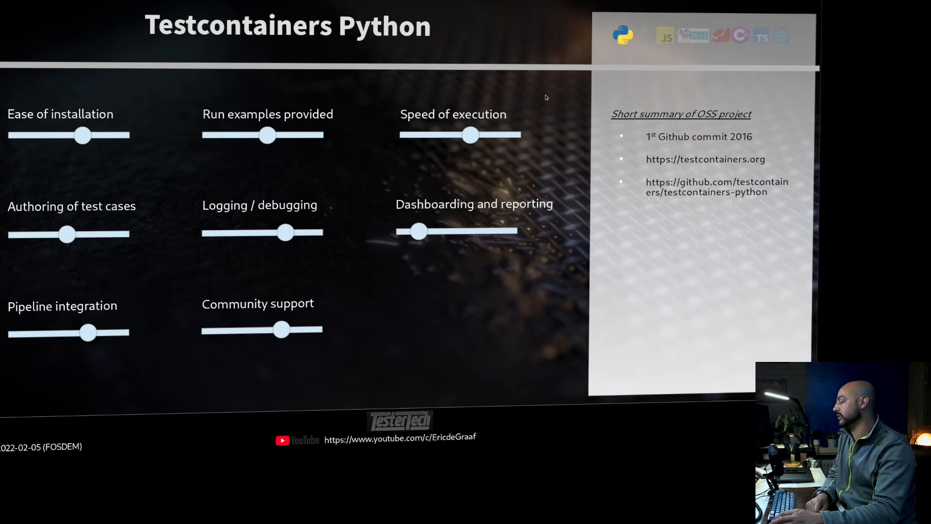
{"action": "mouse_move", "coordinate": [474, 143]}
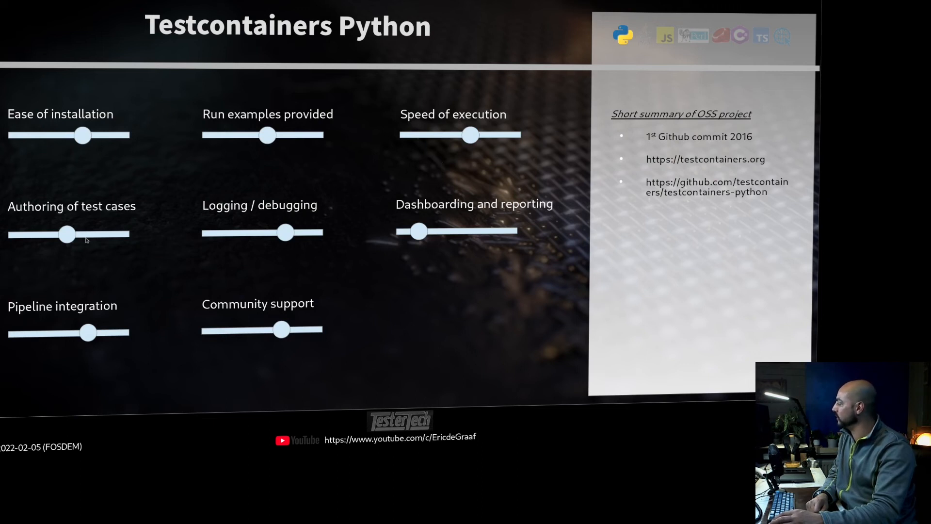
{"action": "mouse_move", "coordinate": [68, 289]}
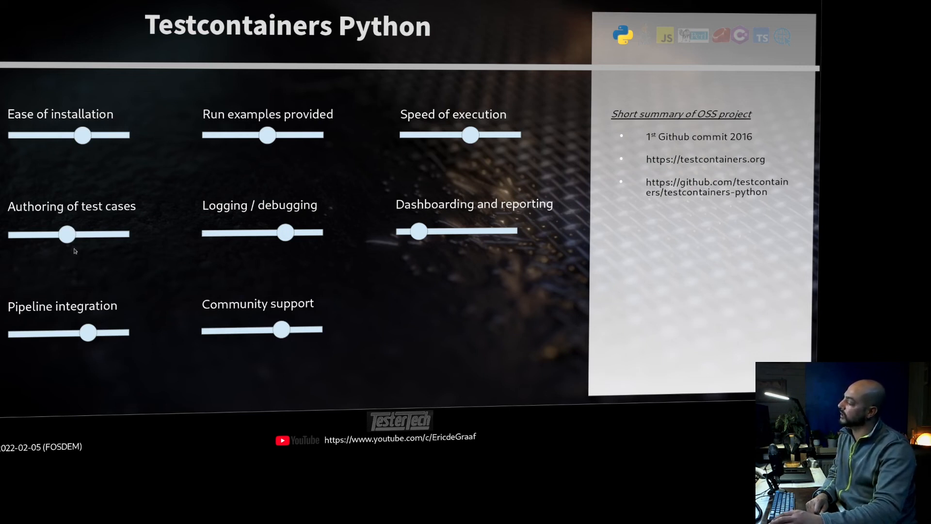
{"action": "mouse_move", "coordinate": [242, 280]}
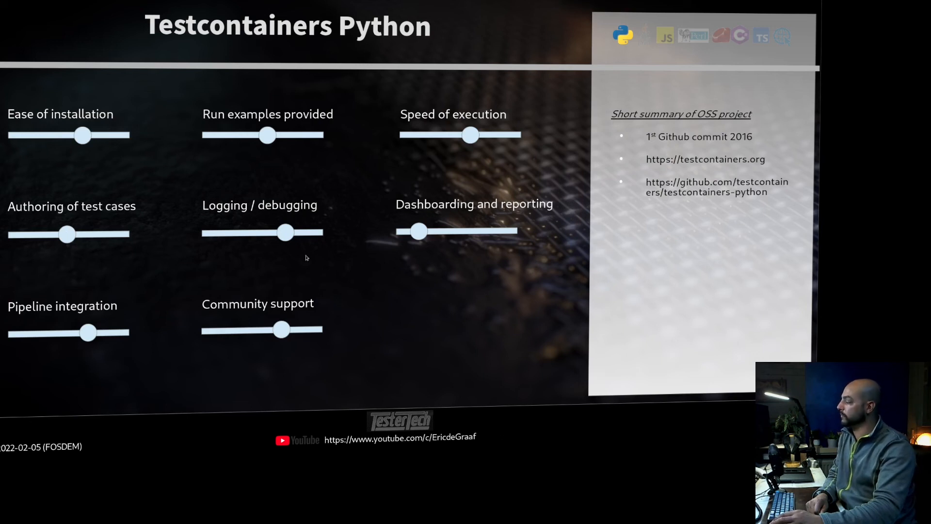
{"action": "mouse_move", "coordinate": [320, 272]}
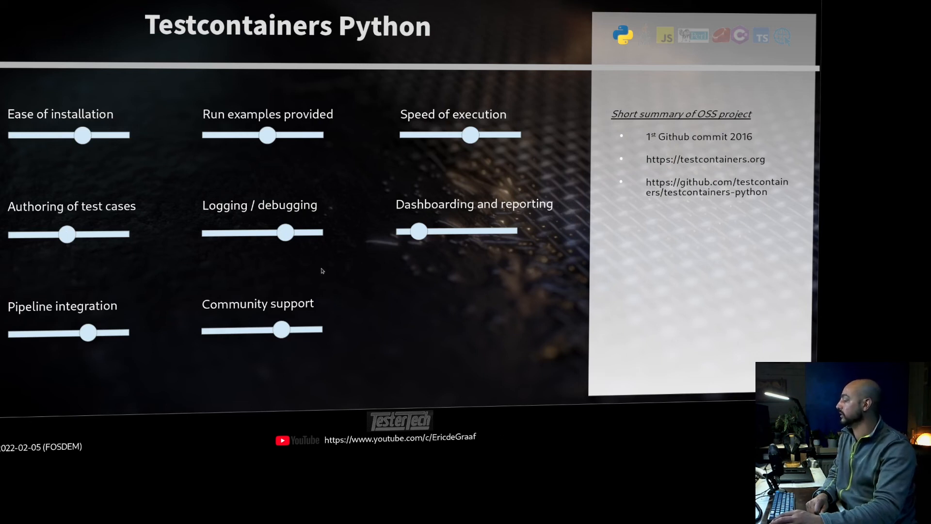
{"action": "mouse_move", "coordinate": [445, 288]}
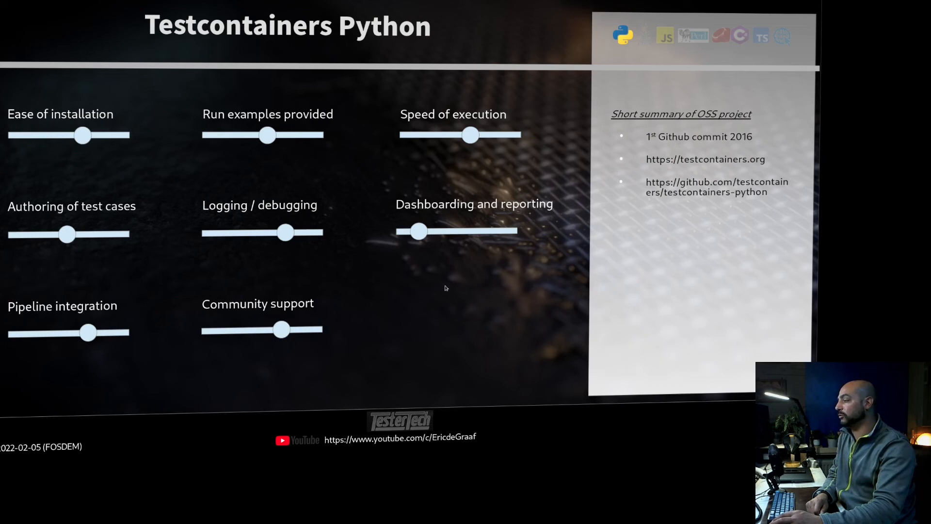
{"action": "mouse_move", "coordinate": [466, 256]}
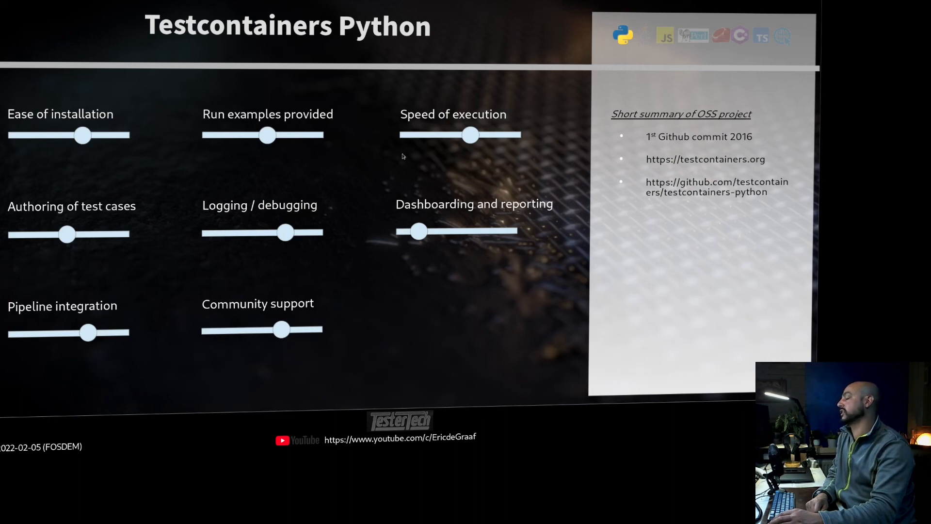
{"action": "mouse_move", "coordinate": [432, 259]}
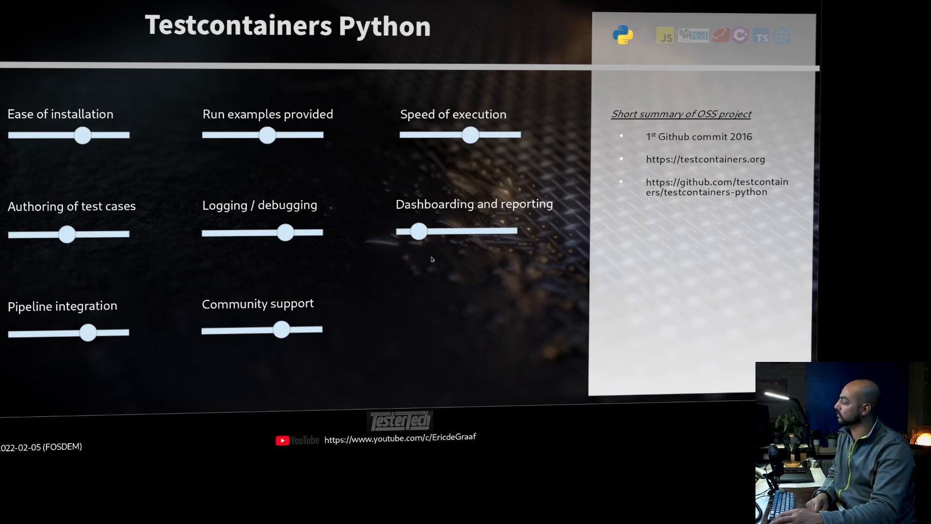
{"action": "mouse_move", "coordinate": [208, 269]}
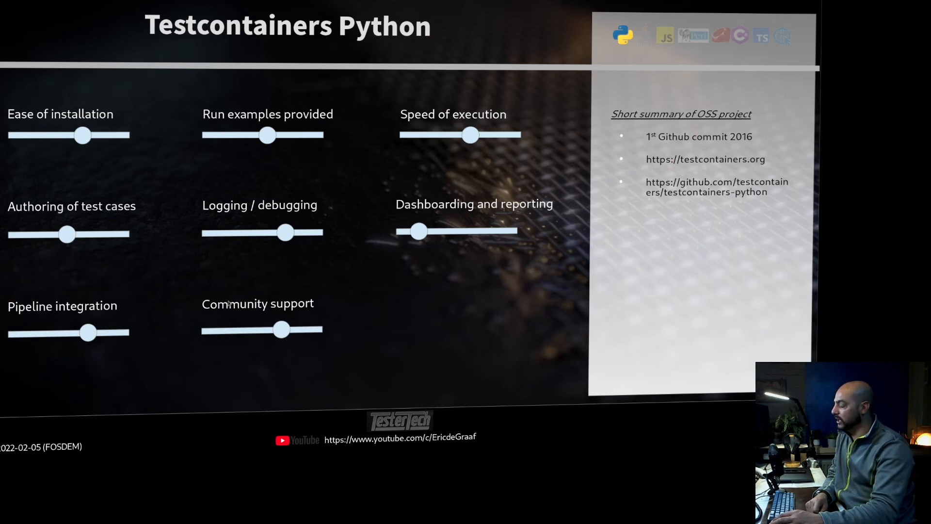
{"action": "mouse_move", "coordinate": [437, 283]}
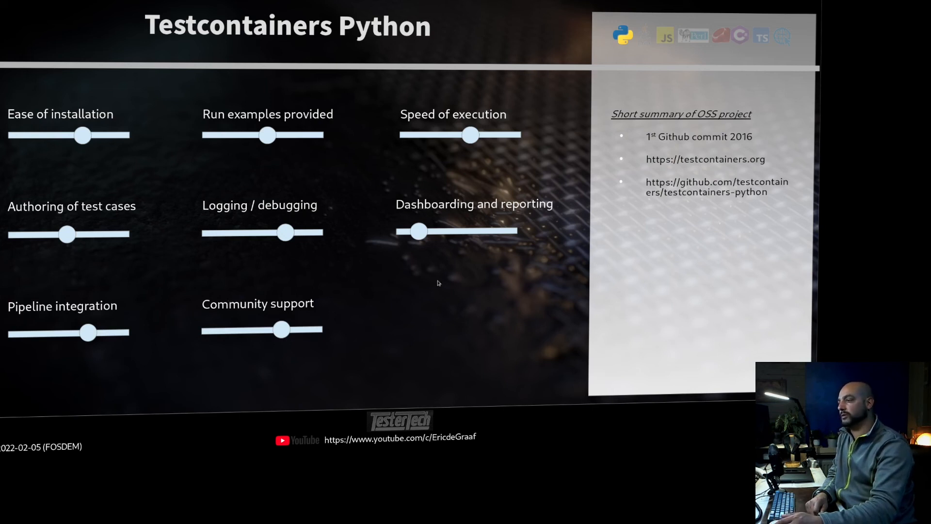
{"action": "mouse_move", "coordinate": [352, 295]}
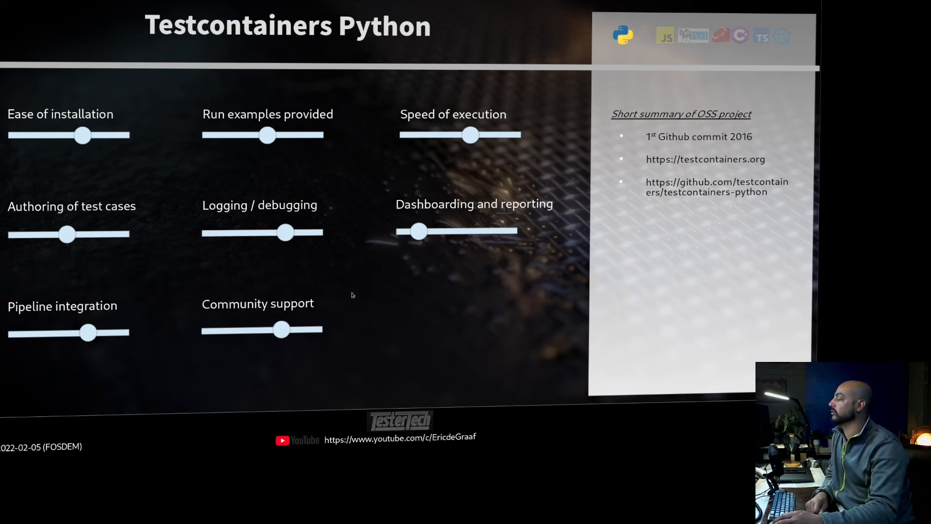